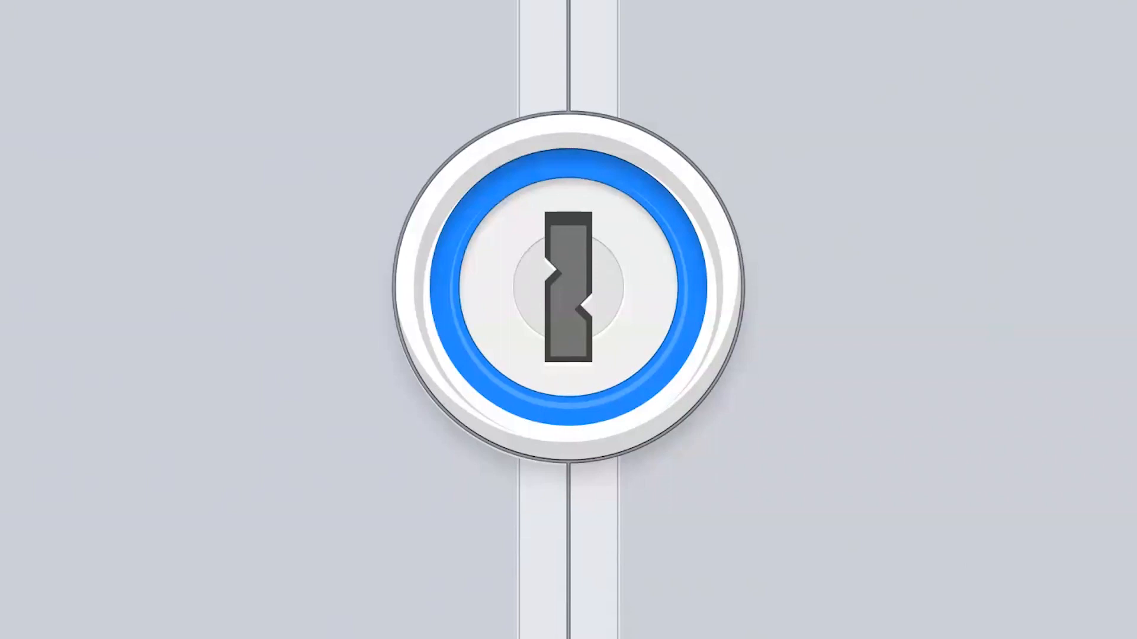
mouse_move(1014, 627)
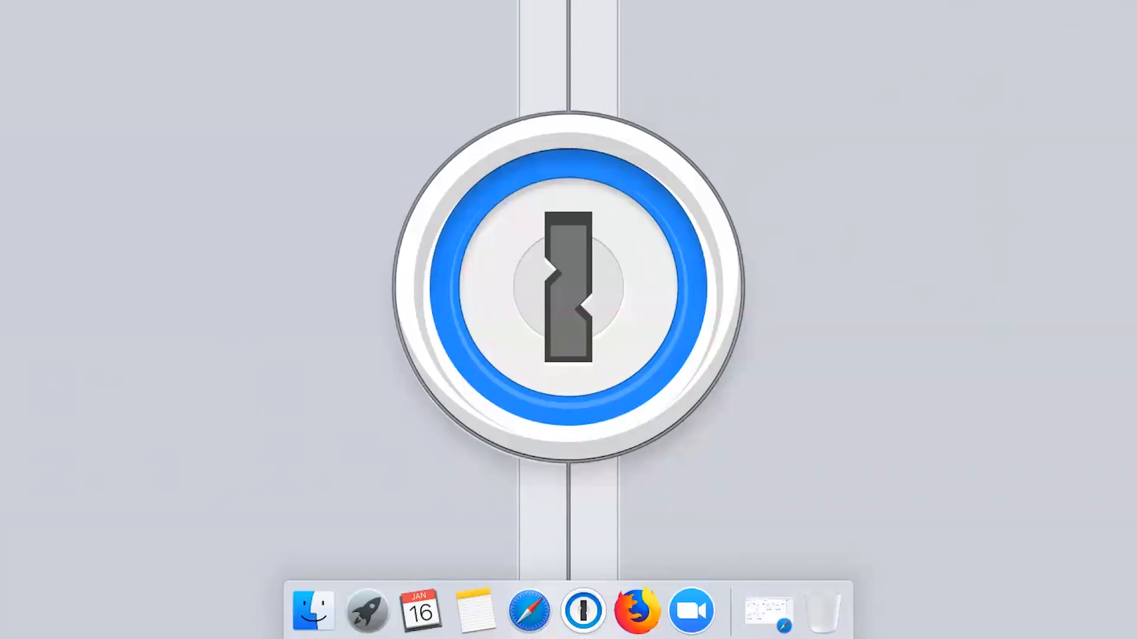
mouse_move(857, 116)
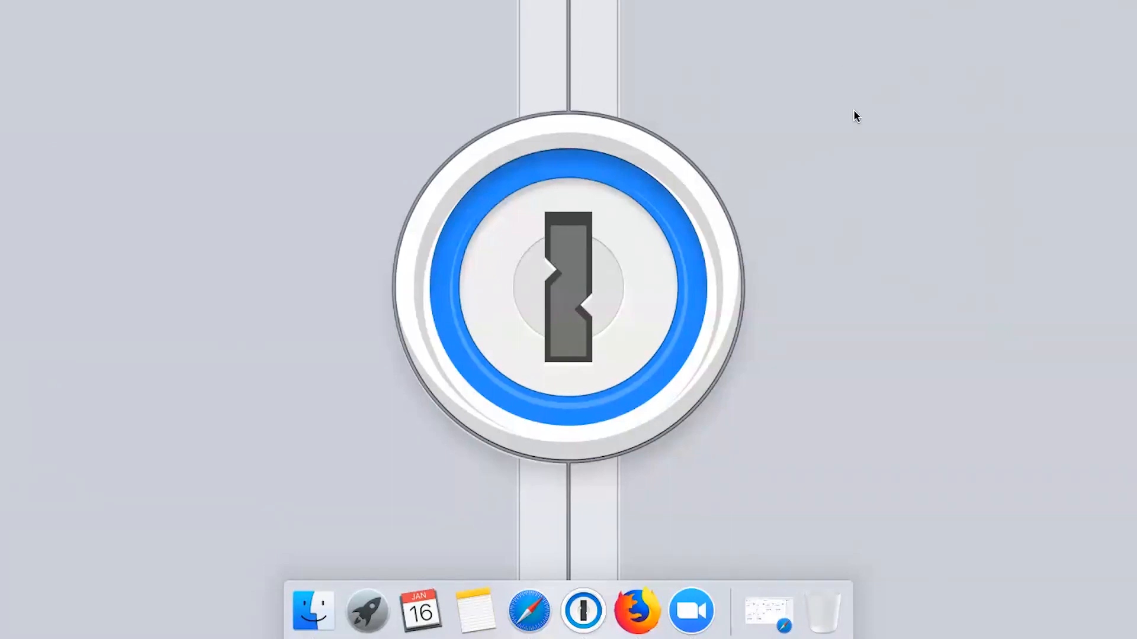
- Bring up the team home page listing the vault cards and admin sections
click(582, 610)
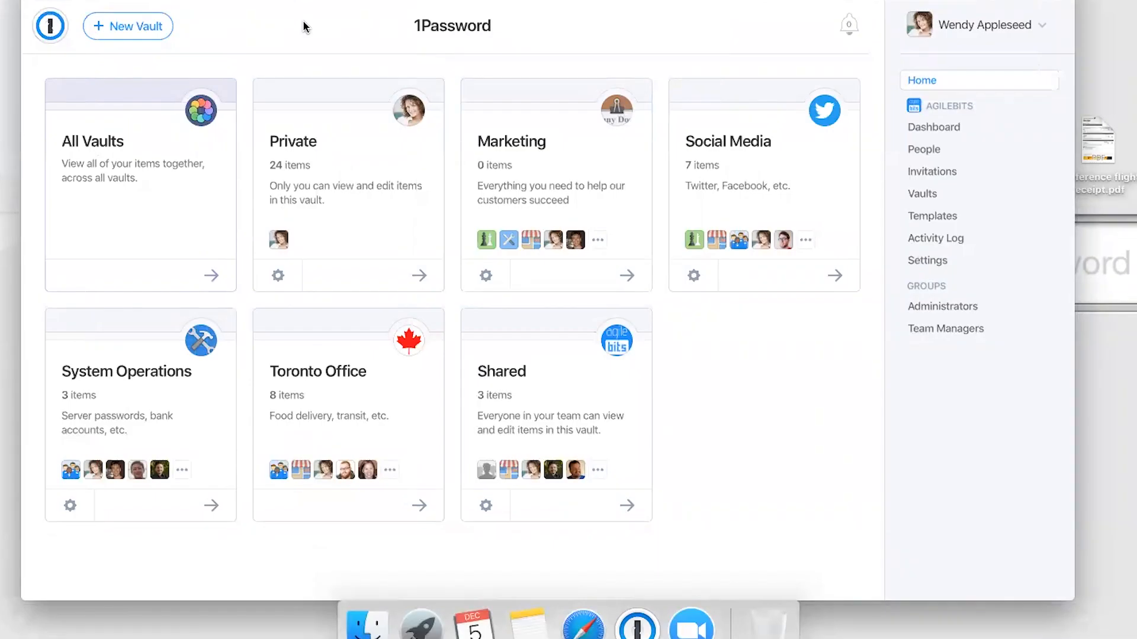
mouse_move(499, 55)
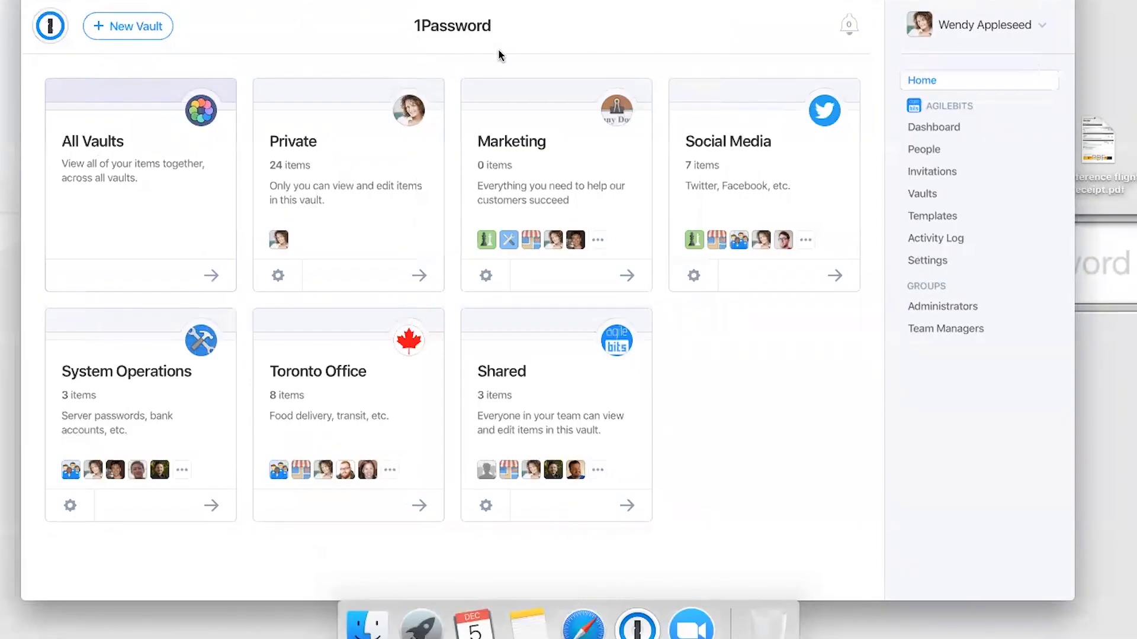
mouse_move(446, 71)
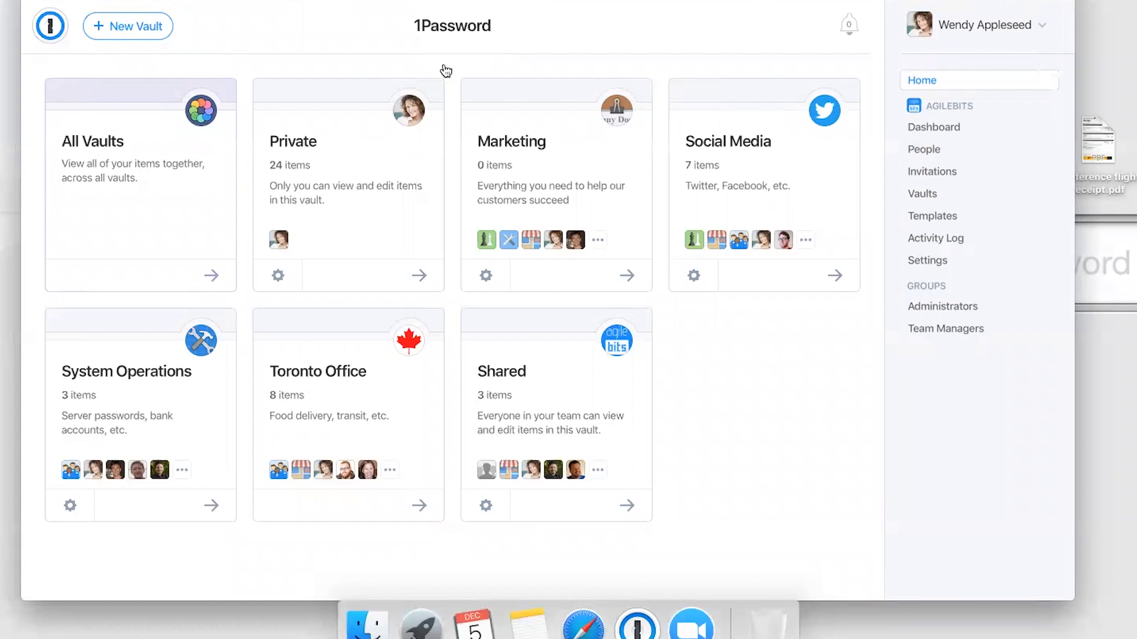
mouse_move(330, 385)
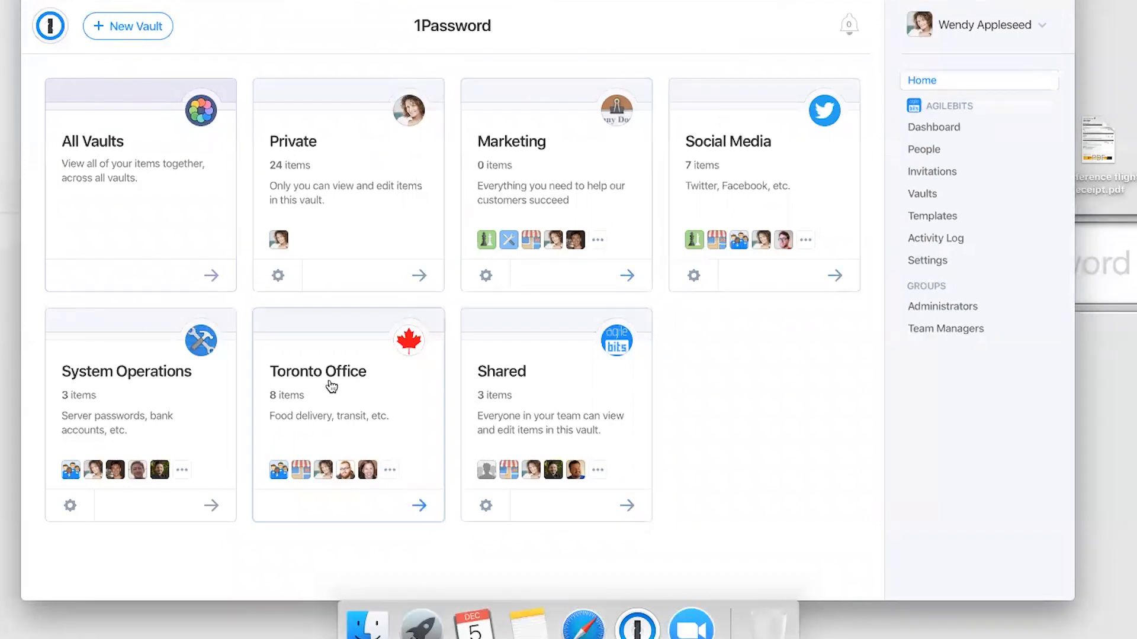
mouse_move(978, 458)
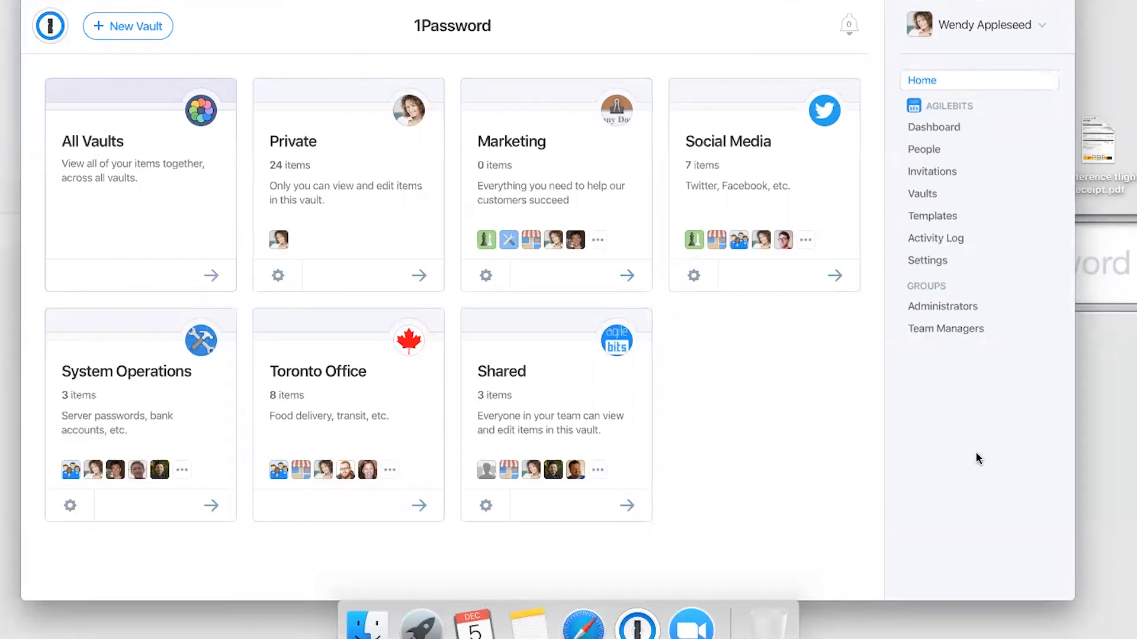
mouse_move(897, 450)
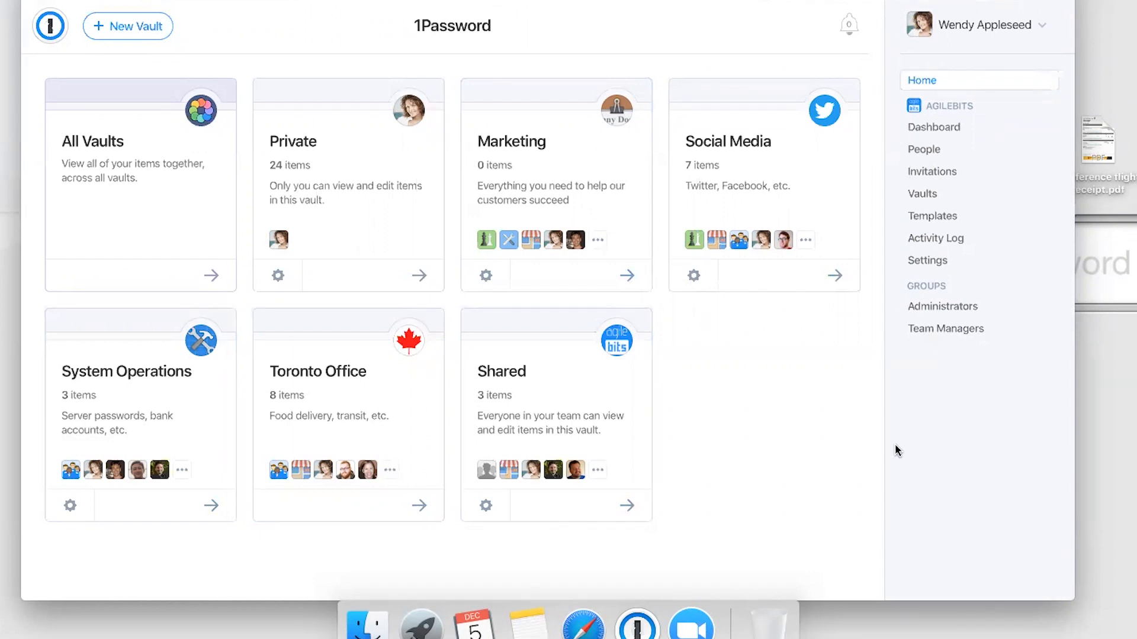
mouse_move(791, 443)
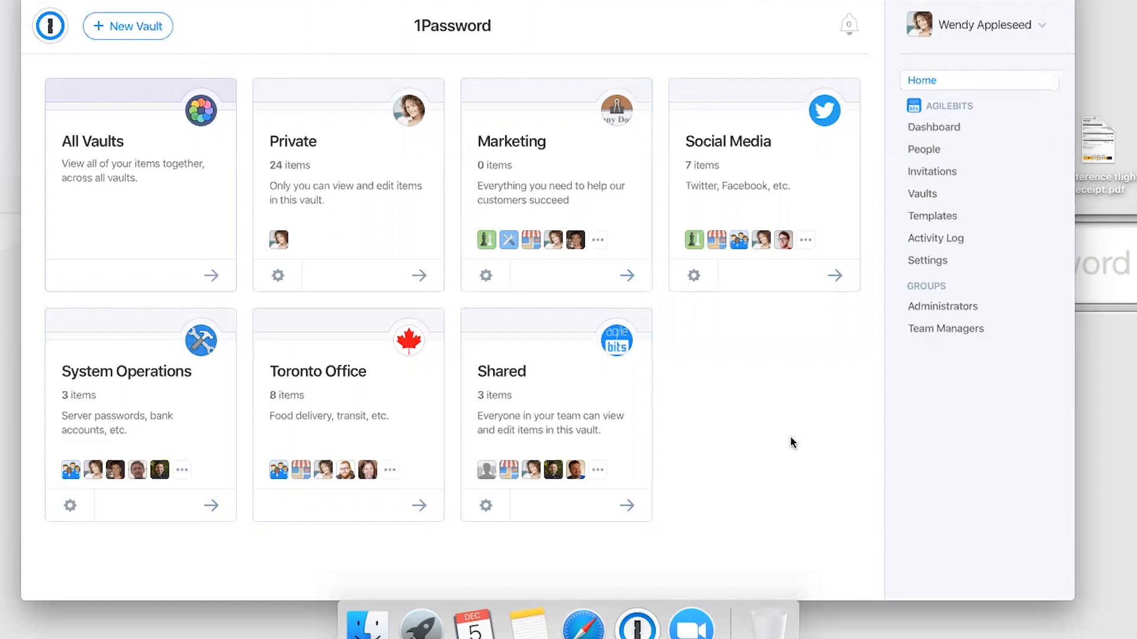
mouse_move(737, 347)
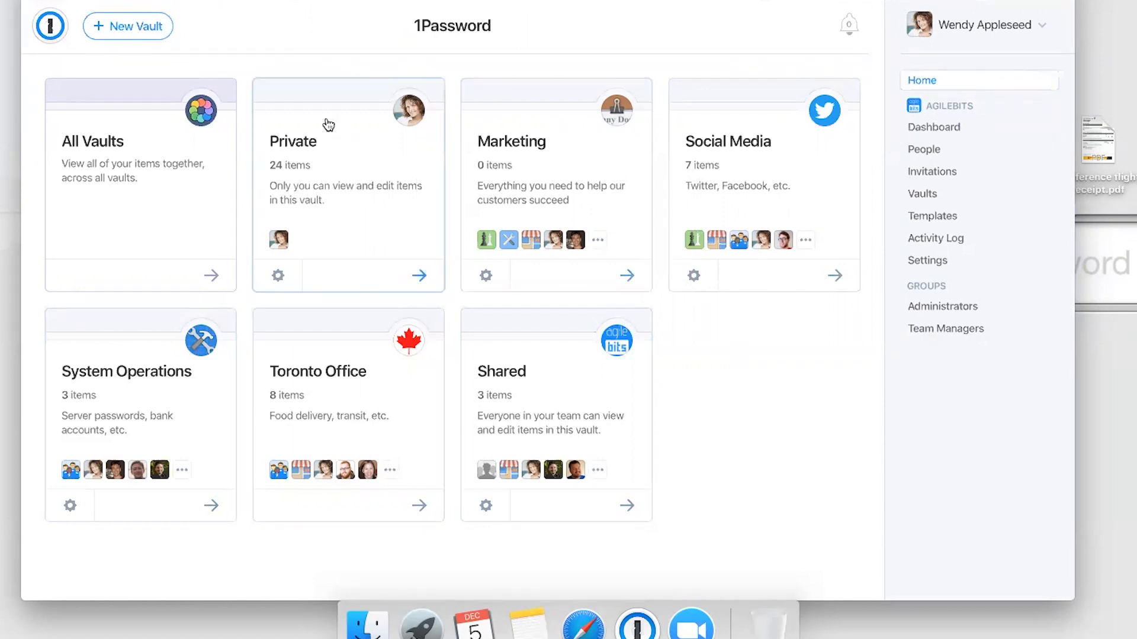
- Open the Private vault, browse its items, and filter to Secure Notes showing Grocery List
click(418, 275)
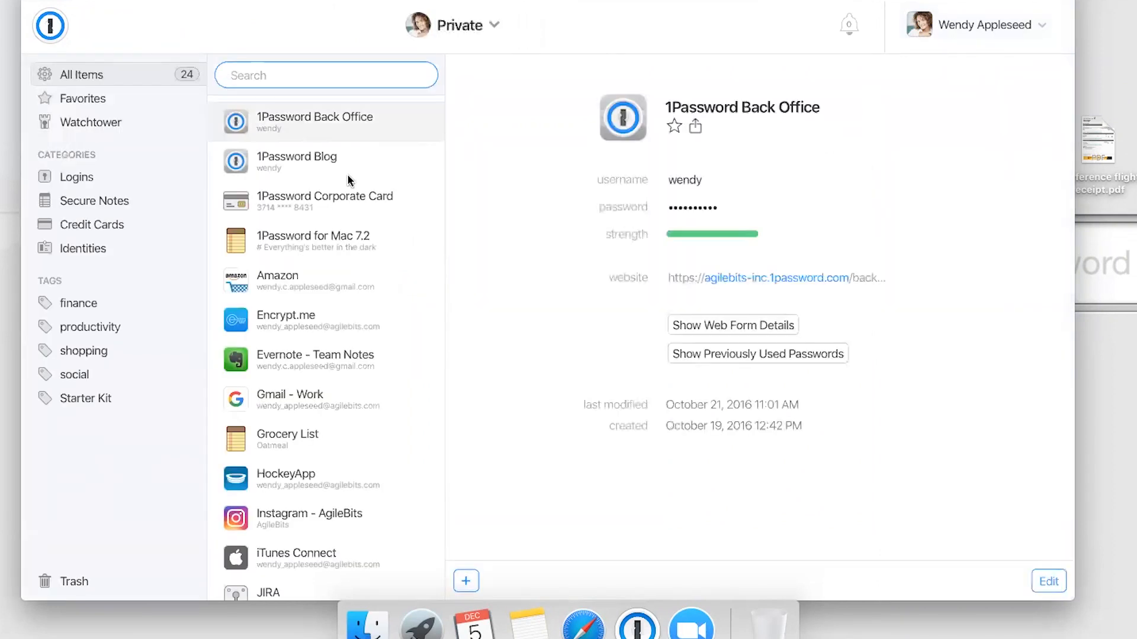
scroll(down, 3)
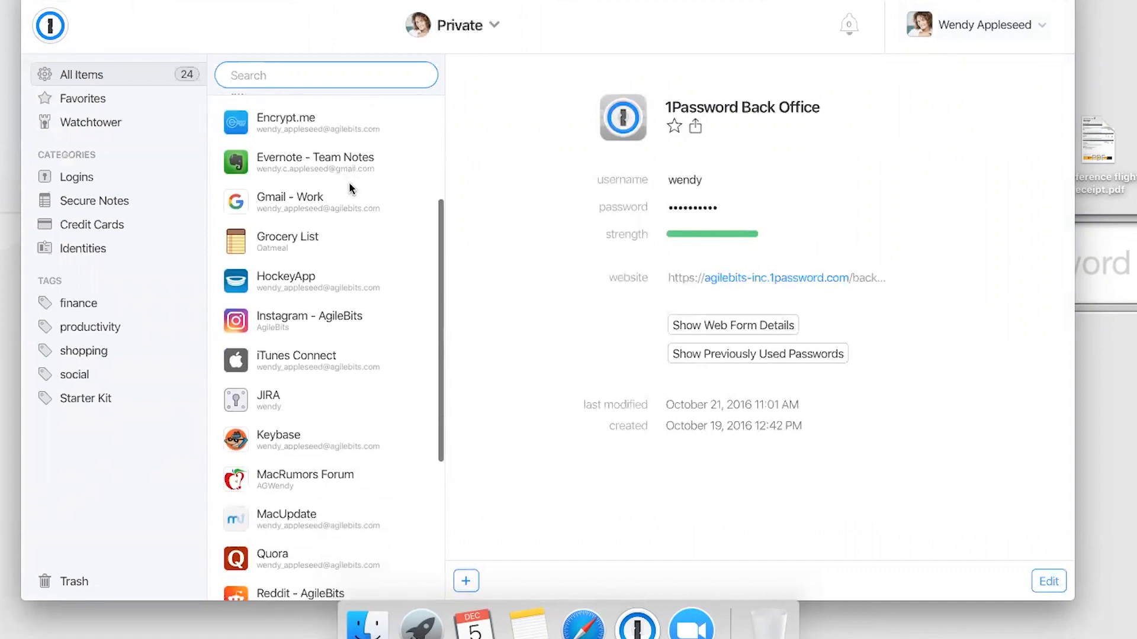
scroll(up, 3)
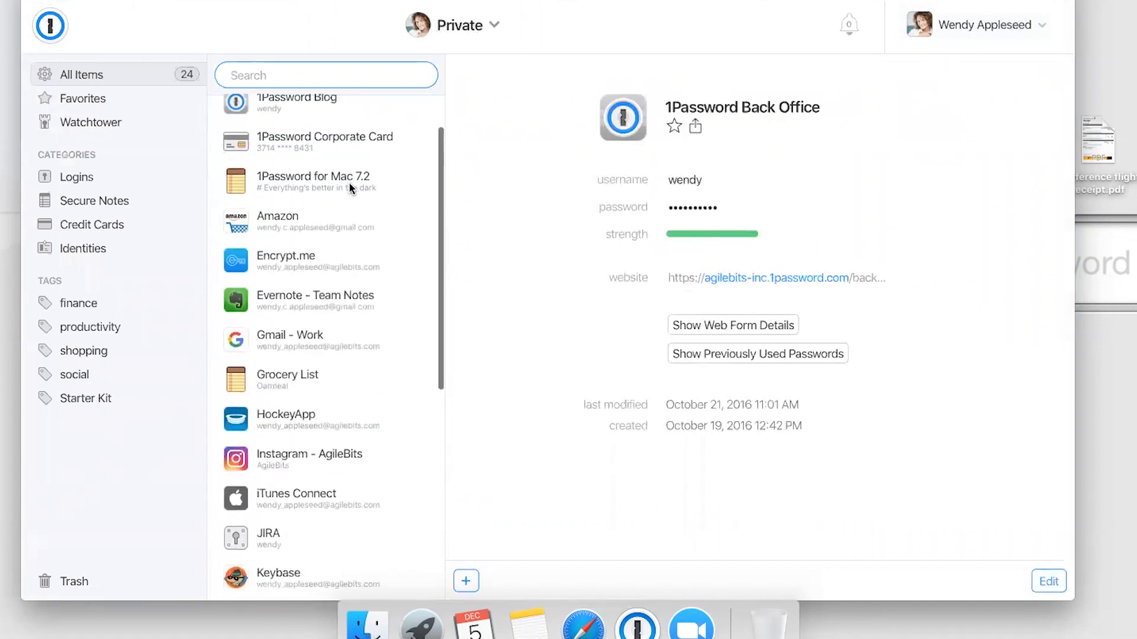
scroll(up, 3)
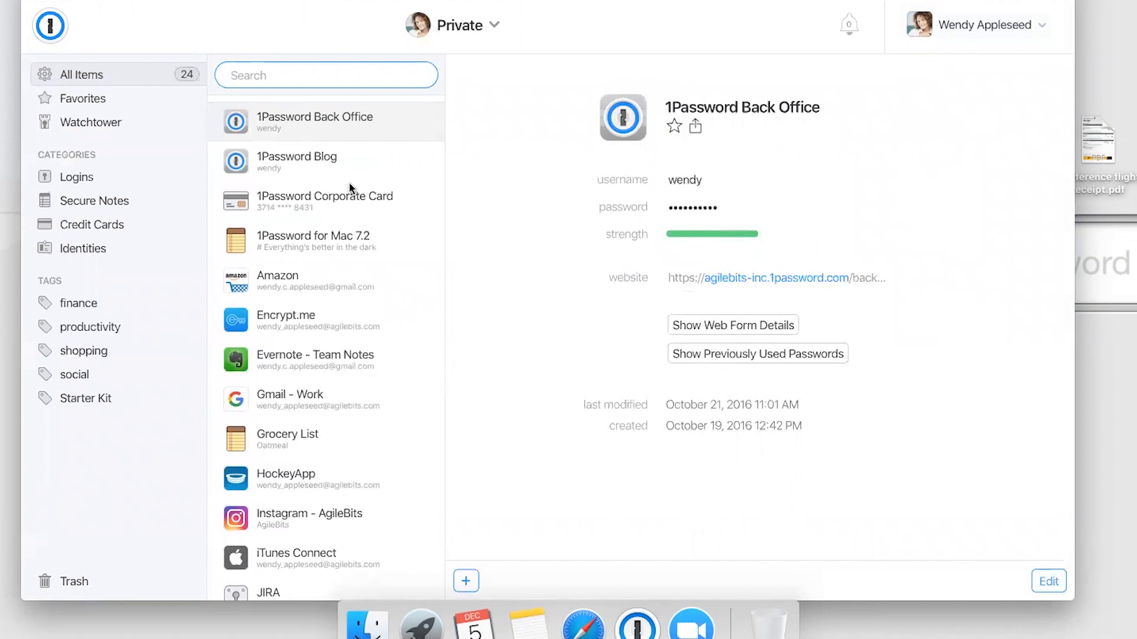
mouse_move(41, 183)
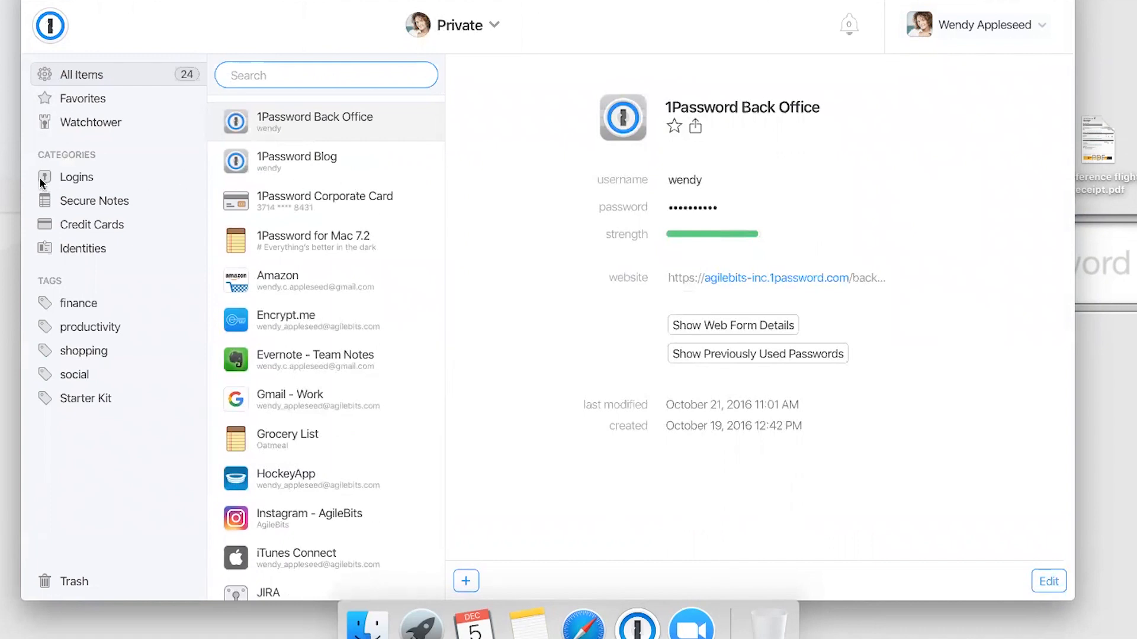
mouse_move(81, 187)
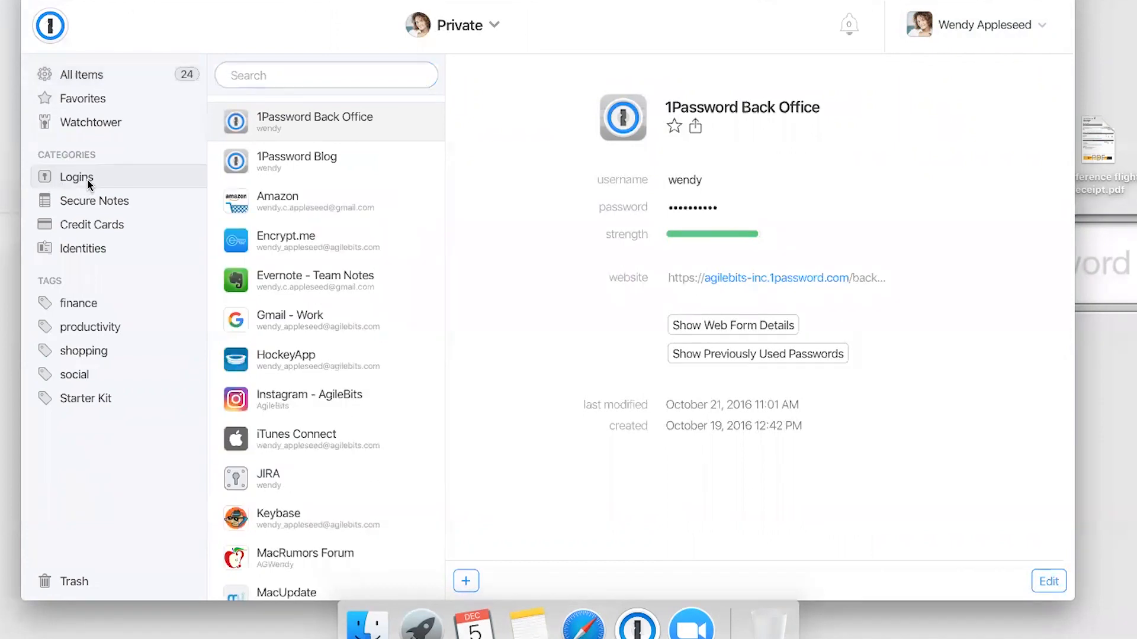
scroll(down, 3)
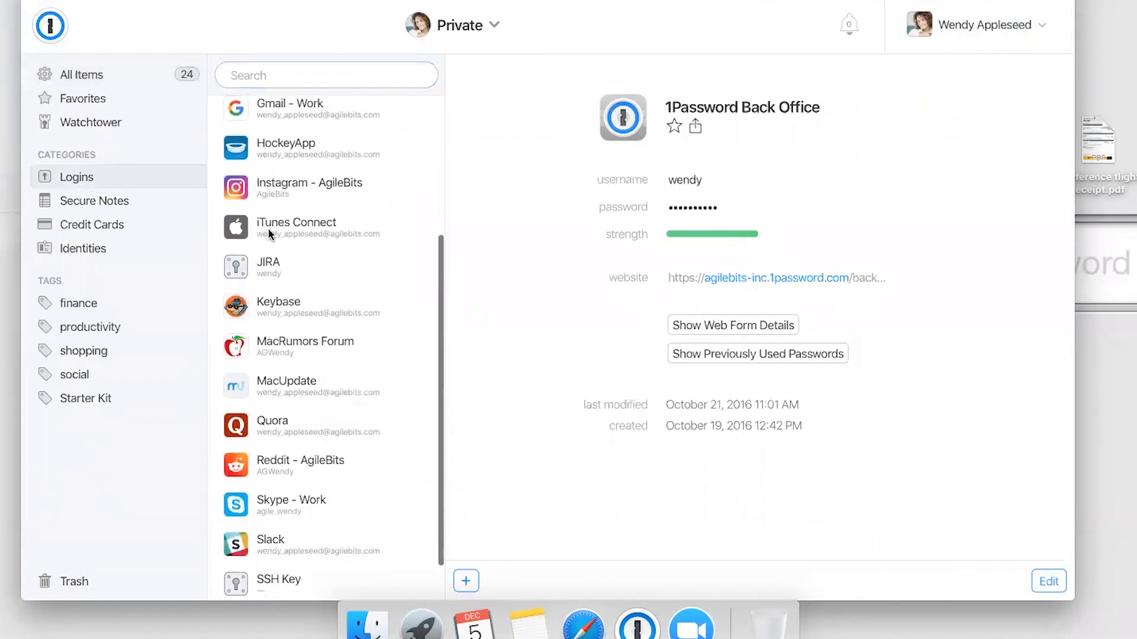
scroll(up, 3)
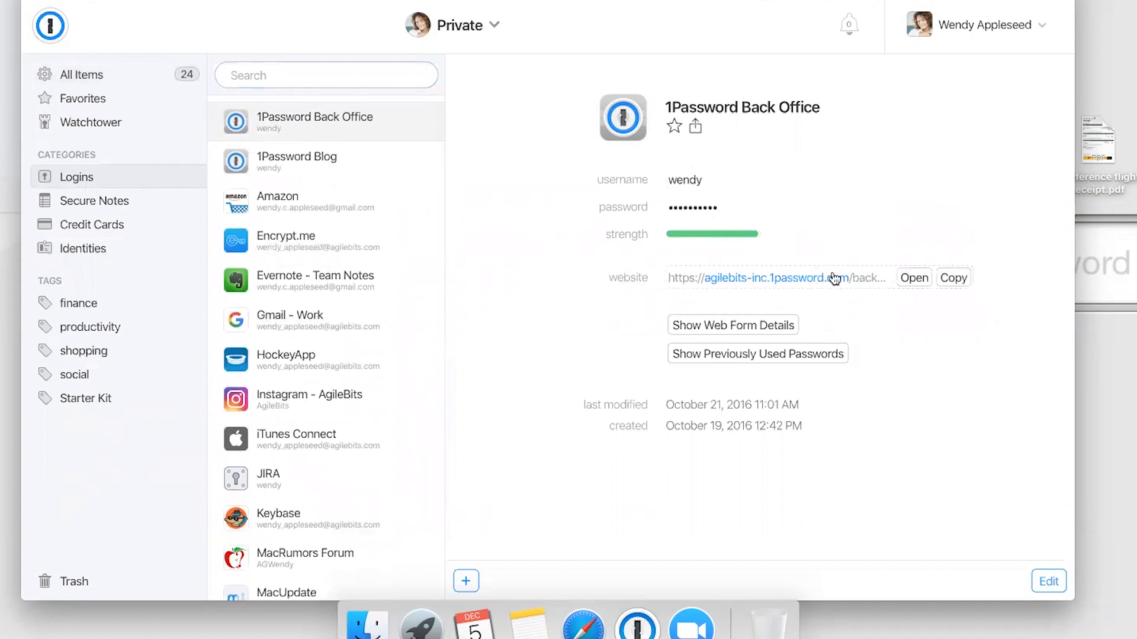
mouse_move(91, 177)
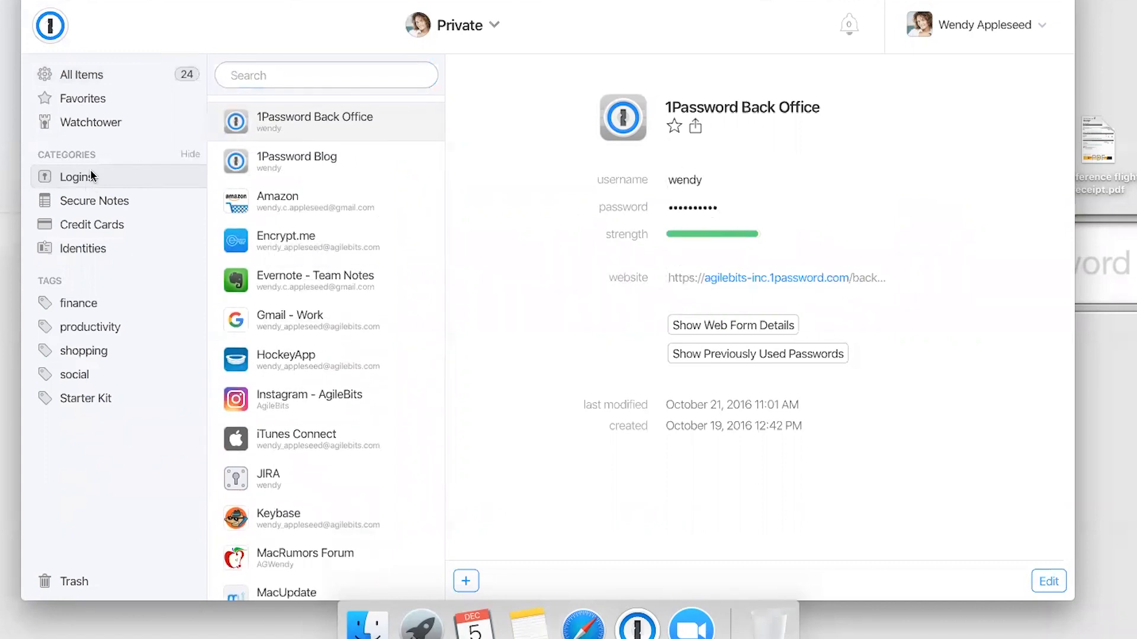
click(94, 201)
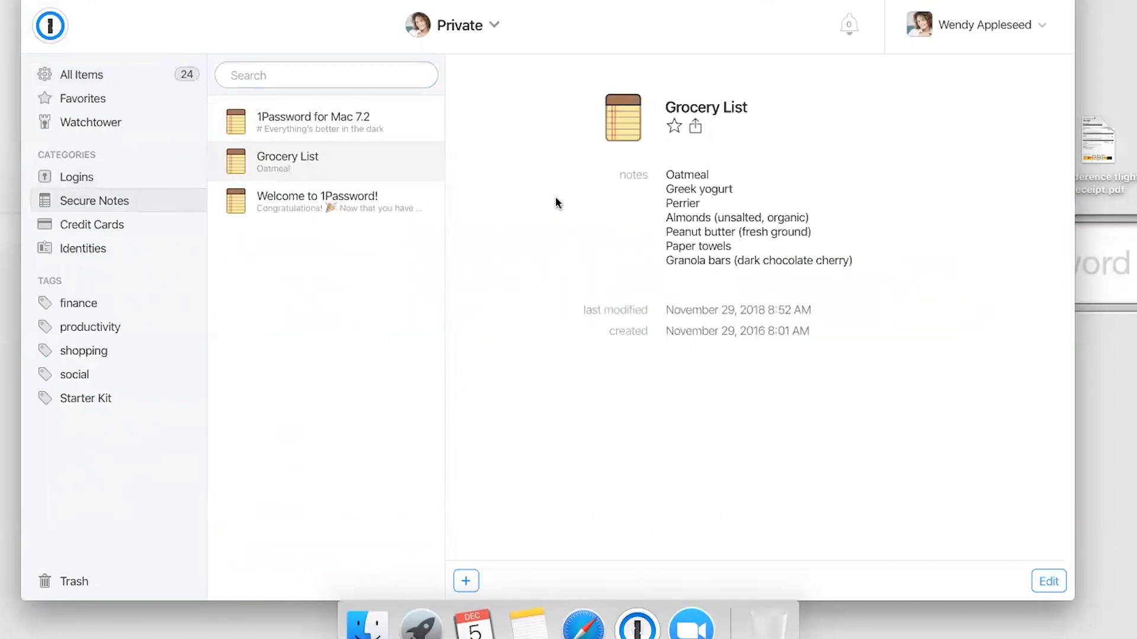
mouse_move(216, 323)
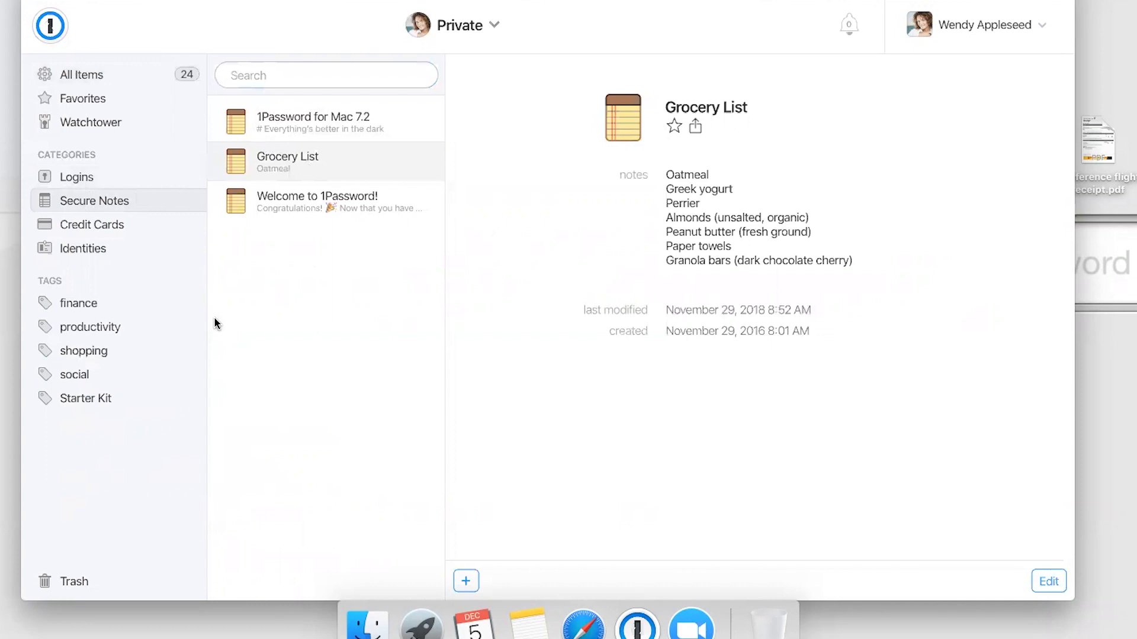
mouse_move(175, 302)
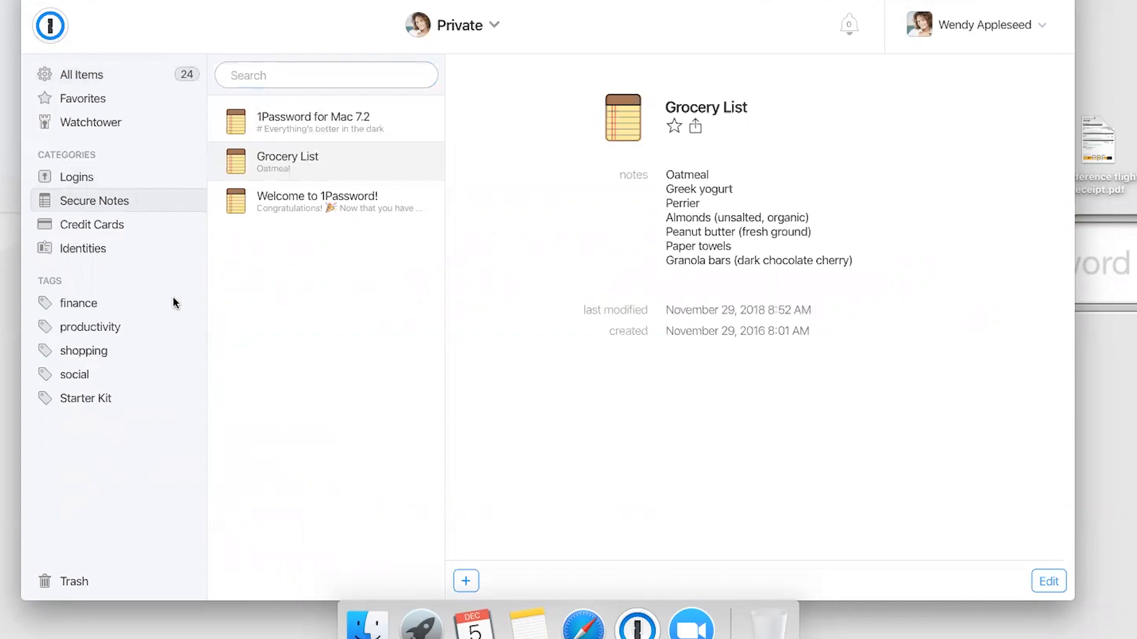
mouse_move(119, 225)
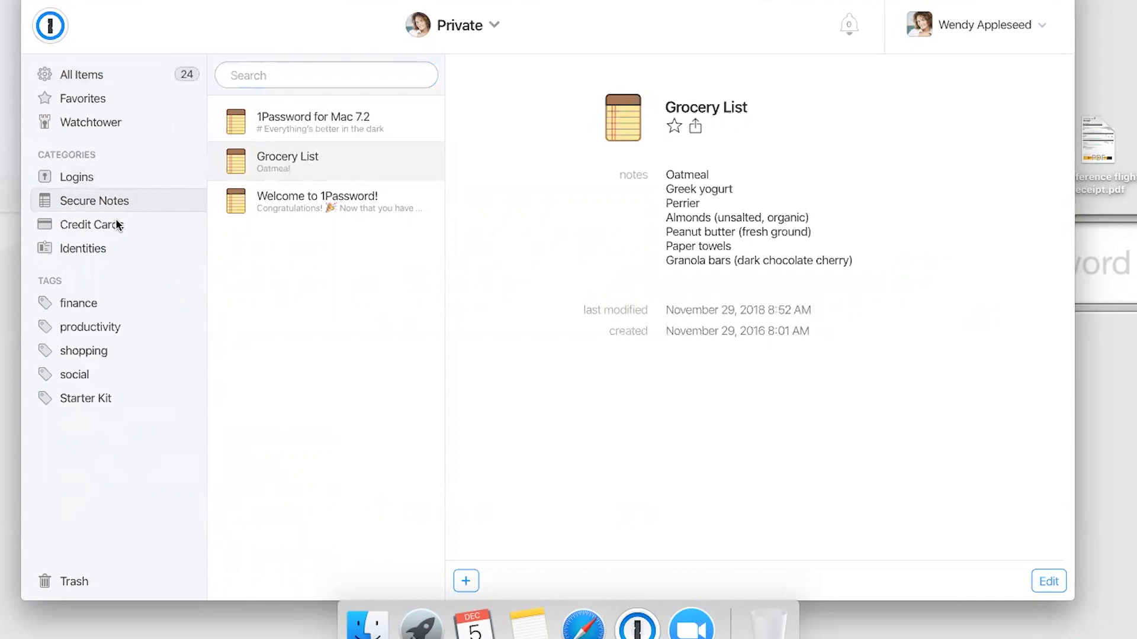
click(93, 223)
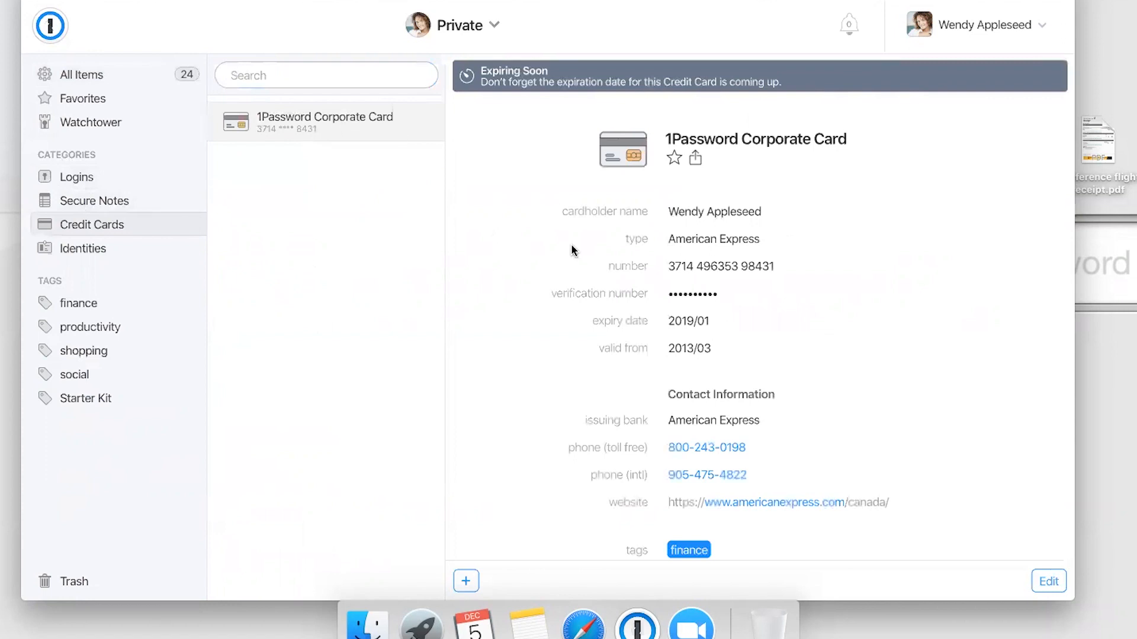
scroll(down, 3)
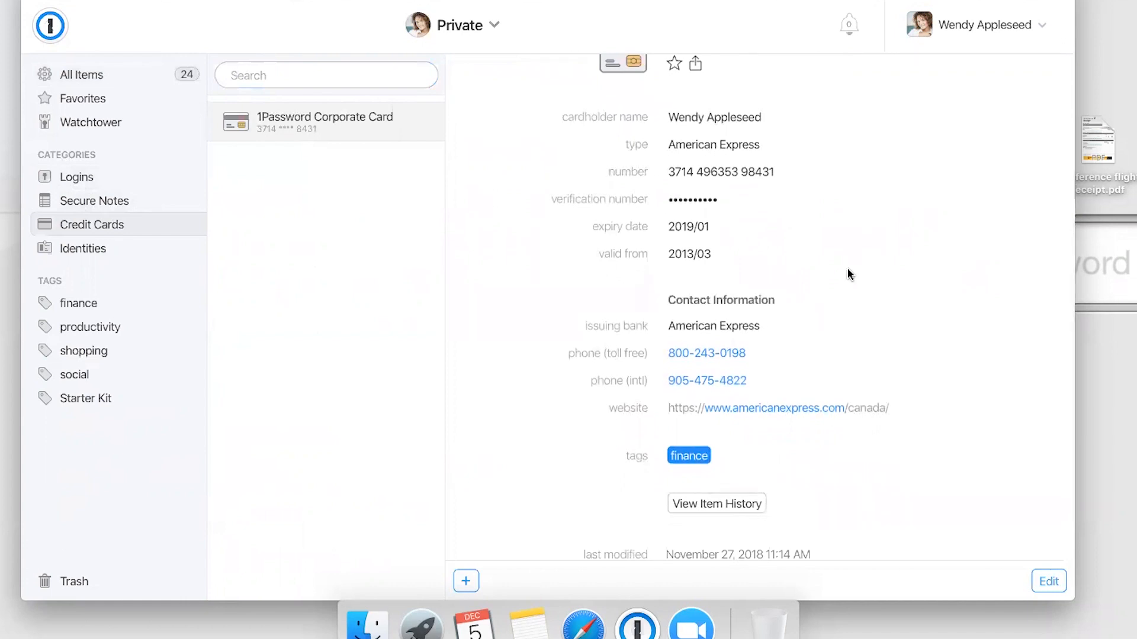
mouse_move(706, 353)
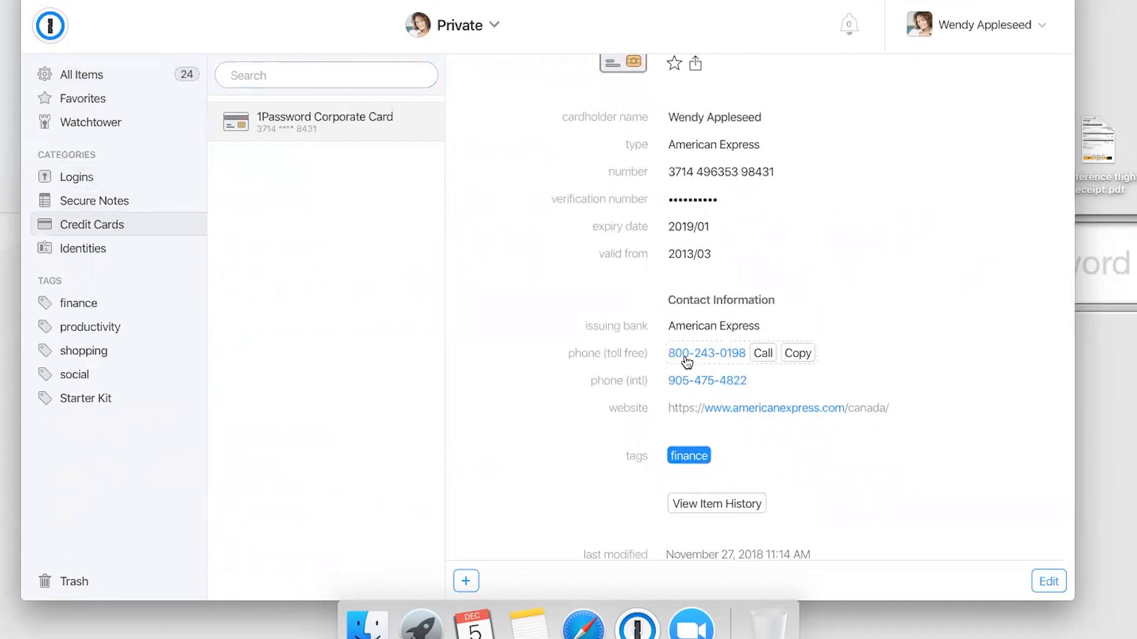
mouse_move(687, 381)
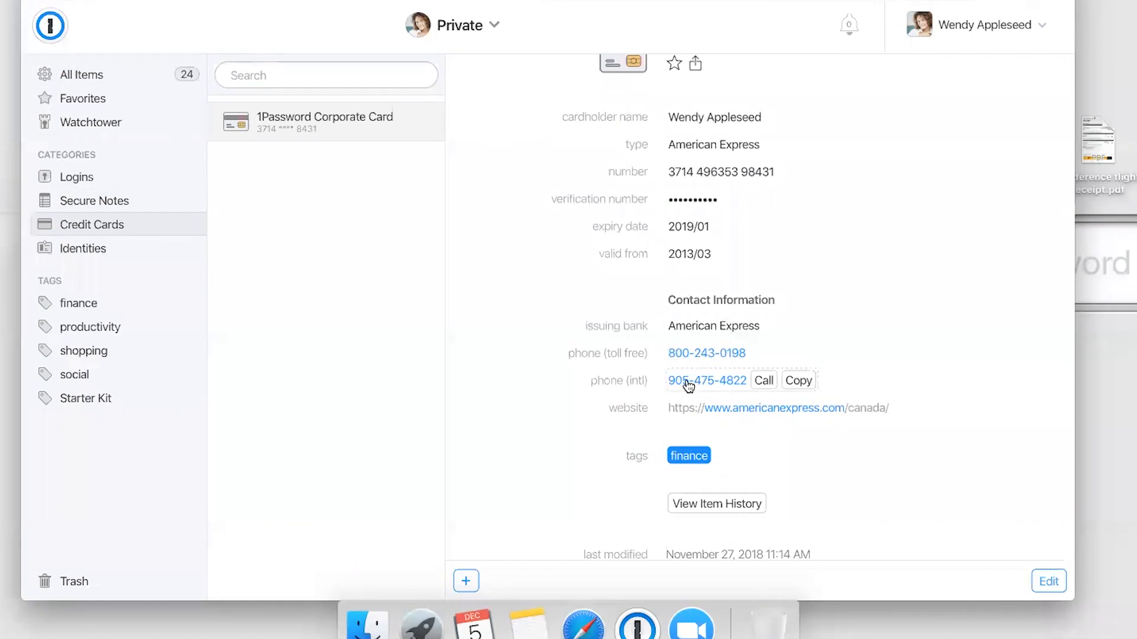
mouse_move(759, 385)
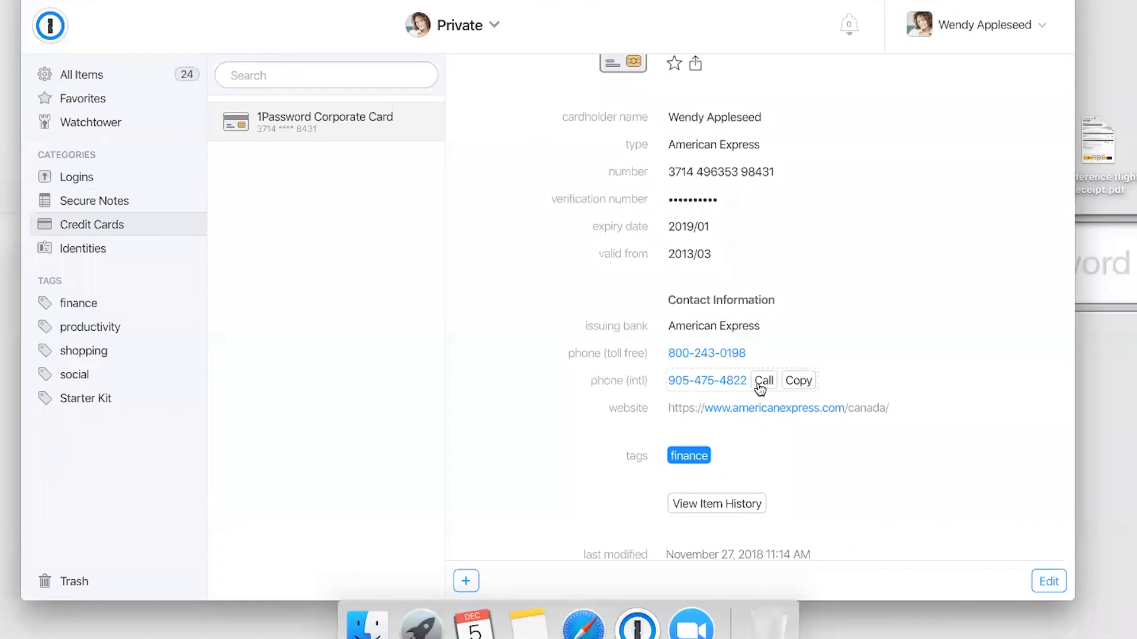
mouse_move(448, 520)
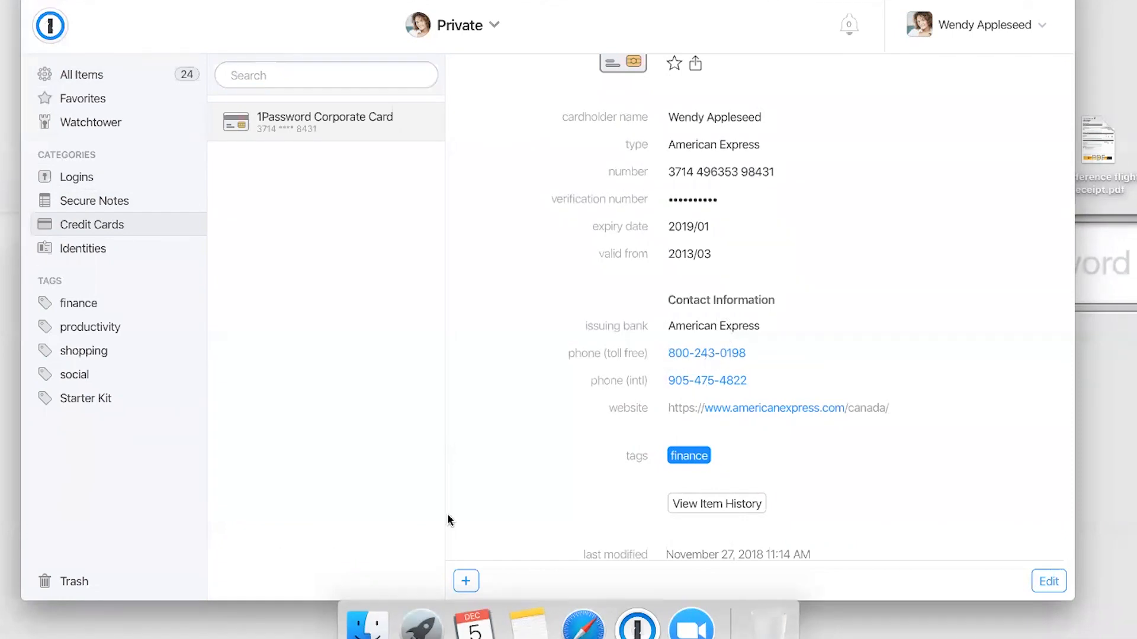
click(466, 581)
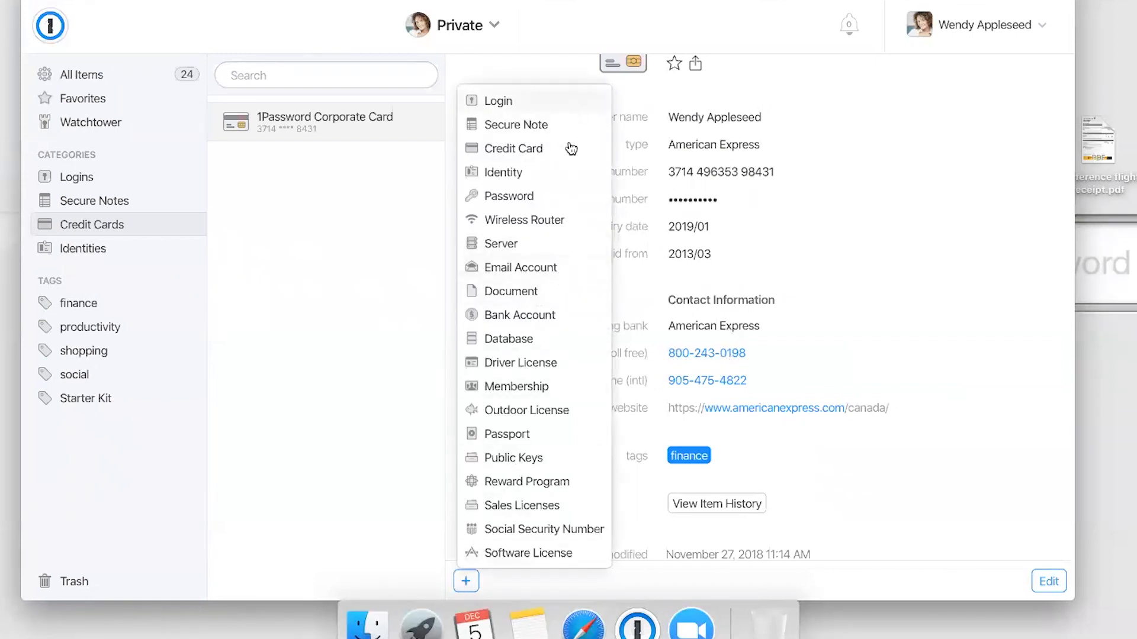
mouse_move(356, 457)
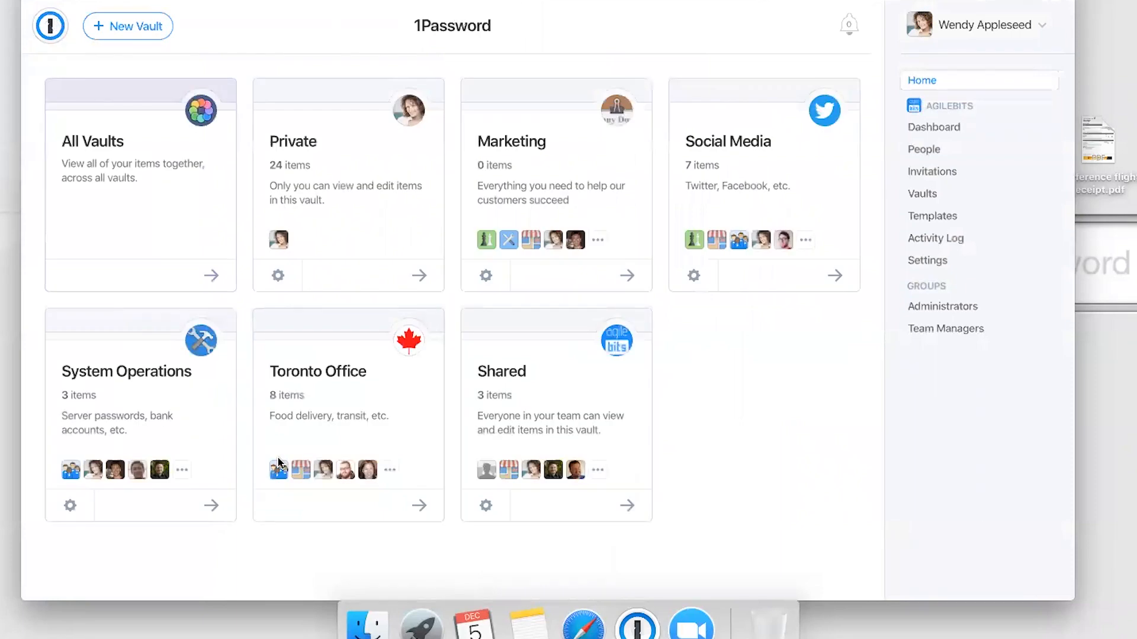
mouse_move(528, 624)
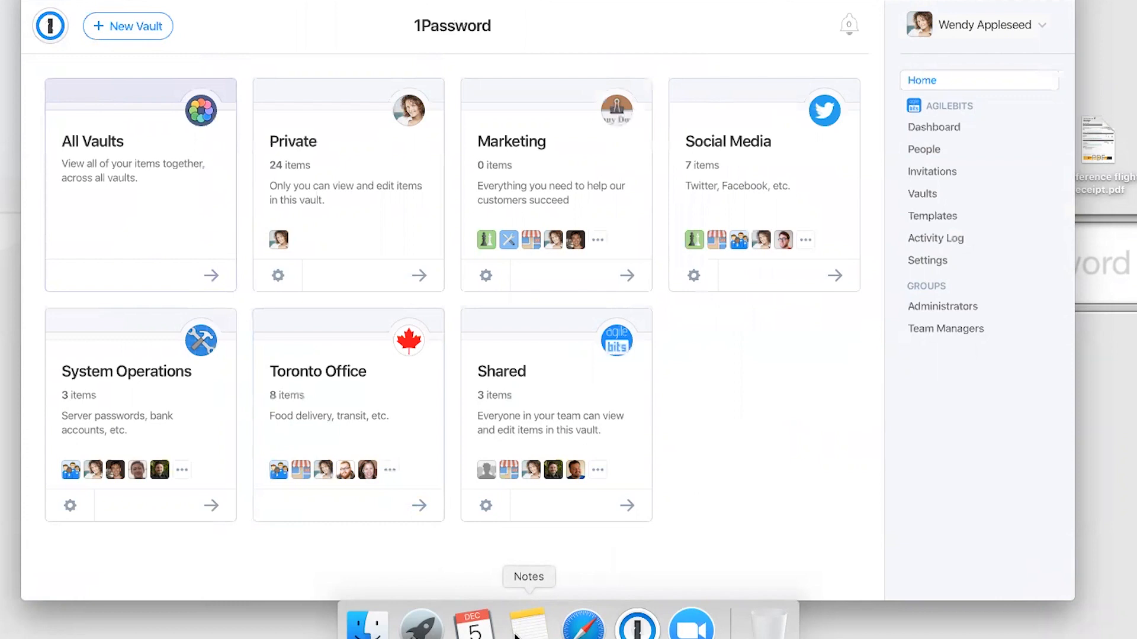
mouse_move(523, 540)
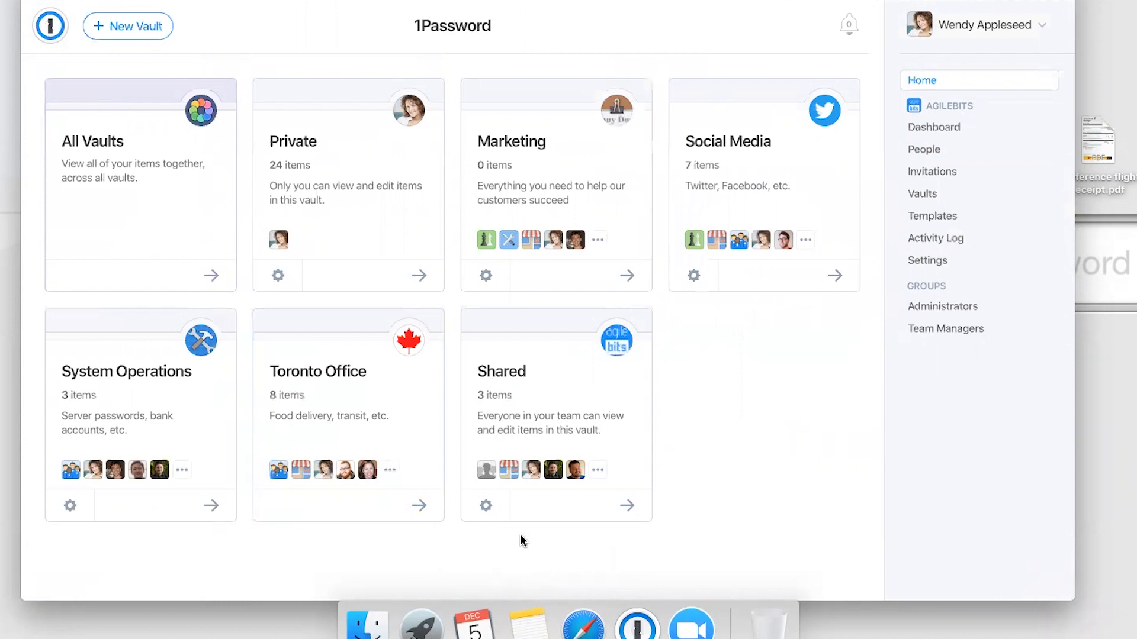
mouse_move(543, 388)
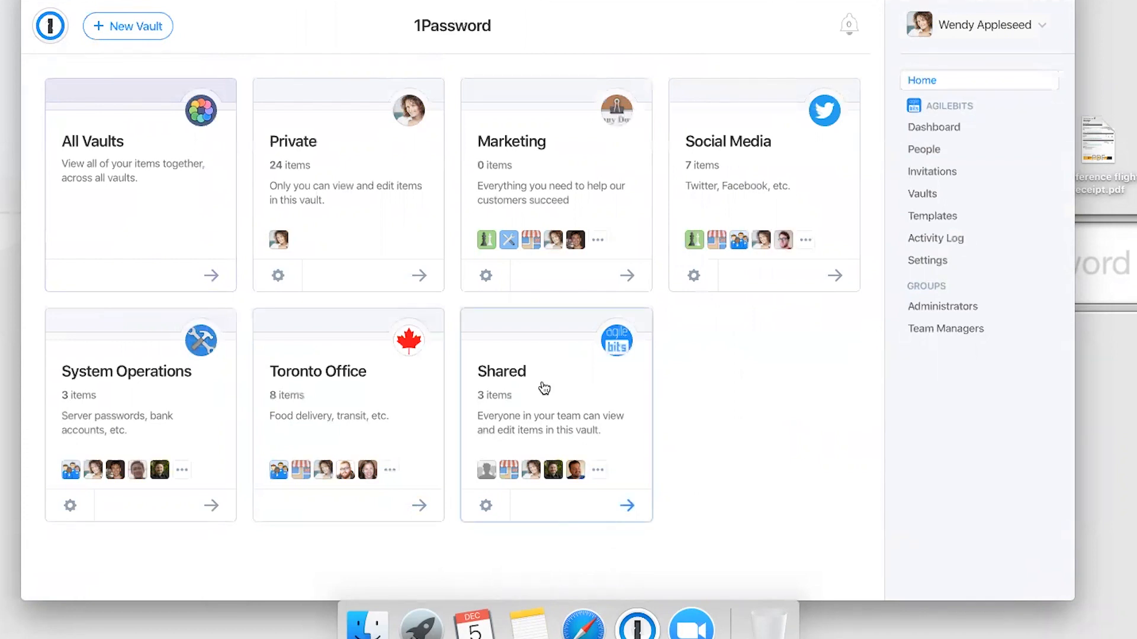
- Open the Server Status Pages note in the Shared vault for editing
click(626, 506)
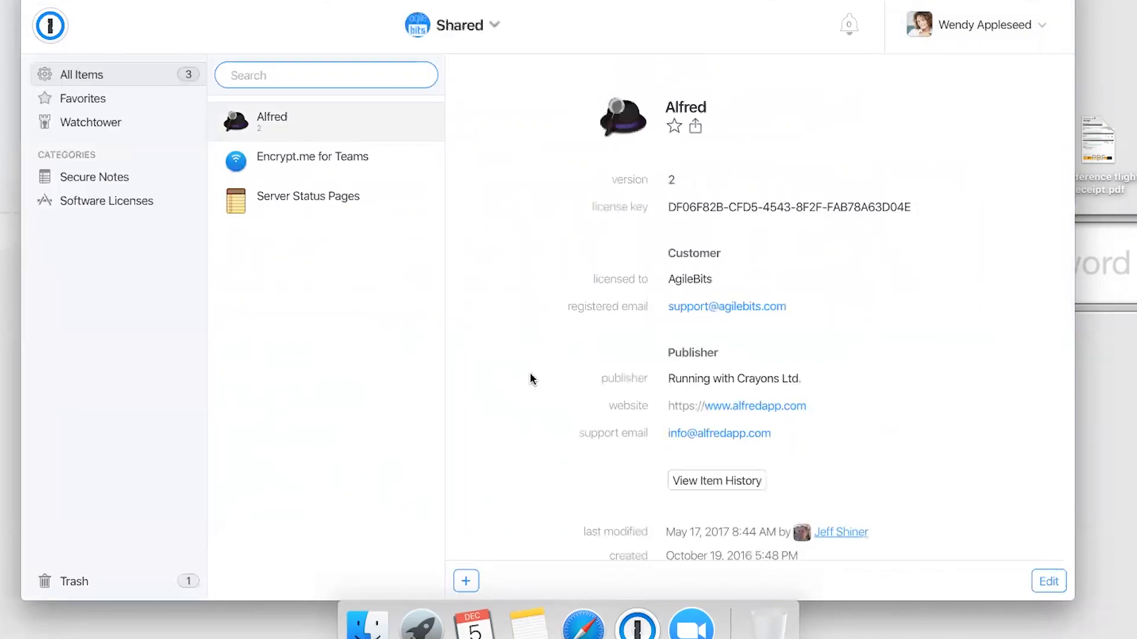
mouse_move(338, 204)
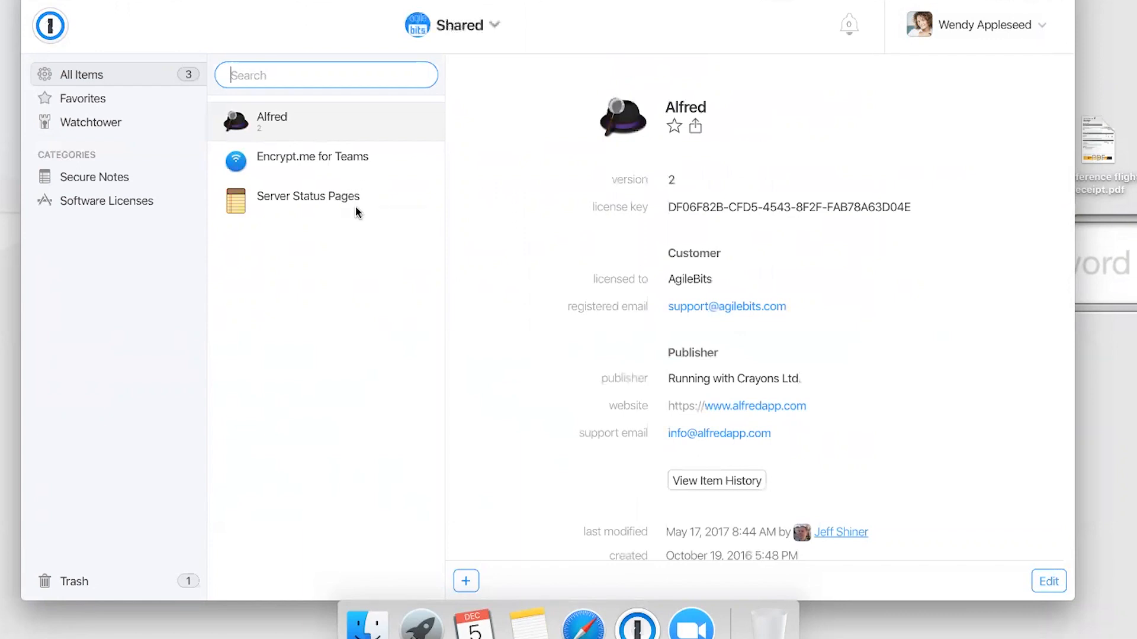
click(307, 196)
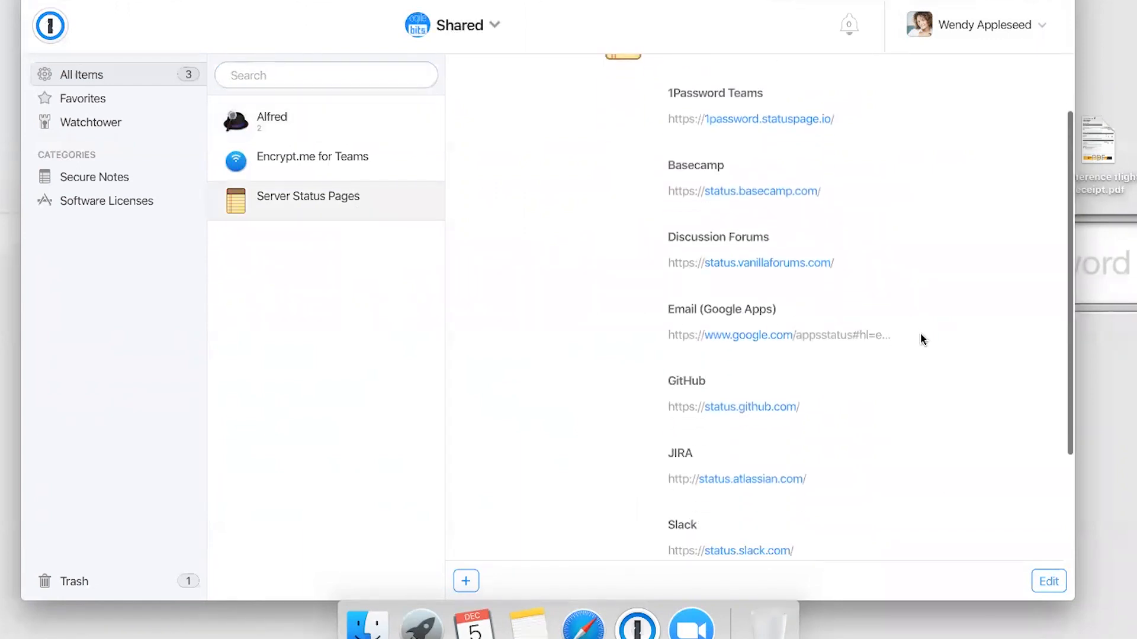
click(1048, 581)
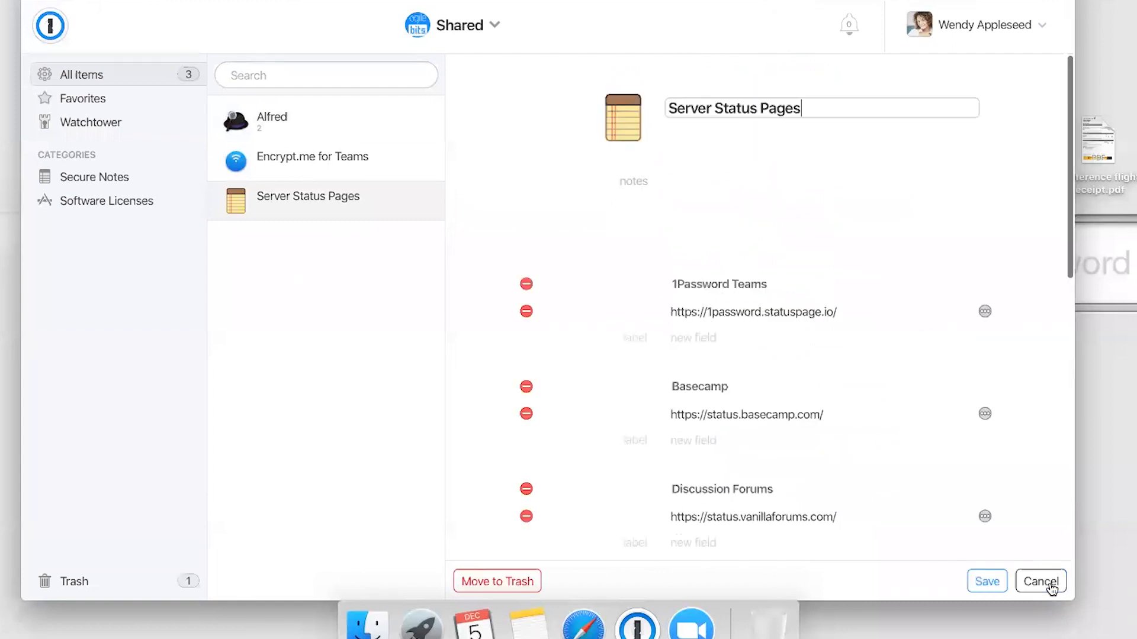
scroll(down, 3)
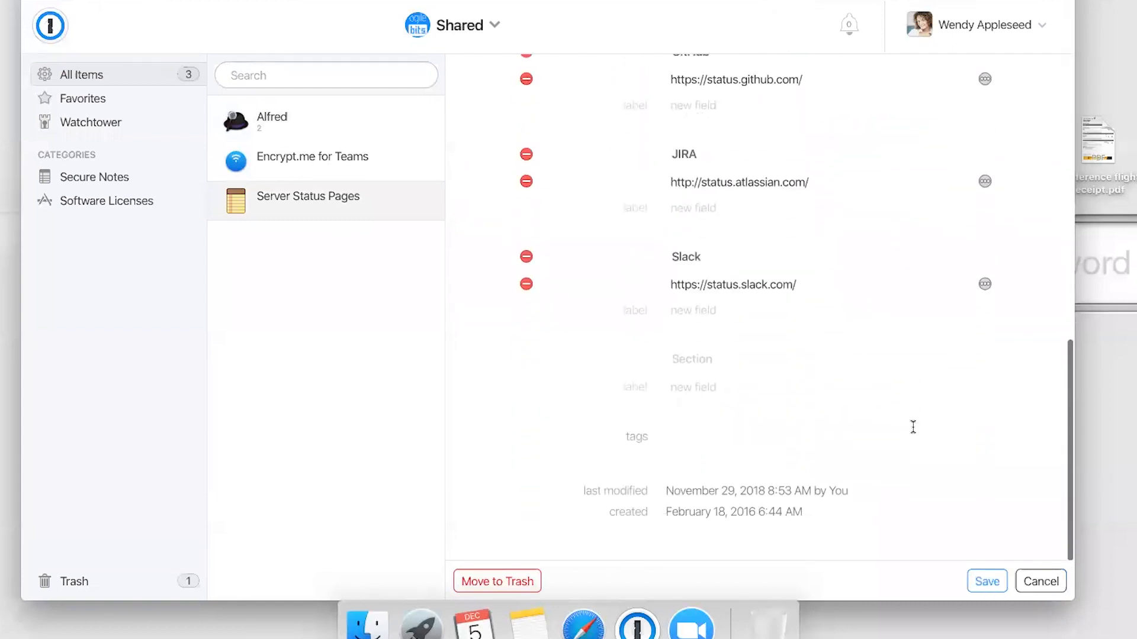
scroll(up, 3)
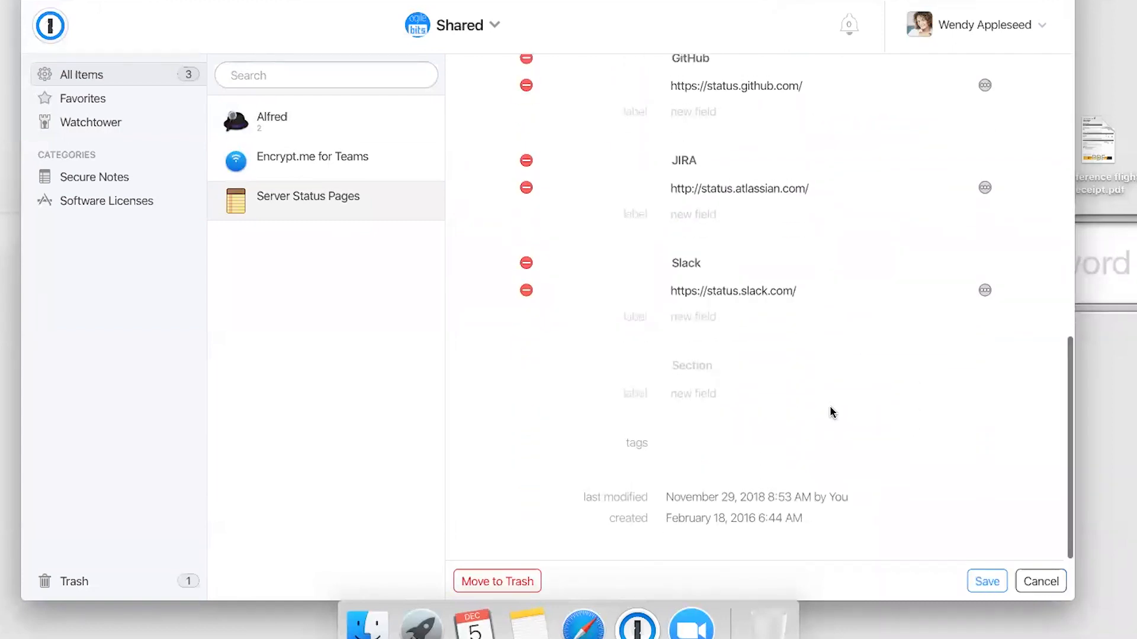
scroll(up, 3)
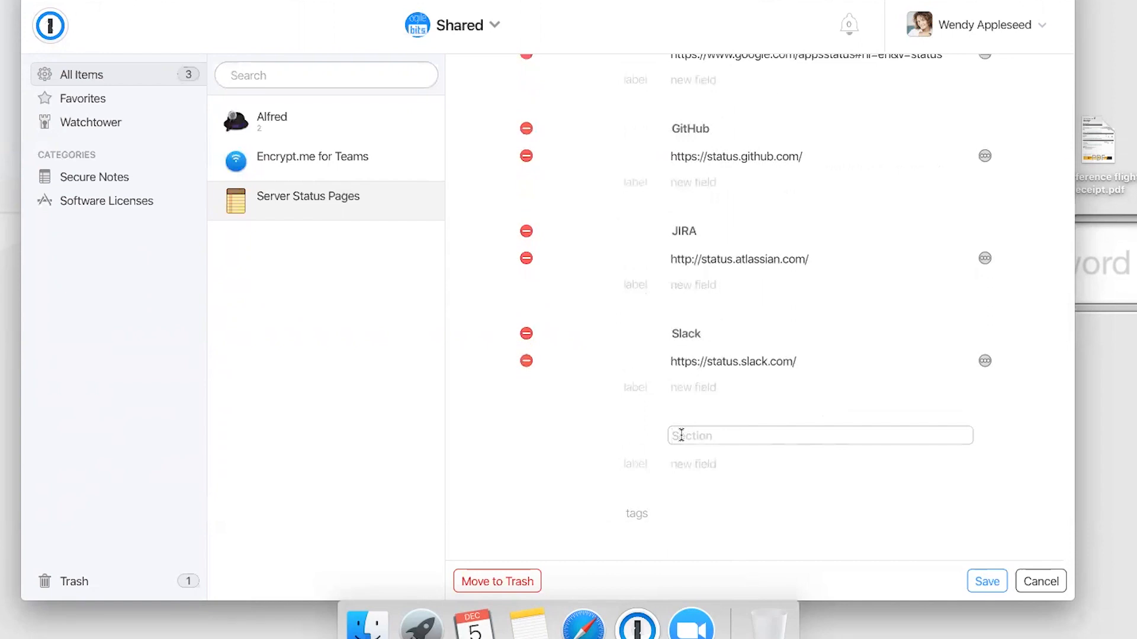
text(Tw)
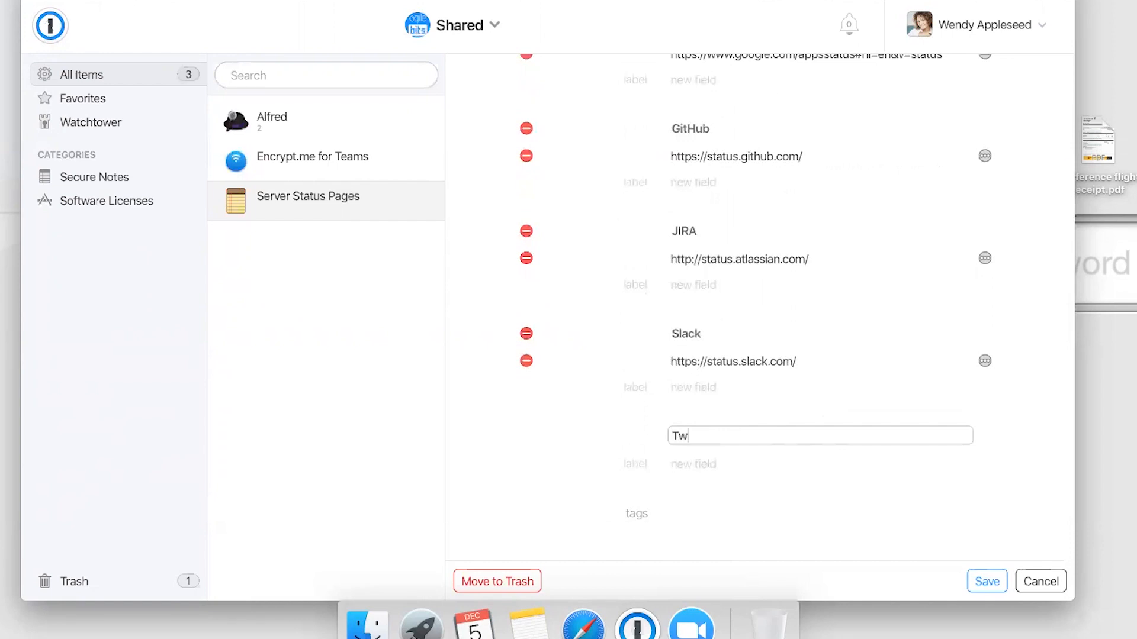
text(itter)
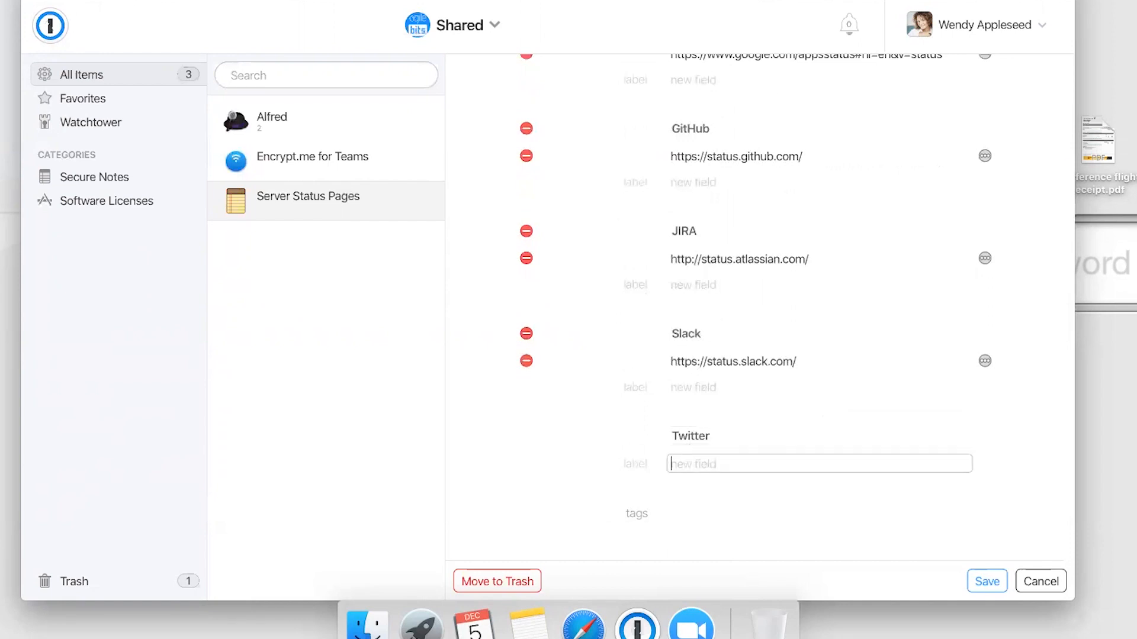
text(https://)
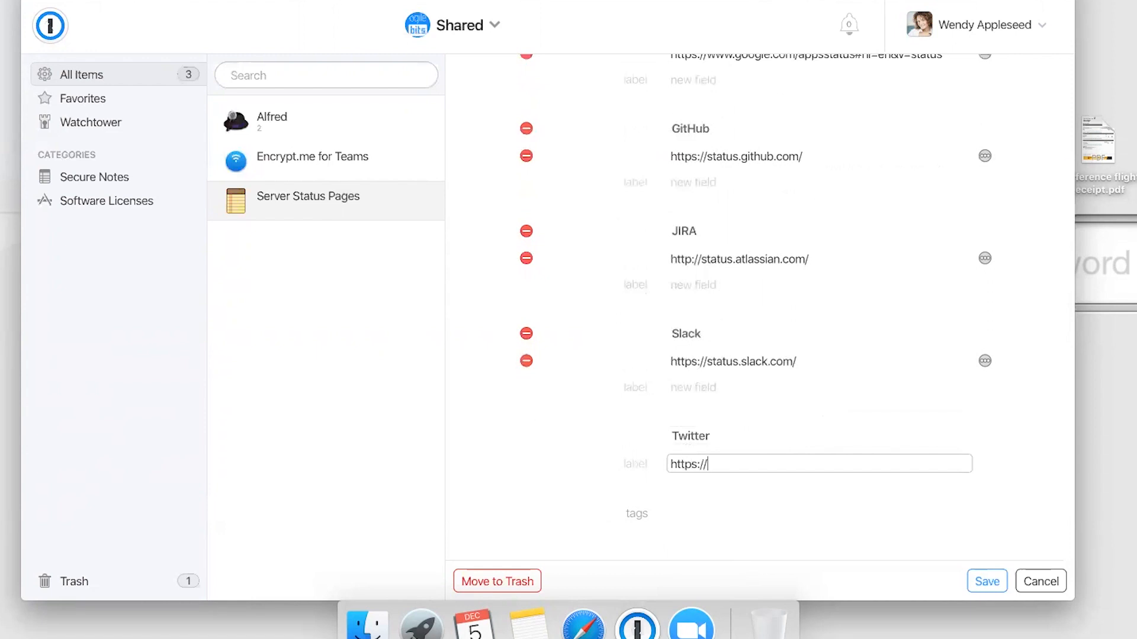
text(status.twitter.com/)
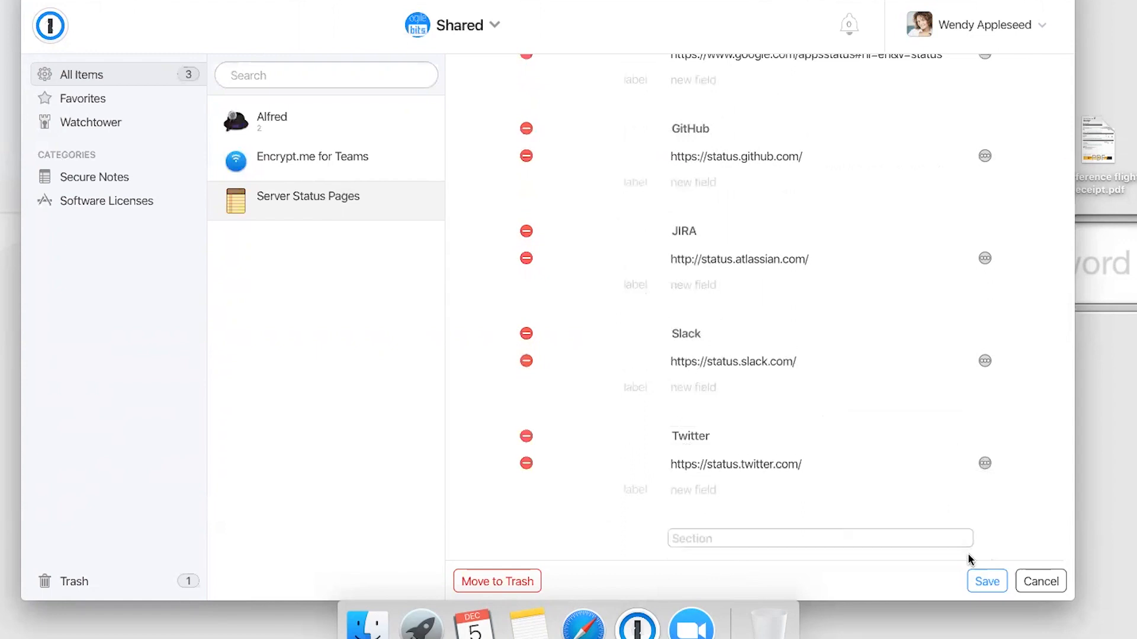
click(987, 581)
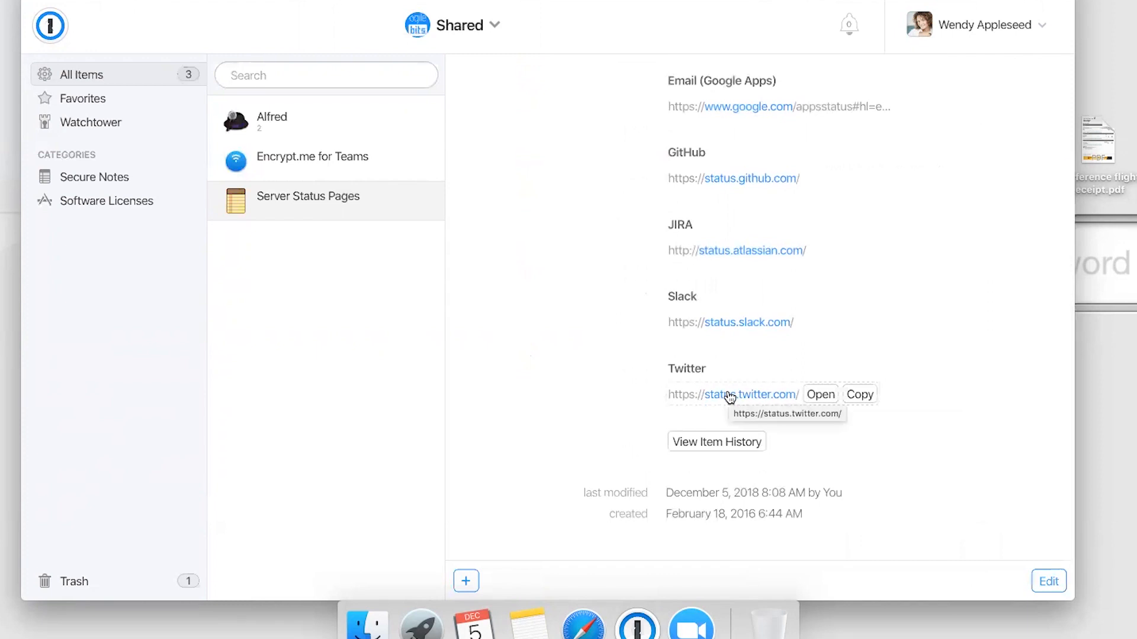
mouse_move(566, 379)
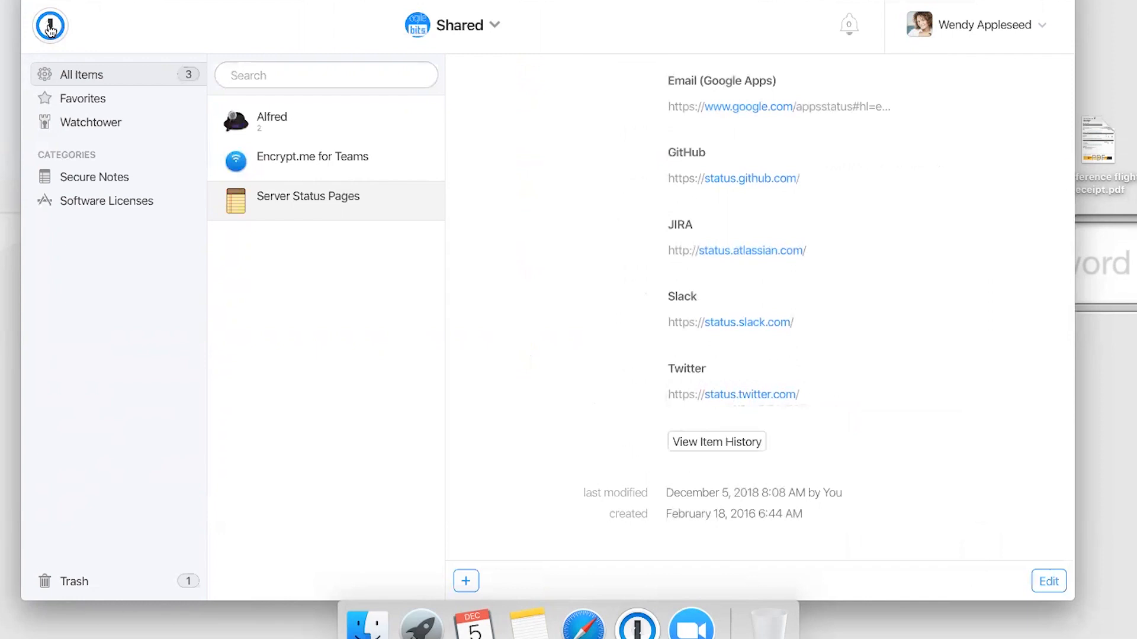
click(49, 25)
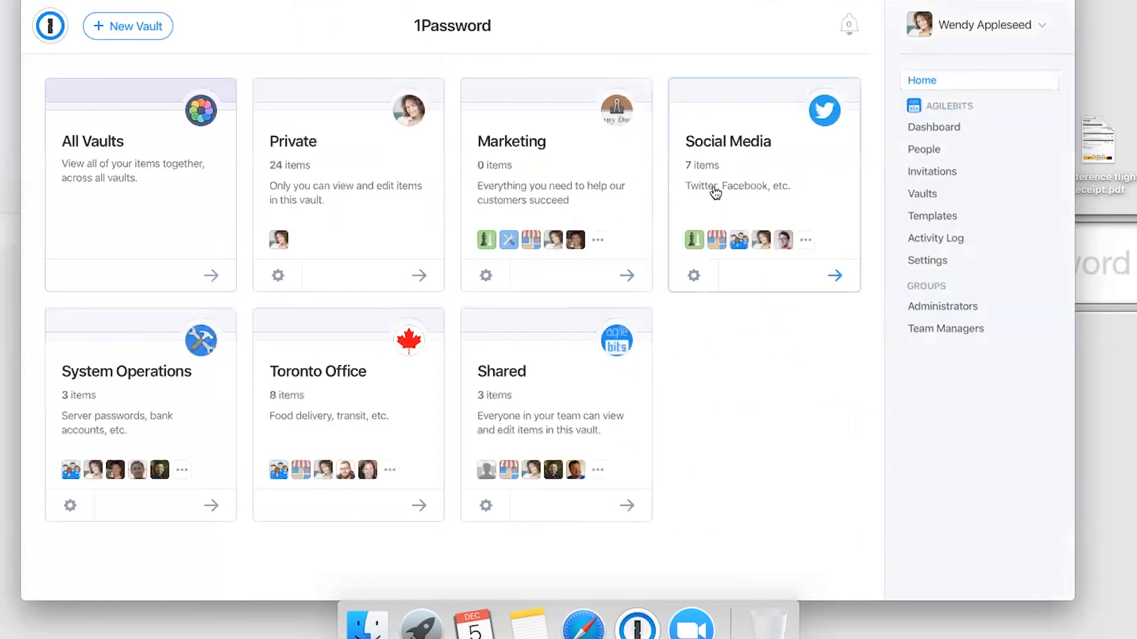
mouse_move(191, 425)
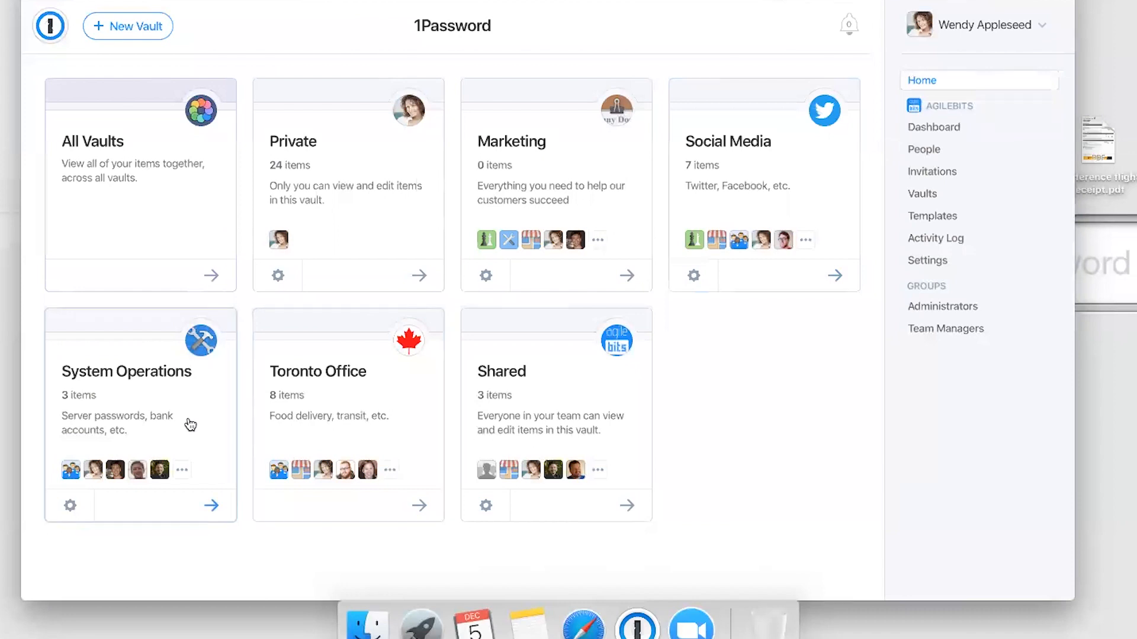
mouse_move(316, 504)
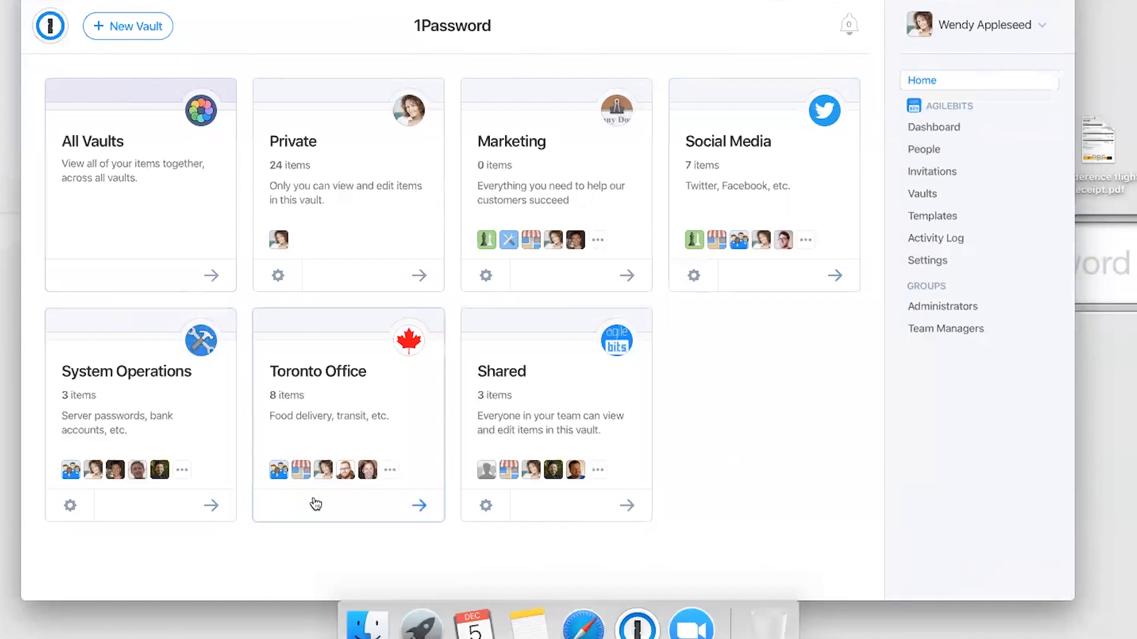
mouse_move(335, 545)
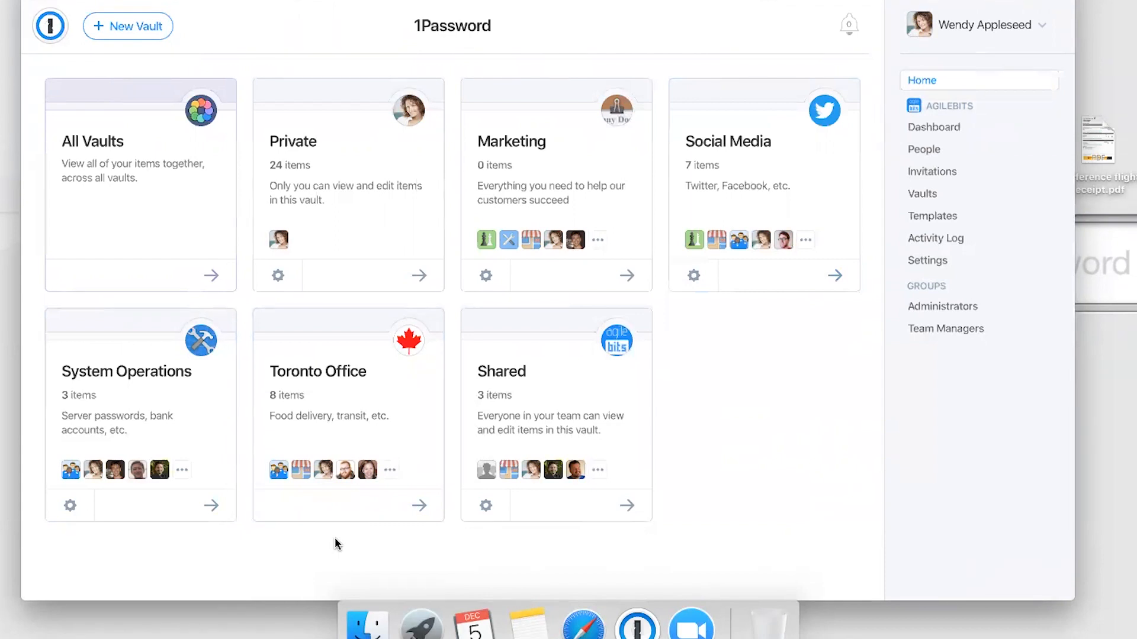
mouse_move(129, 432)
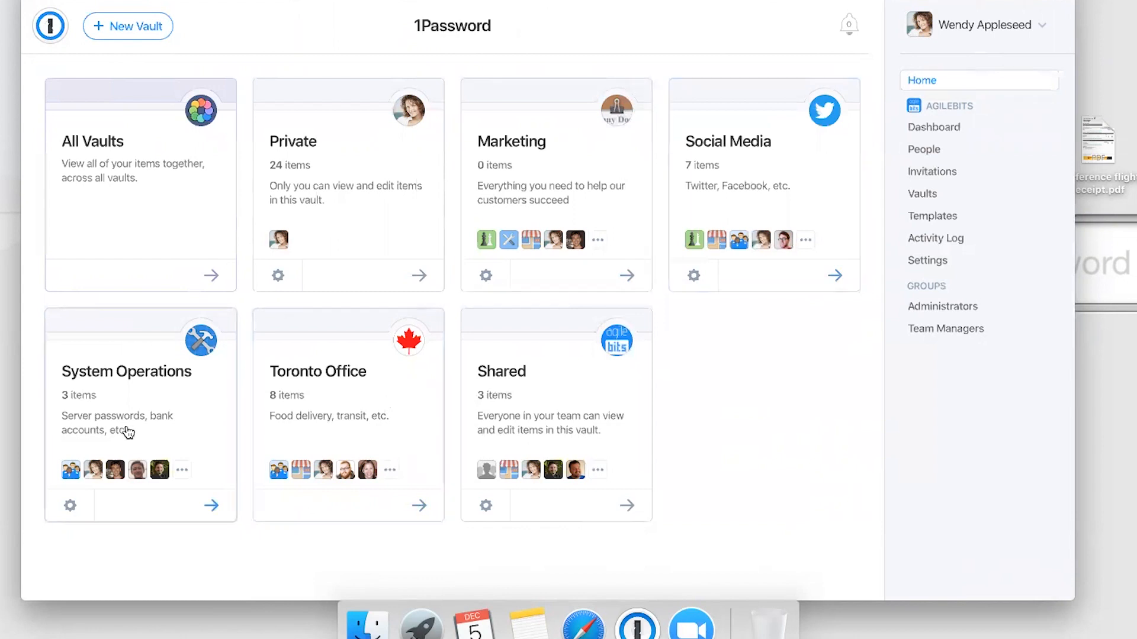
mouse_move(335, 438)
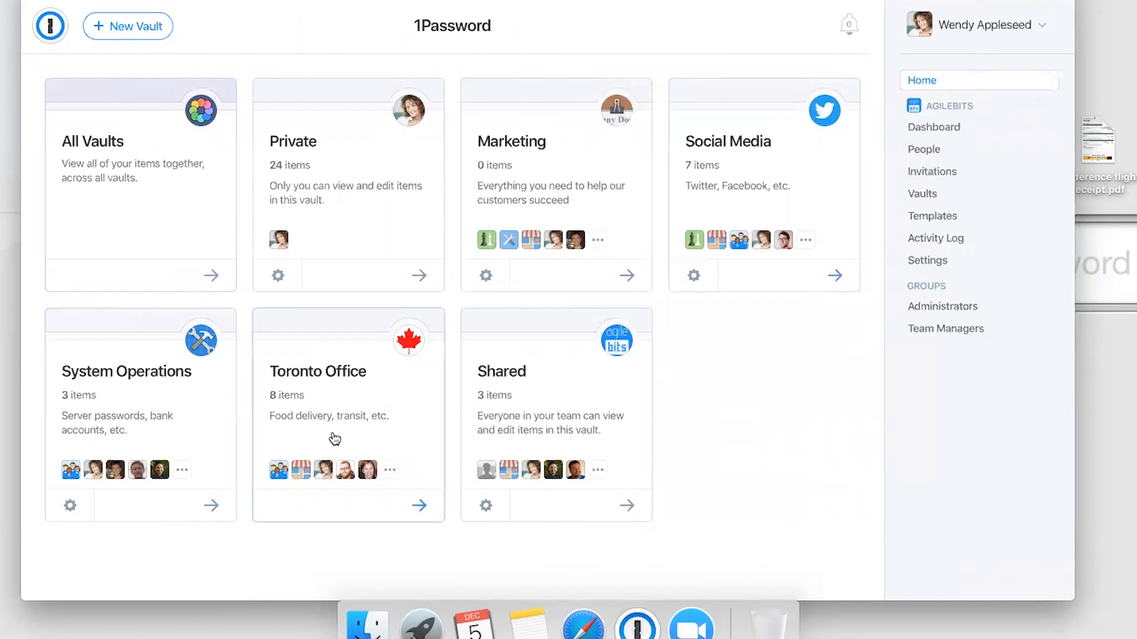
mouse_move(326, 438)
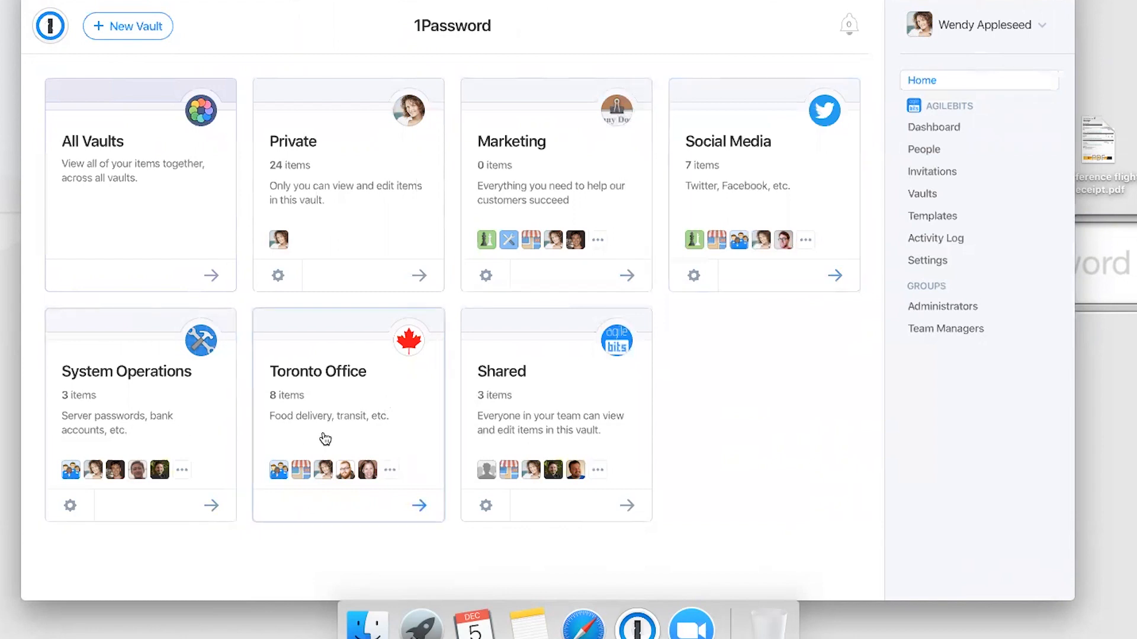
mouse_move(290, 447)
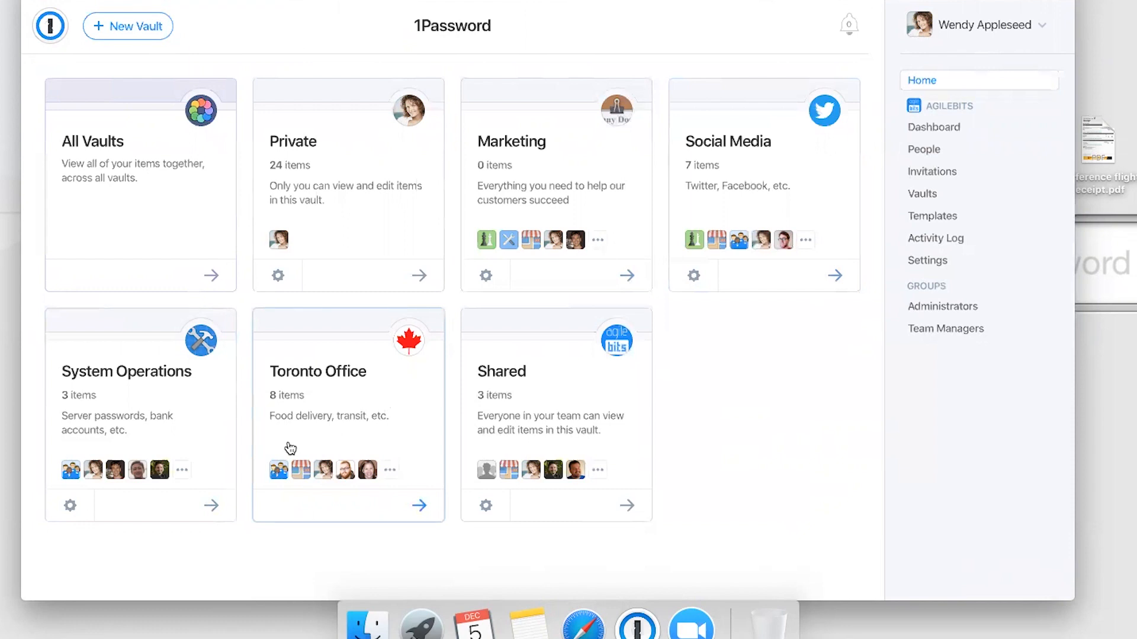
mouse_move(274, 550)
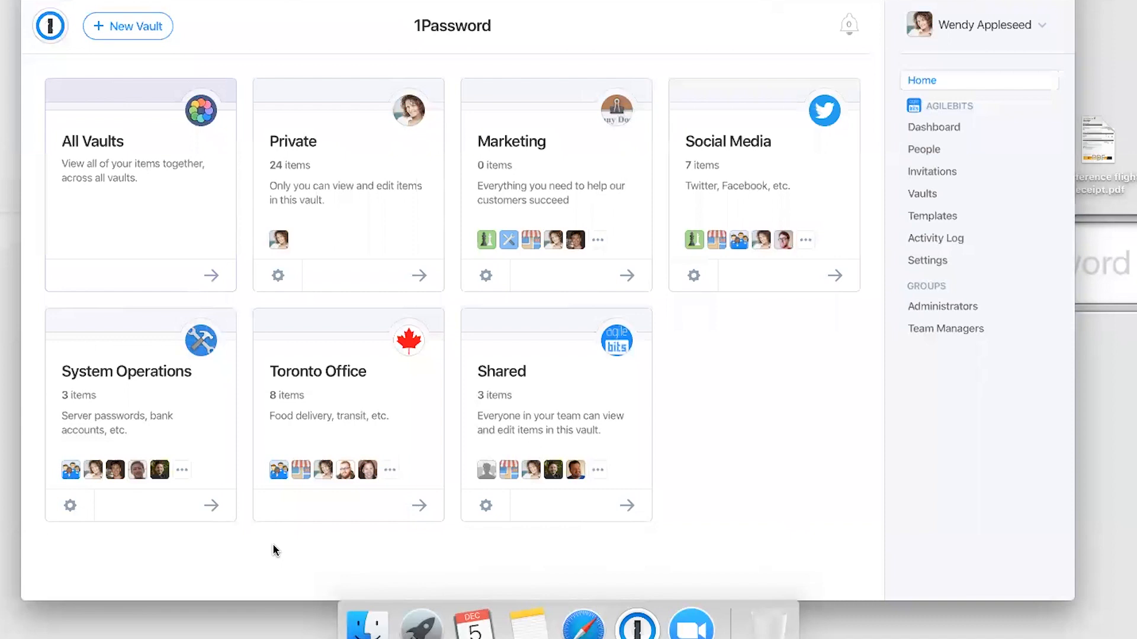
mouse_move(366, 190)
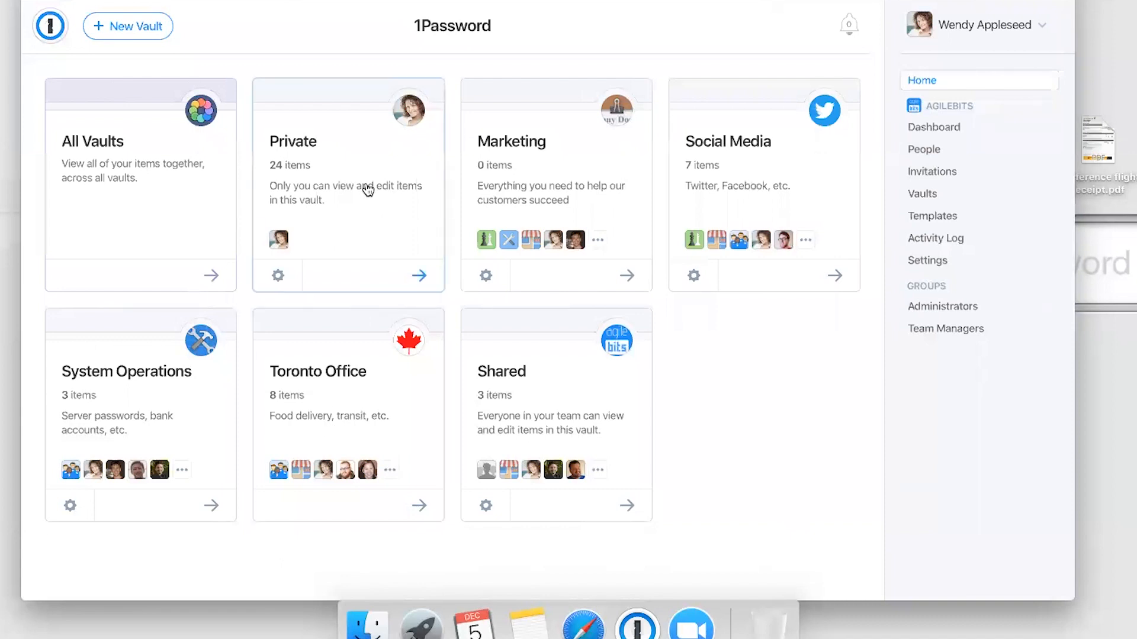
- Move the Instagram - AgileBits login out of the Private vault
click(347, 185)
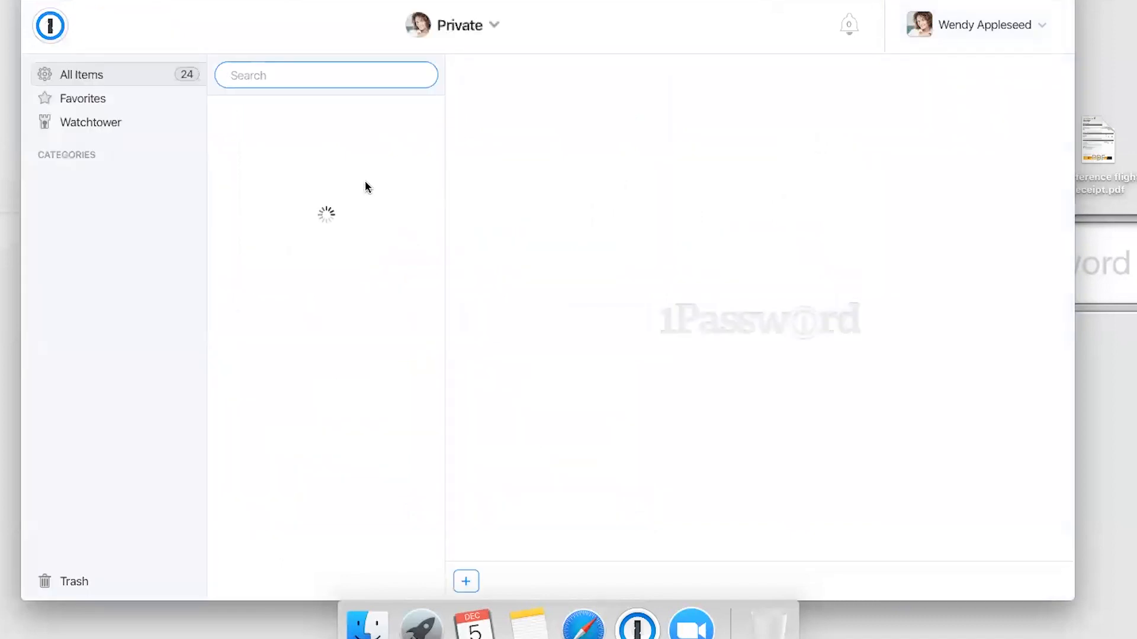
click(310, 519)
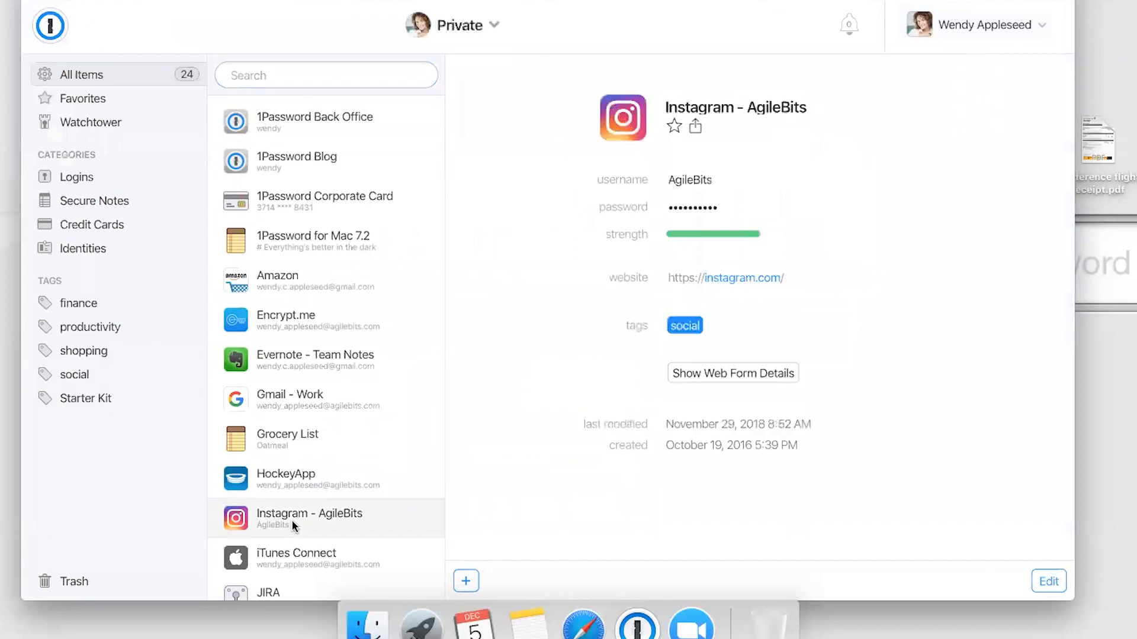
click(693, 126)
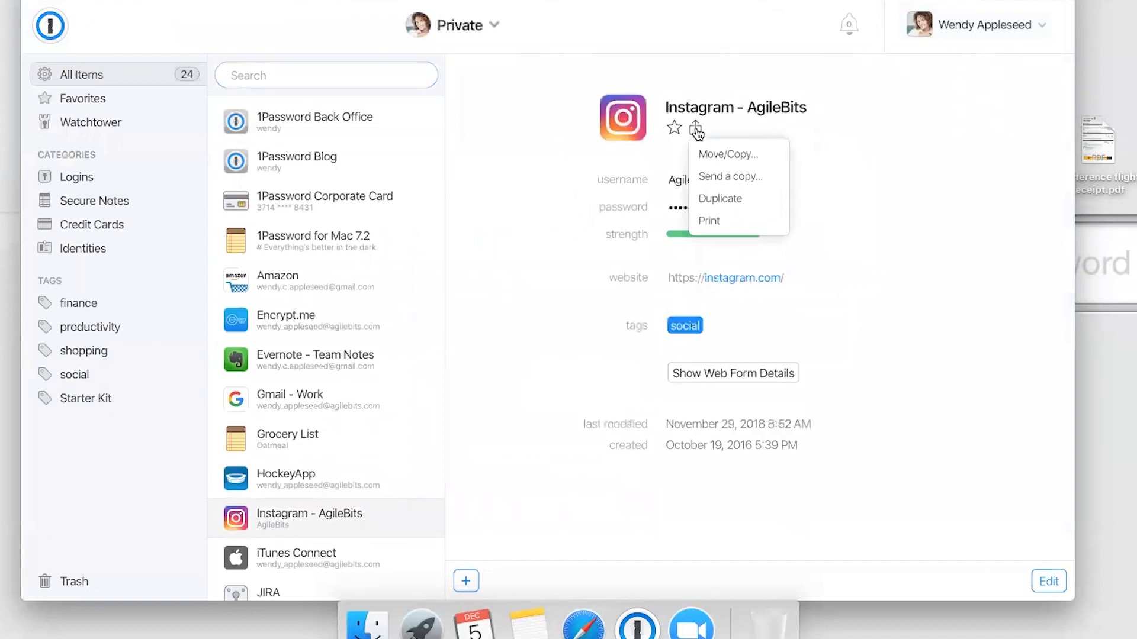
mouse_move(769, 157)
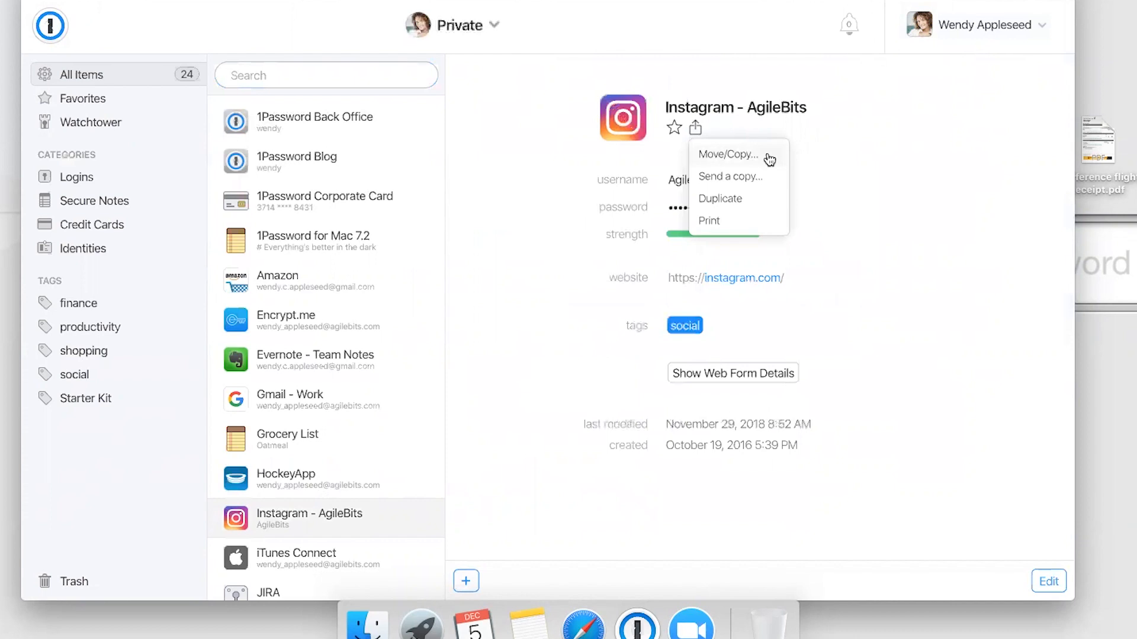
mouse_move(763, 158)
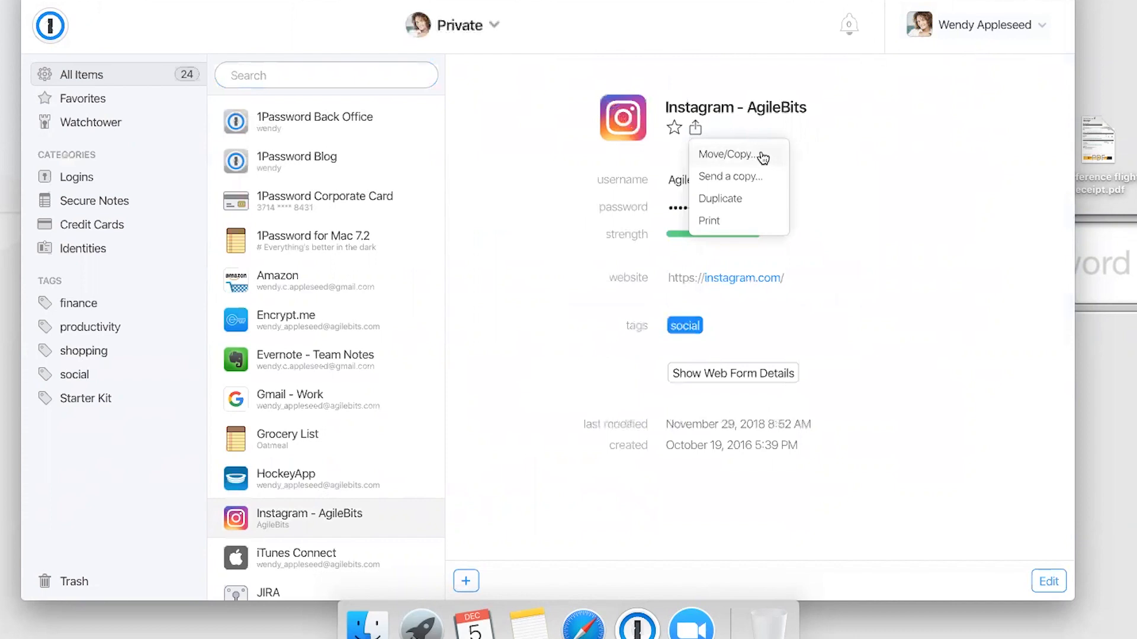
click(730, 154)
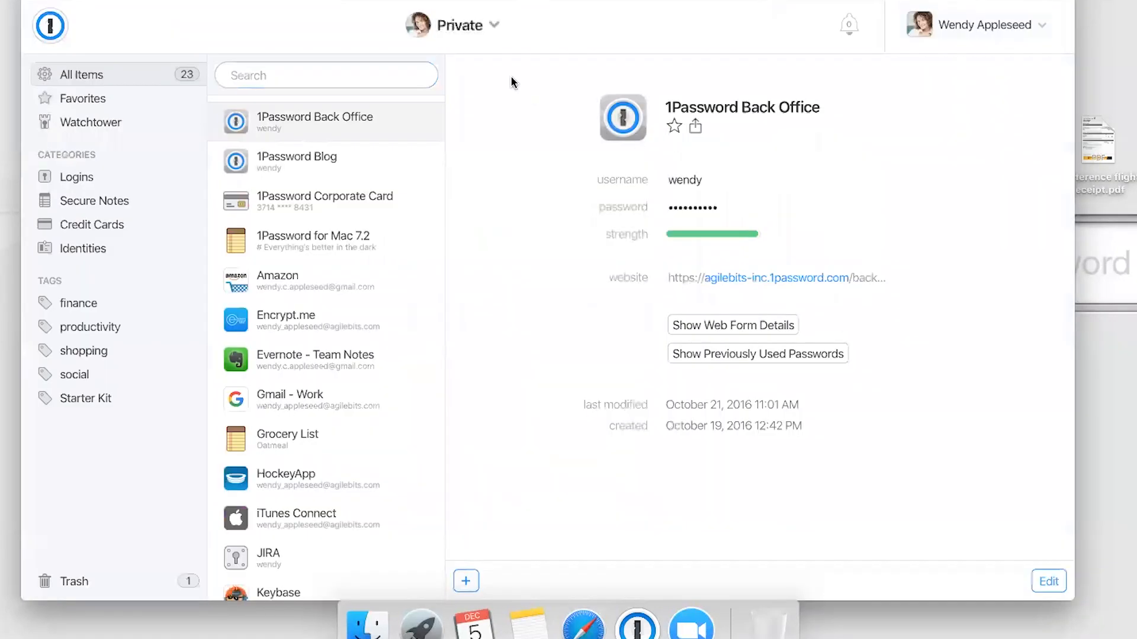
- Switch to the Social Media vault and view the Instagram - AgileBits login
click(462, 25)
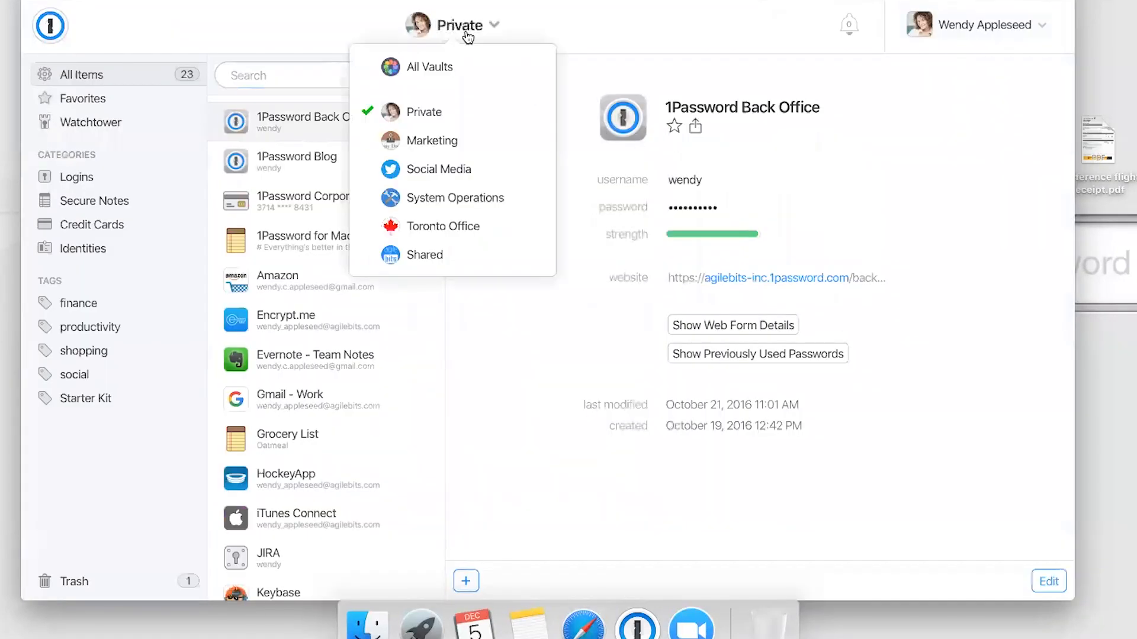
click(439, 169)
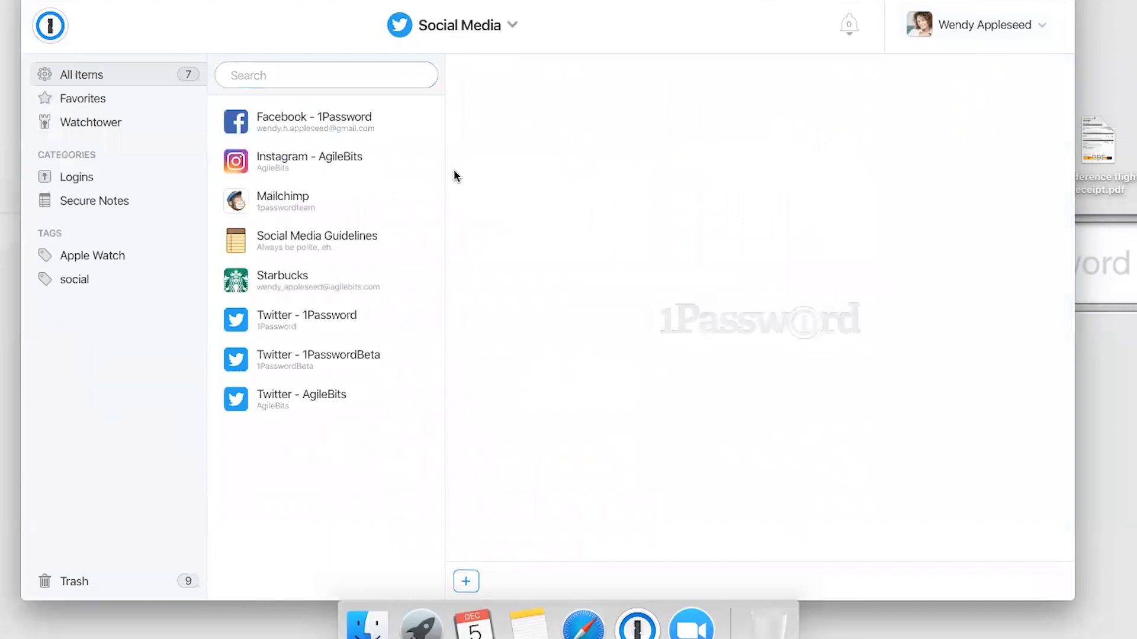
click(309, 162)
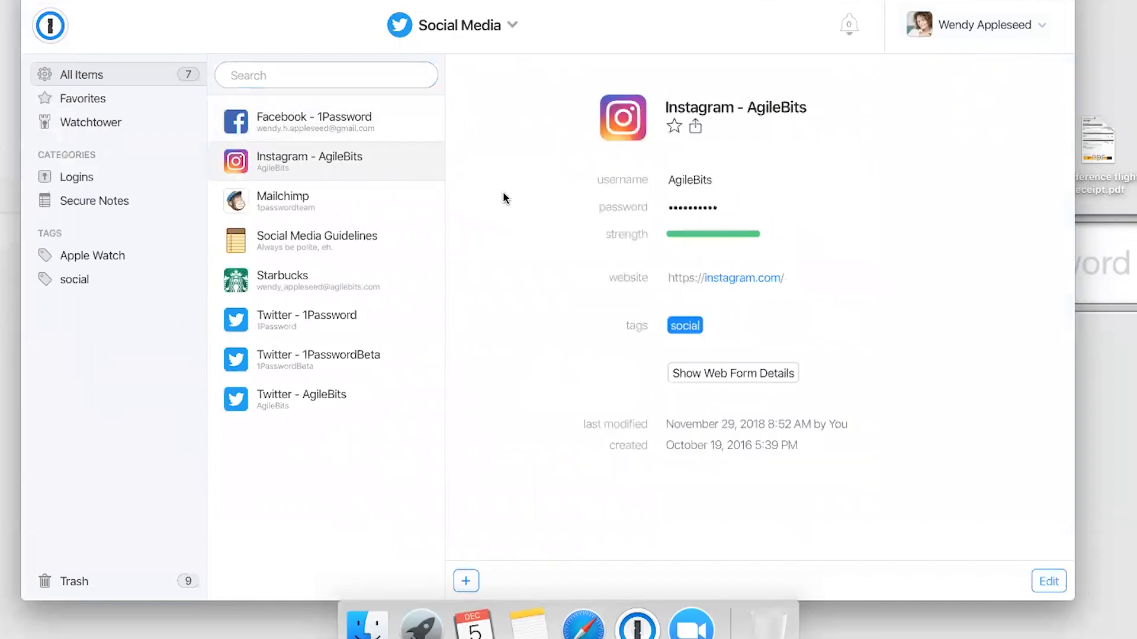
mouse_move(524, 146)
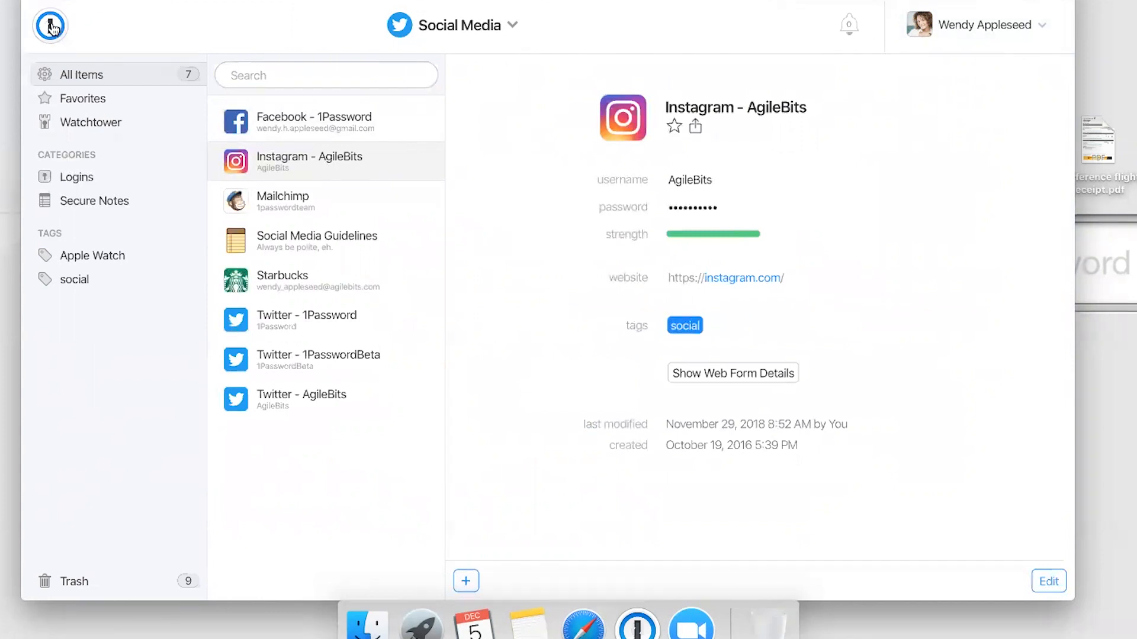
- From Home, choose Get the Apps in the account menu and scroll the downloads
click(50, 25)
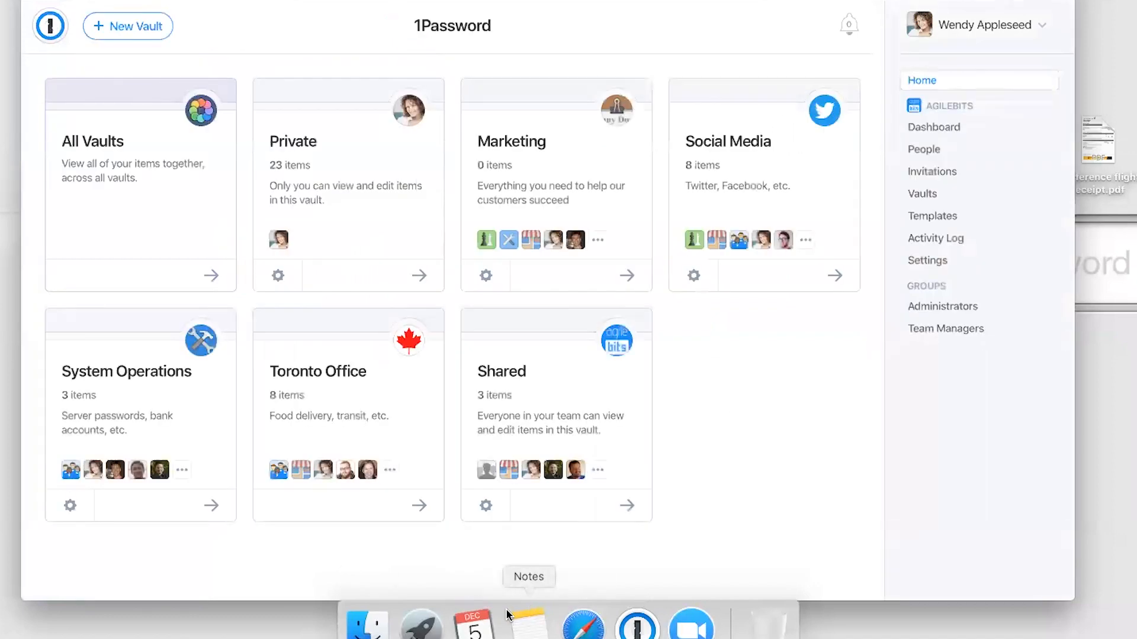
mouse_move(528, 602)
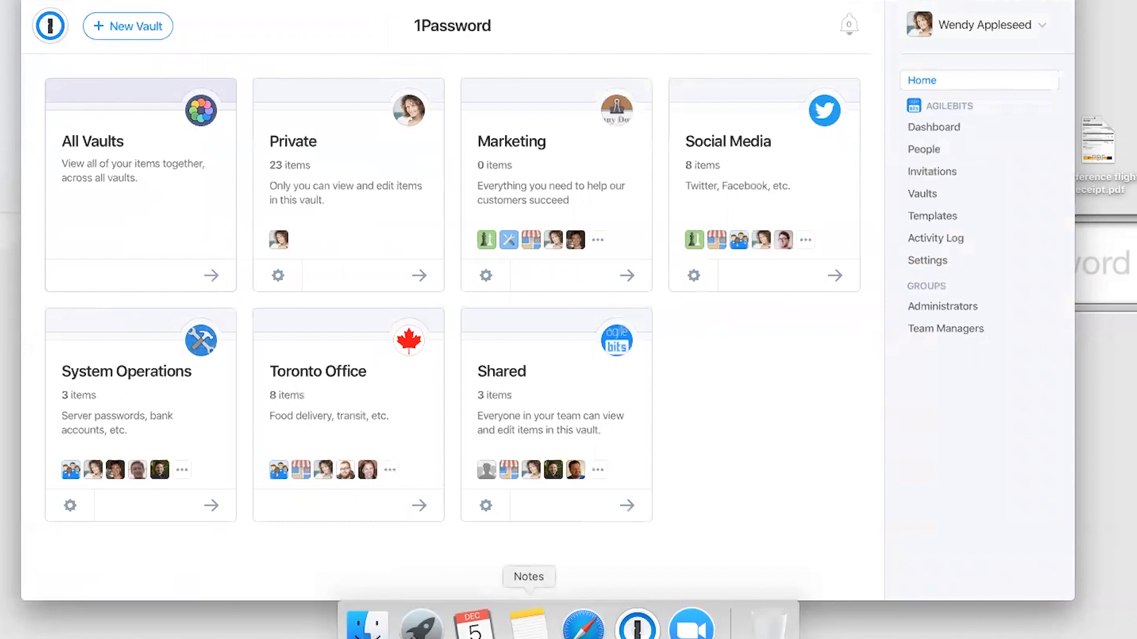
mouse_move(994, 35)
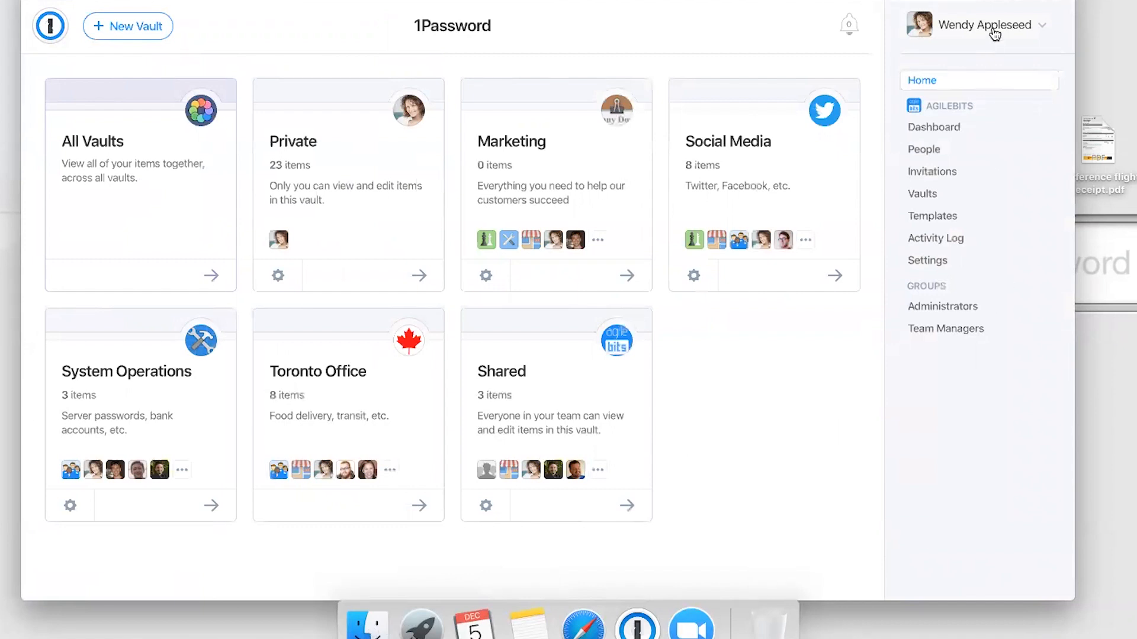
click(989, 25)
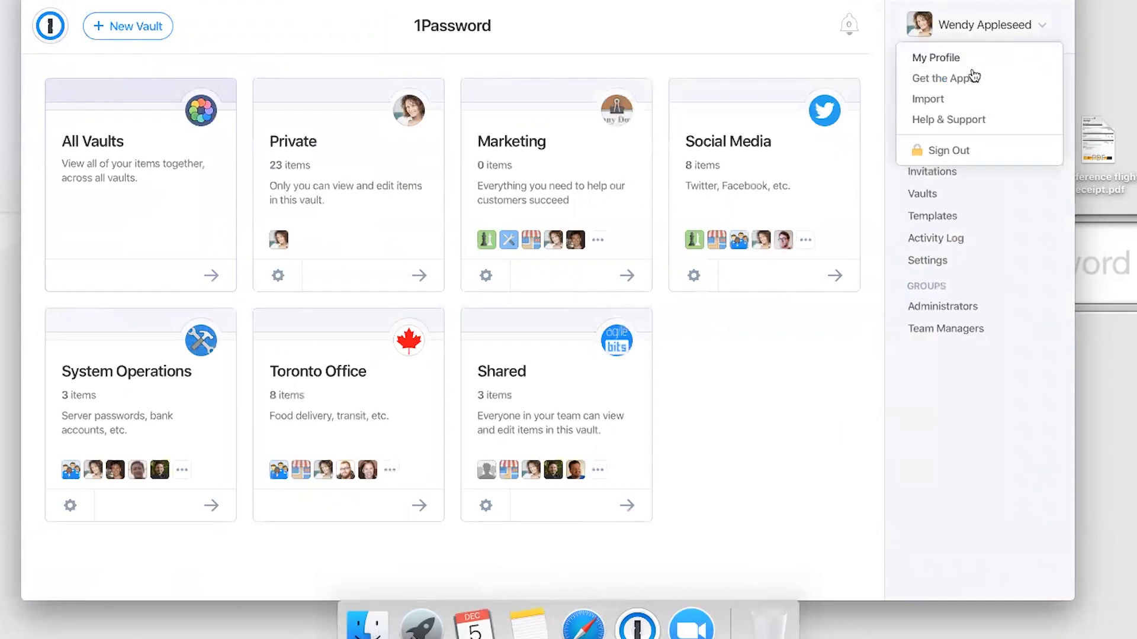
mouse_move(964, 83)
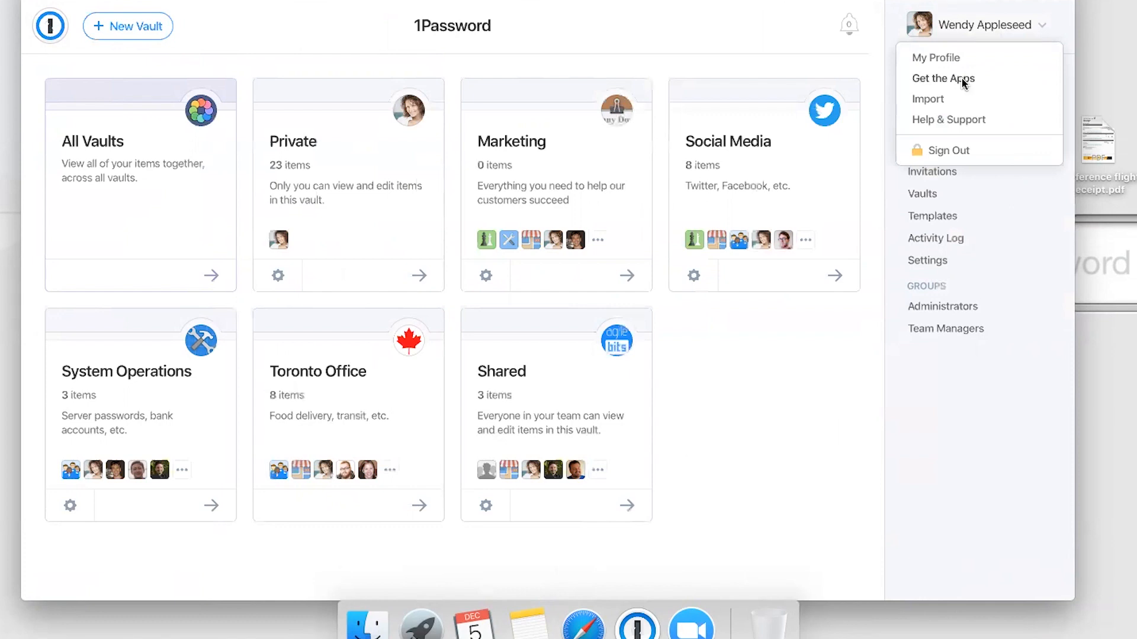
click(943, 78)
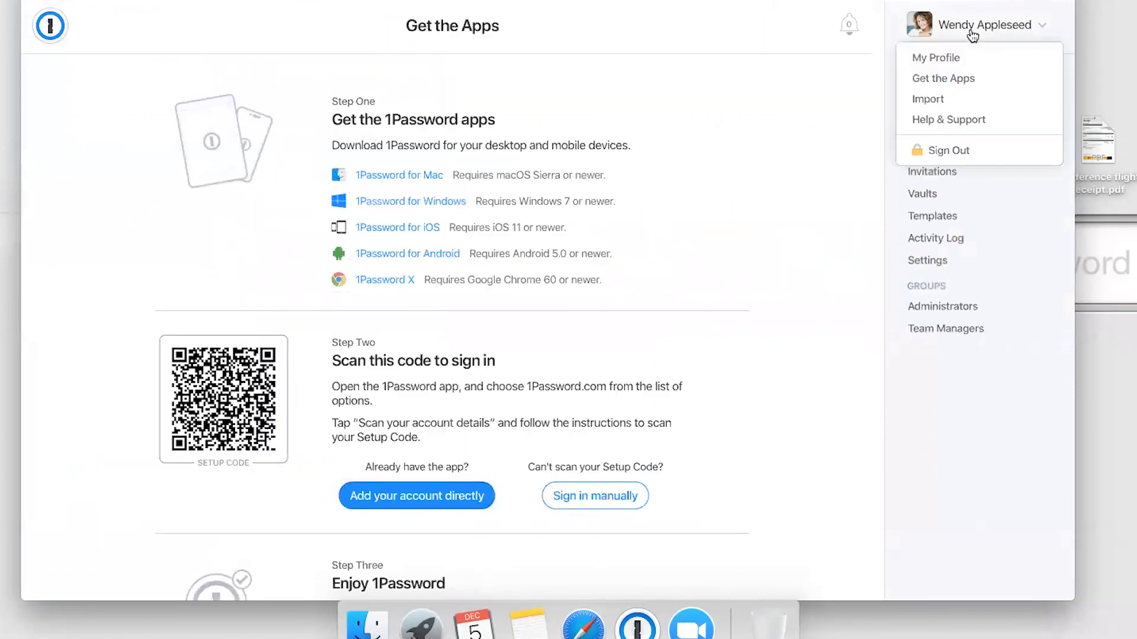
mouse_move(967, 81)
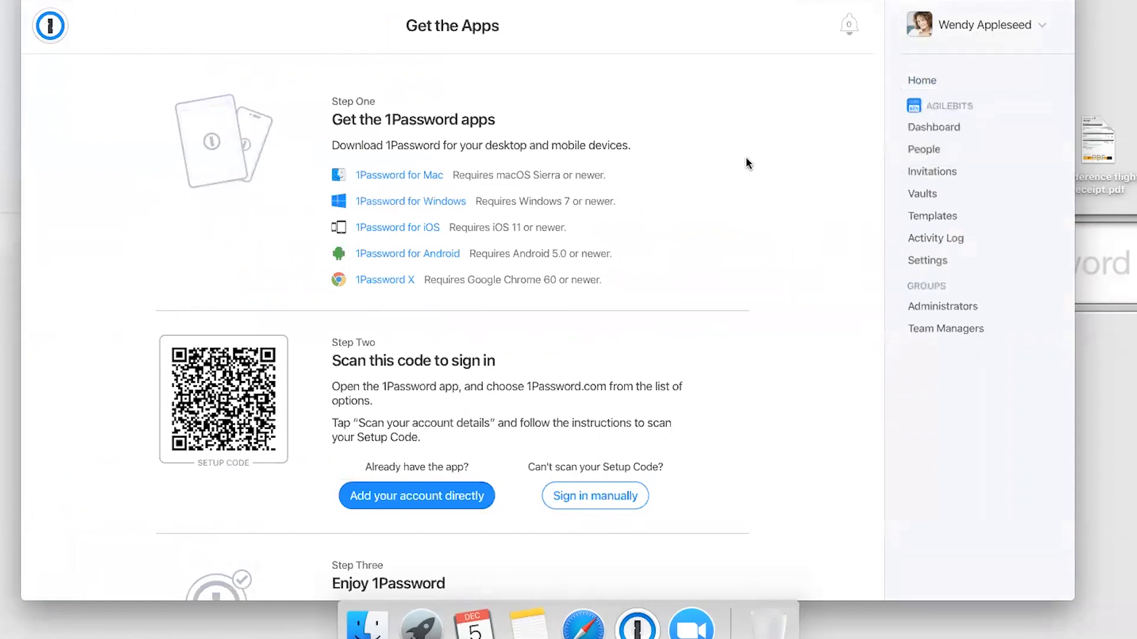
scroll(down, 3)
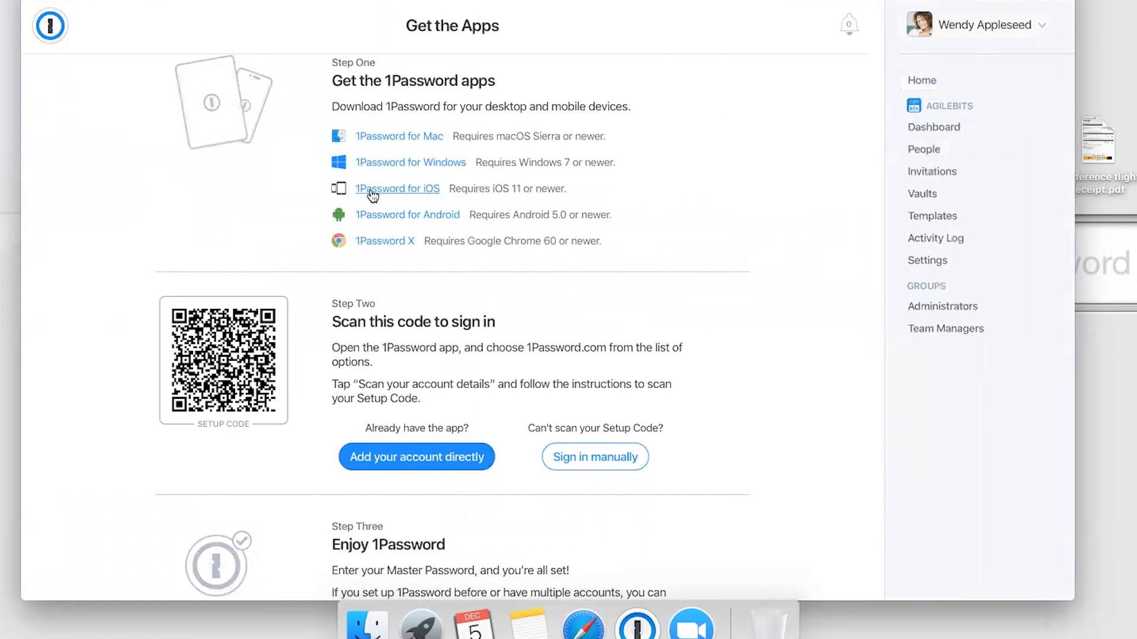
mouse_move(480, 310)
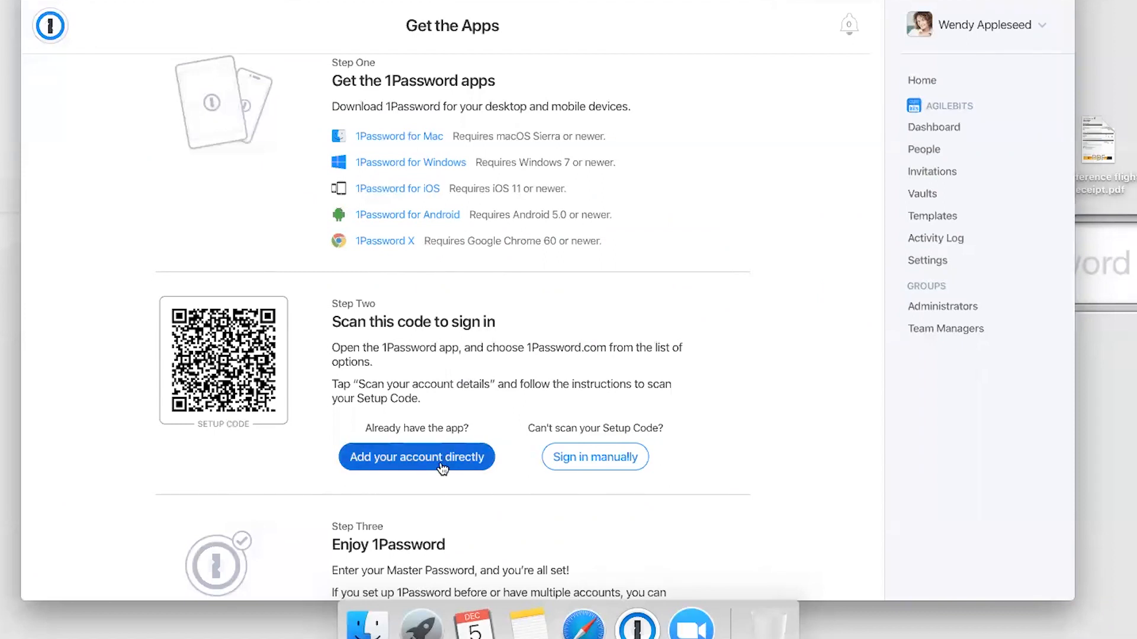
- Add the account to 1Password 7 for Mac, sign in, and finish the welcome screen
click(416, 456)
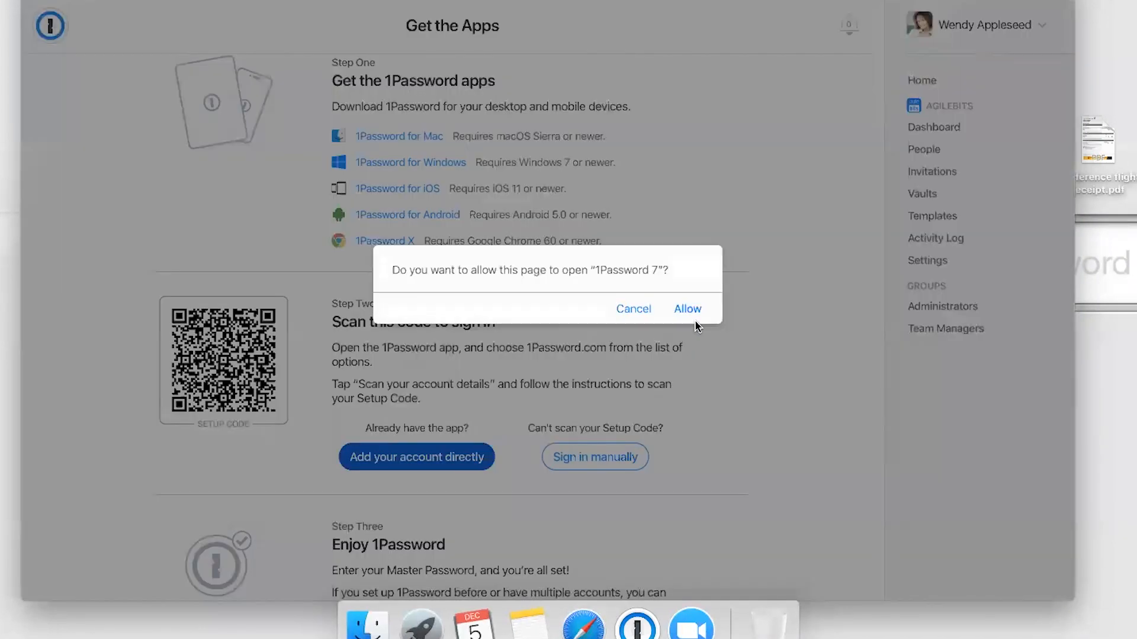
click(687, 308)
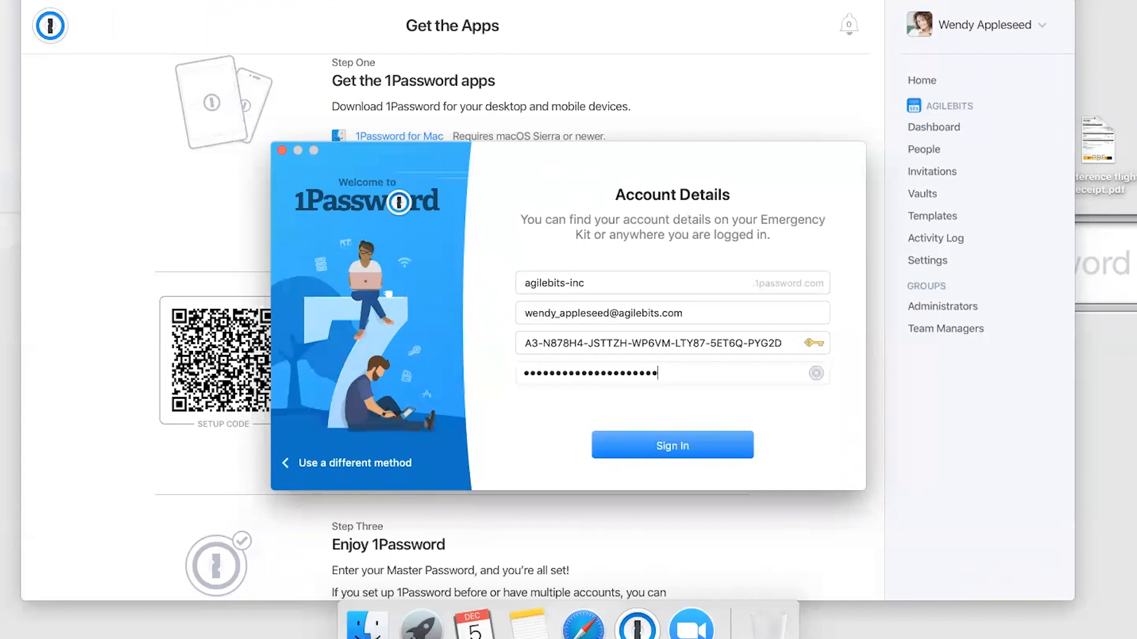
click(672, 444)
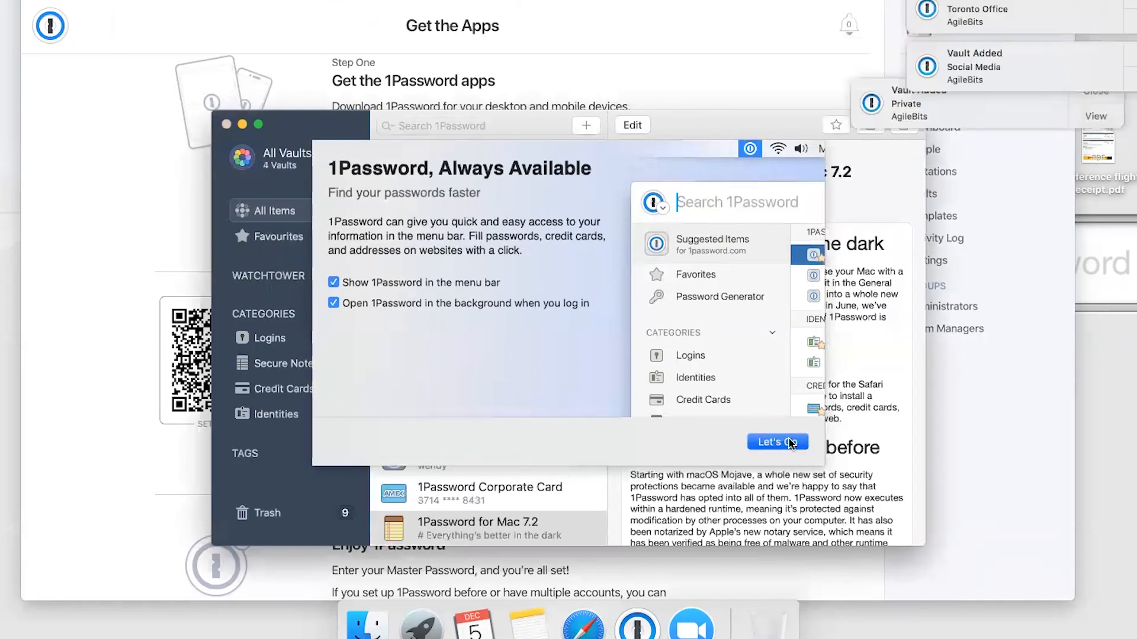
click(777, 442)
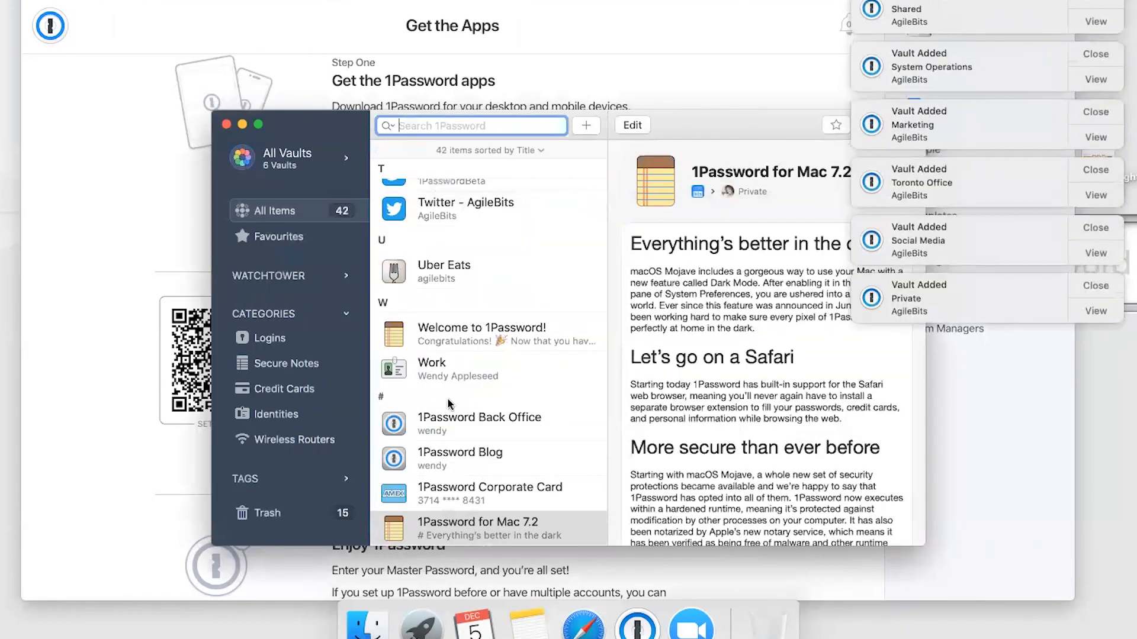
scroll(up, 3)
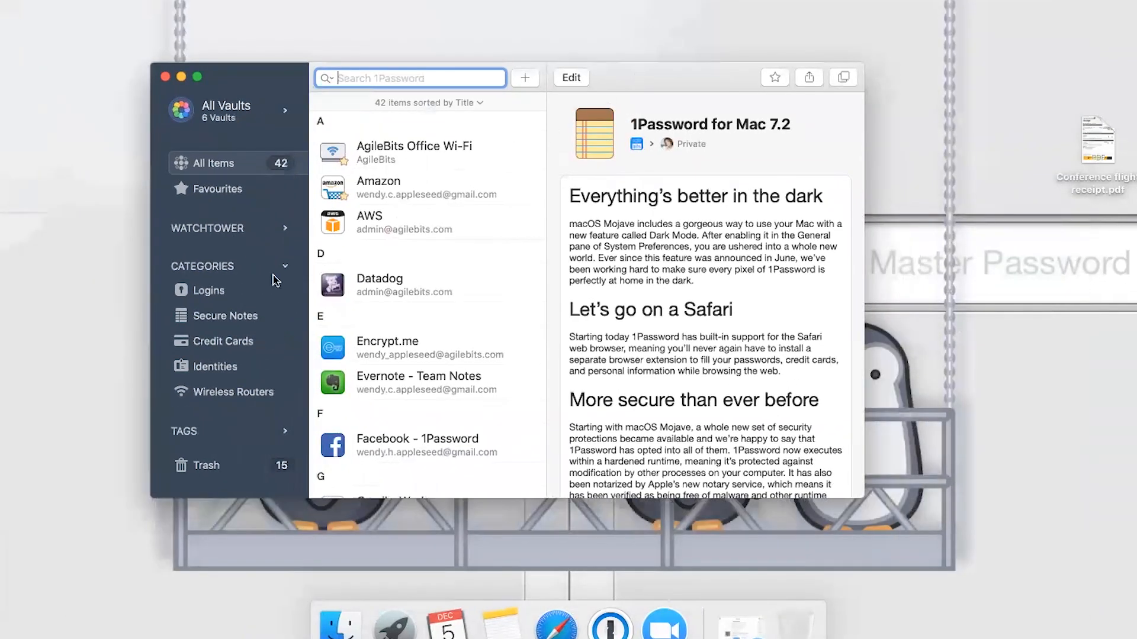
- Browse Secure Notes and Credit Cards, then filter items by the Payment Data tag
click(224, 315)
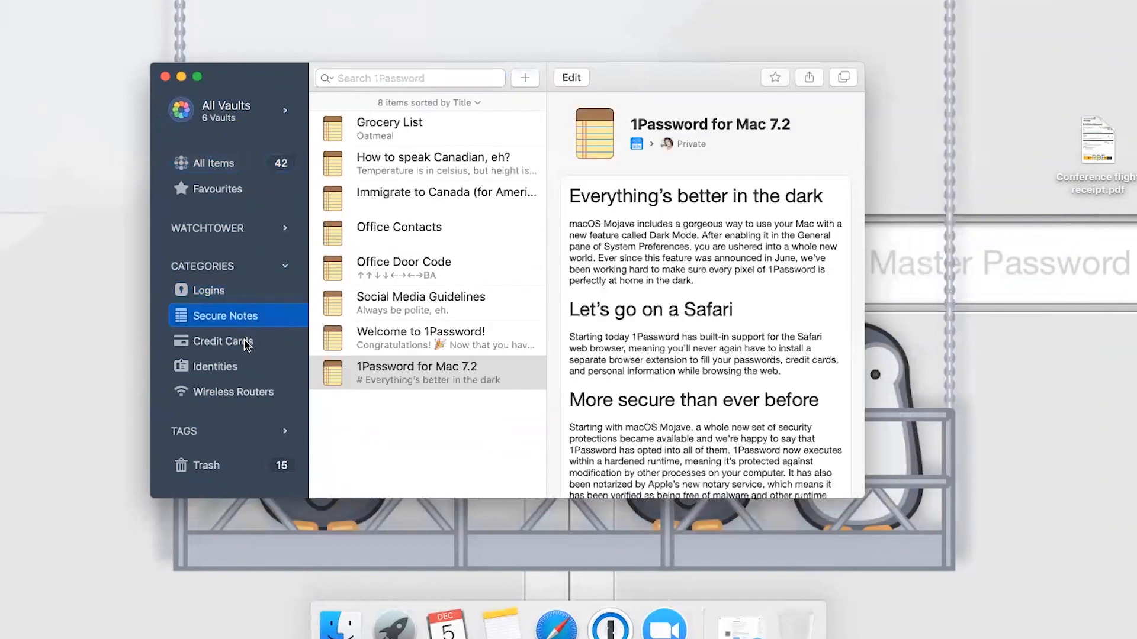
click(219, 341)
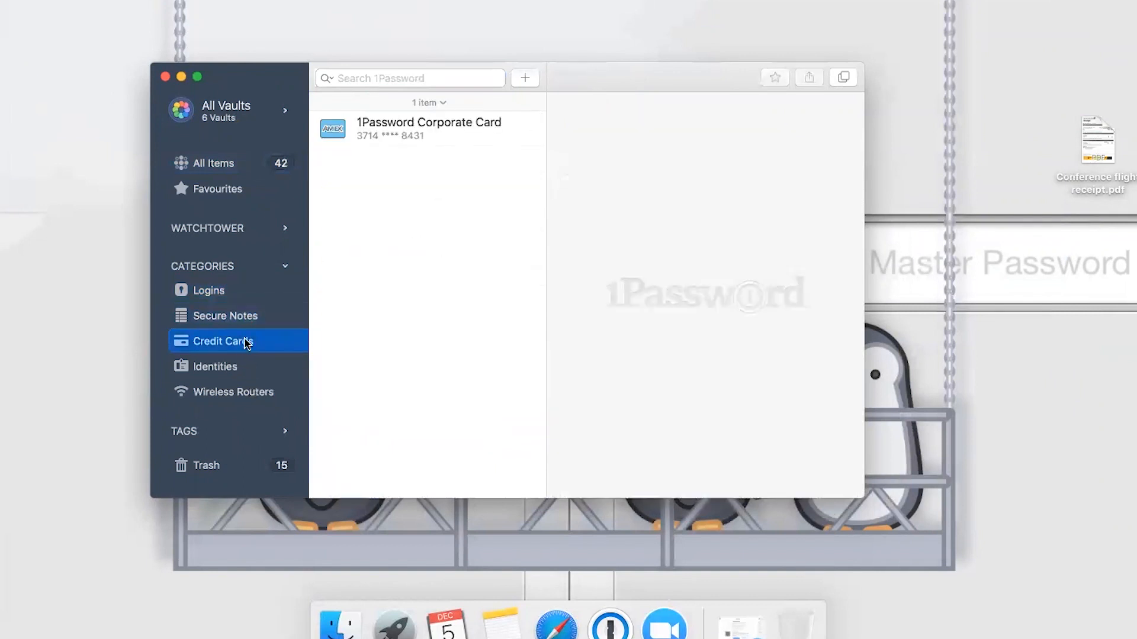
mouse_move(274, 290)
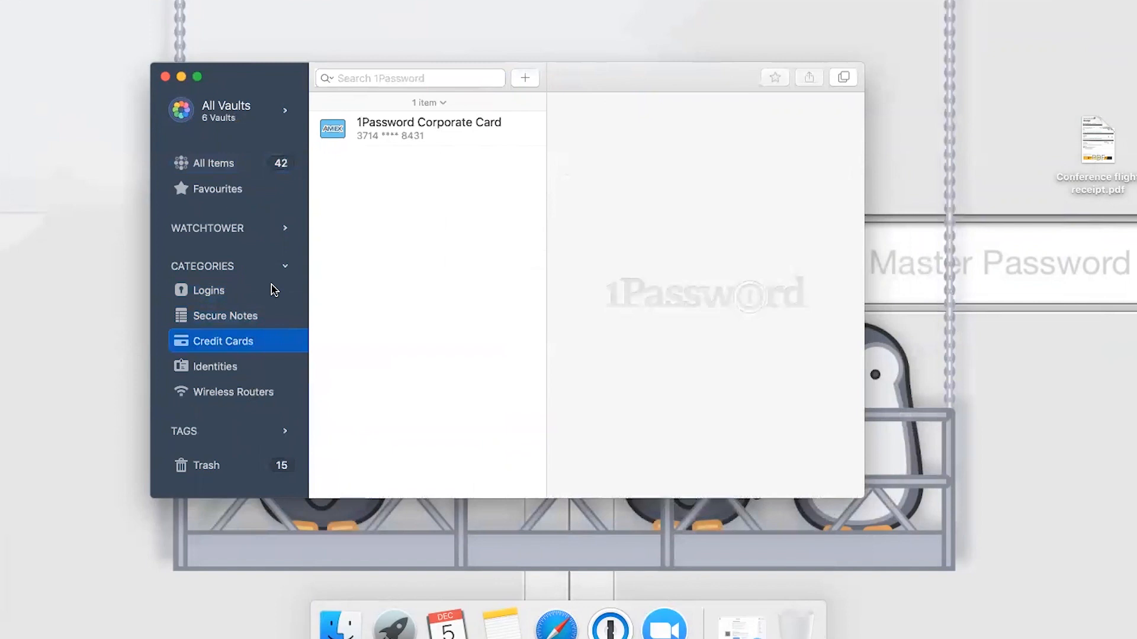
click(214, 162)
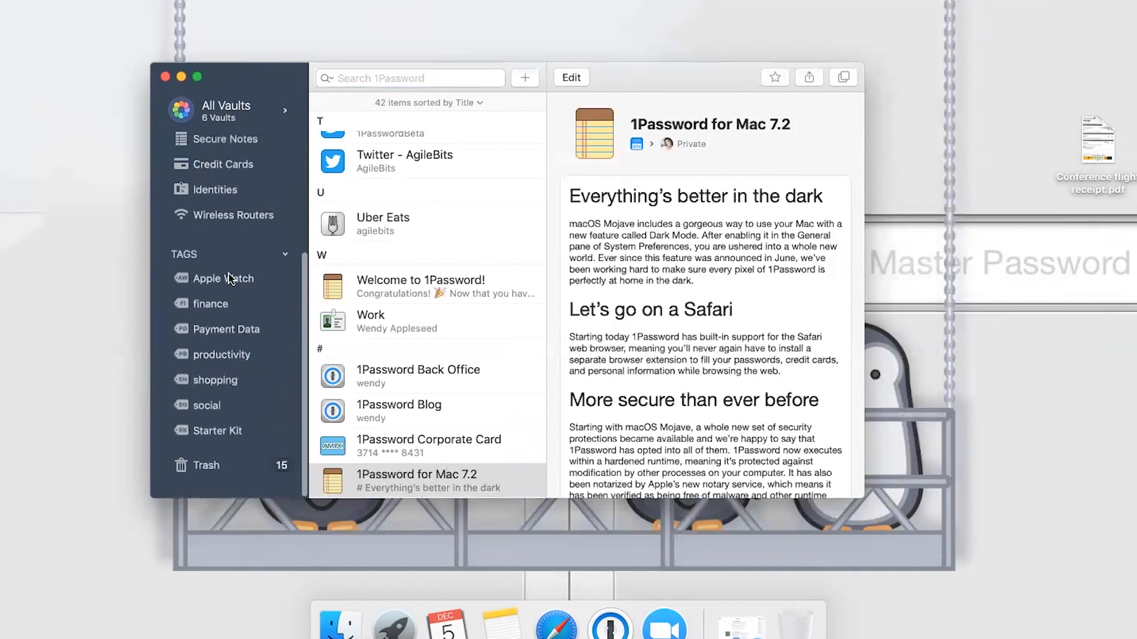
click(226, 329)
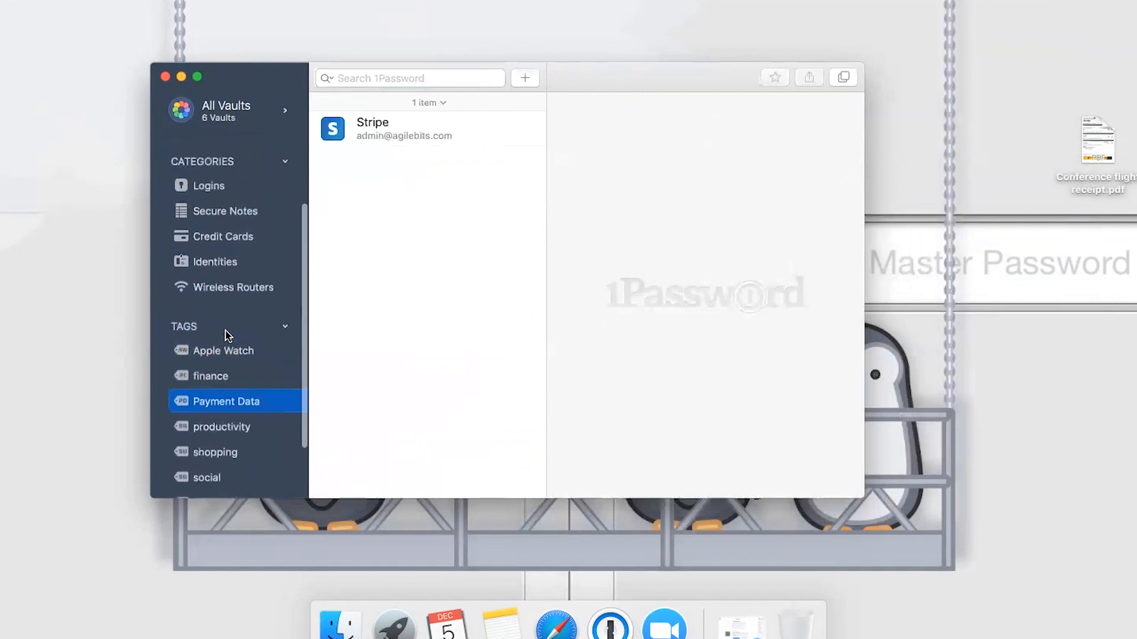
click(217, 164)
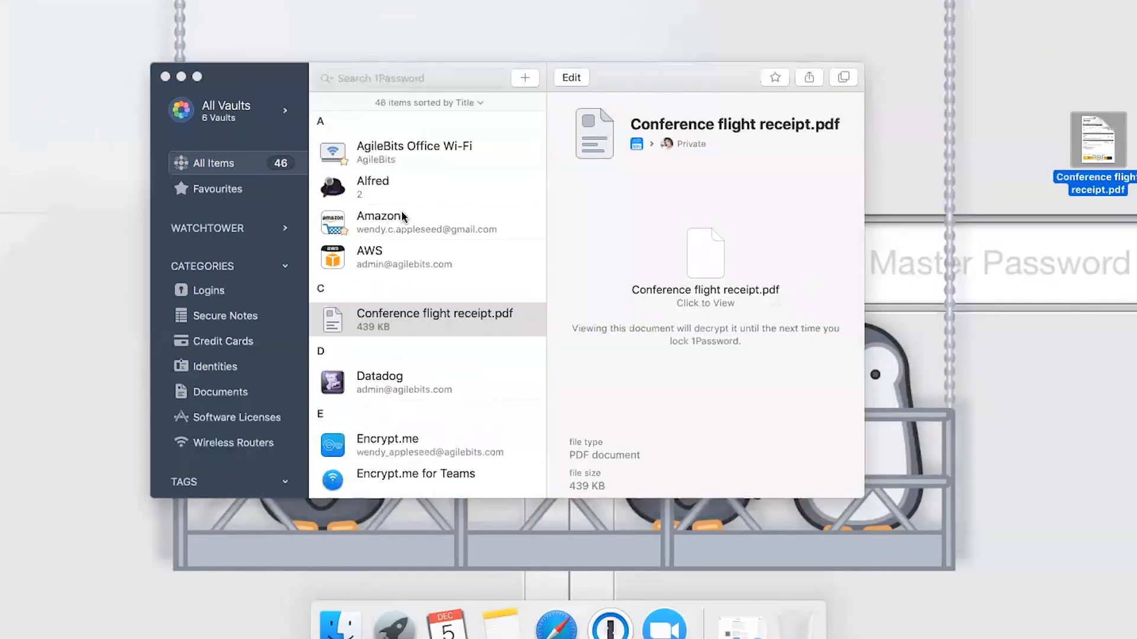
- Tag the Conference flight receipt document 'finance' and list all finance-tagged items
scroll(down, 3)
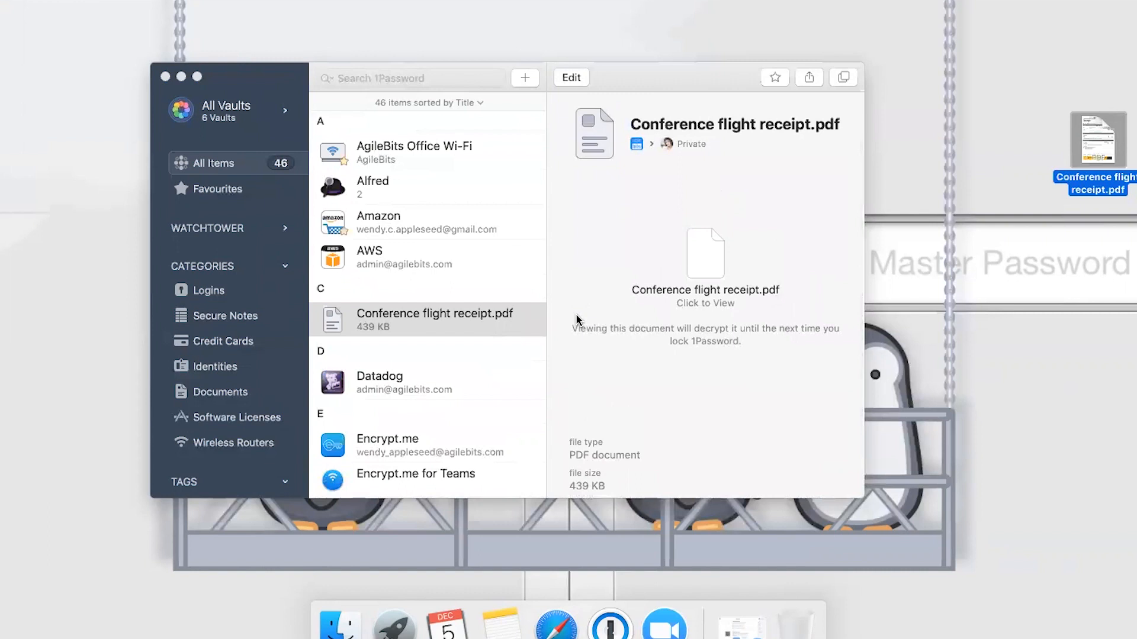
mouse_move(579, 111)
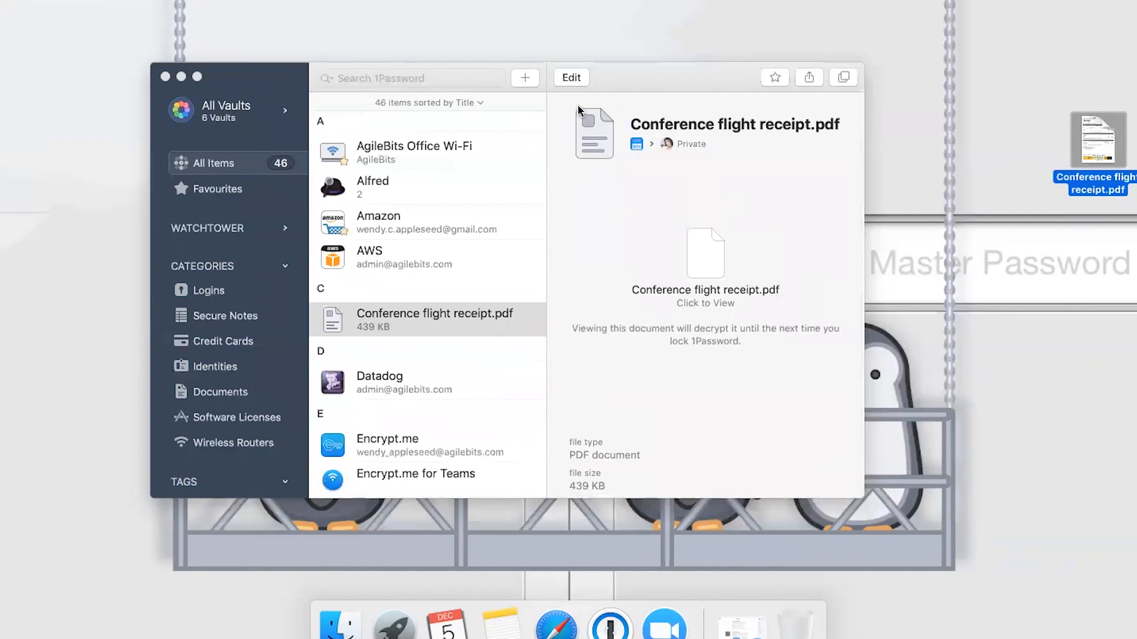
click(570, 77)
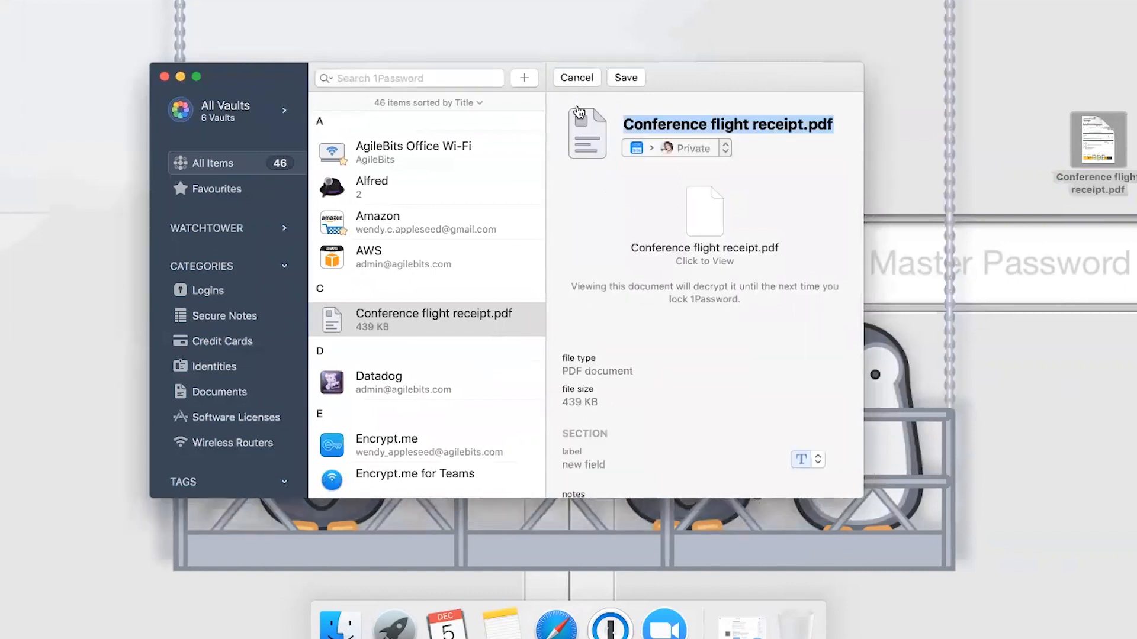
scroll(down, 3)
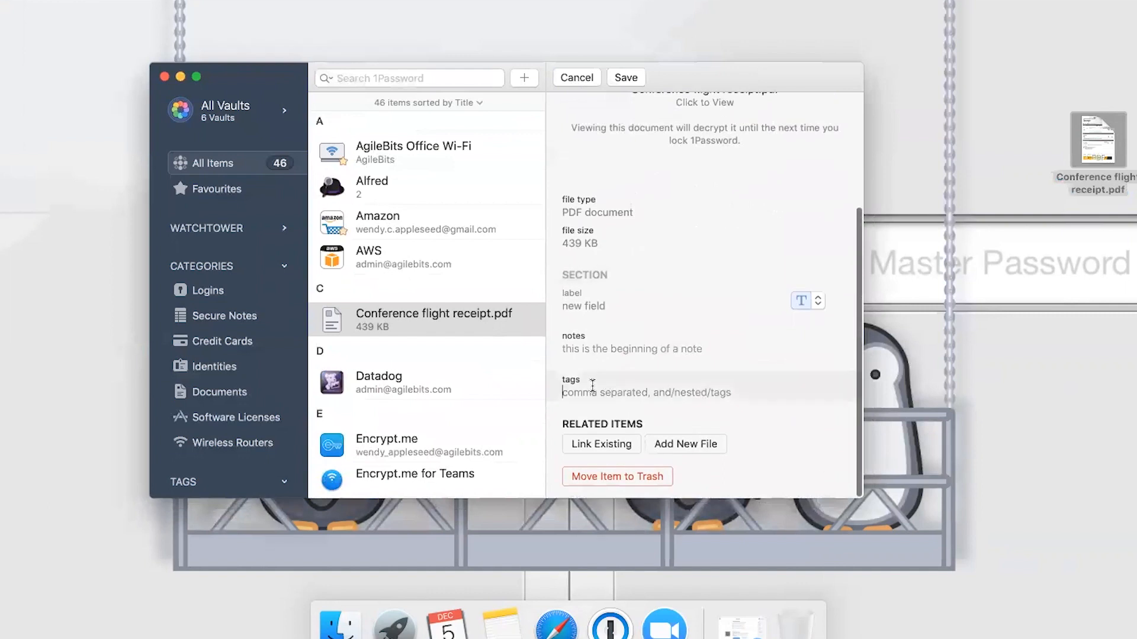
text(finance)
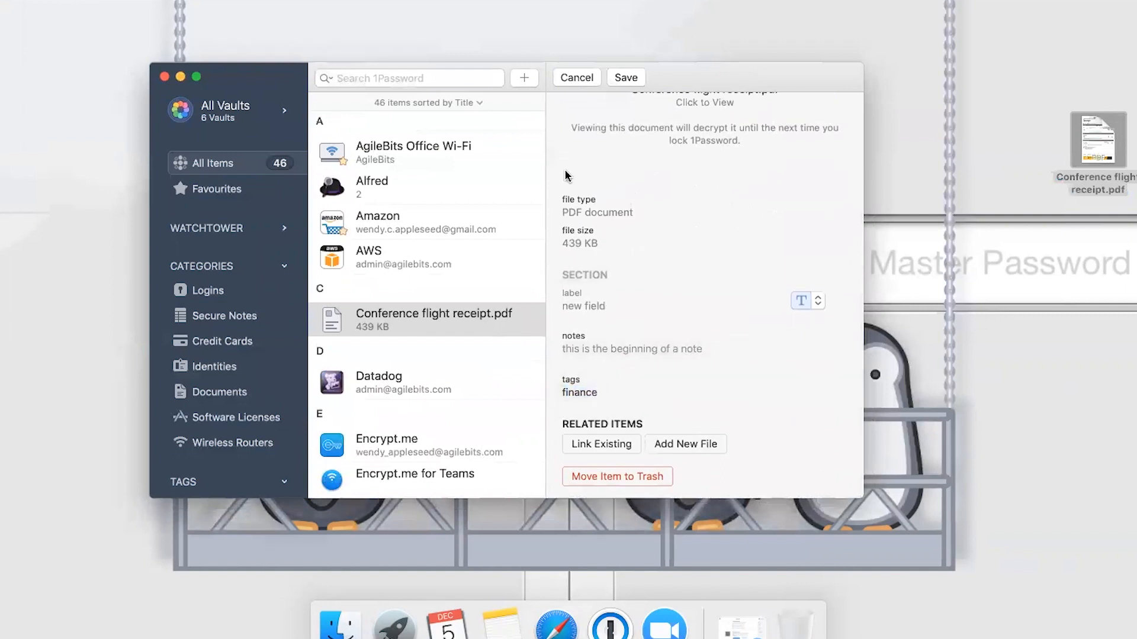
click(625, 77)
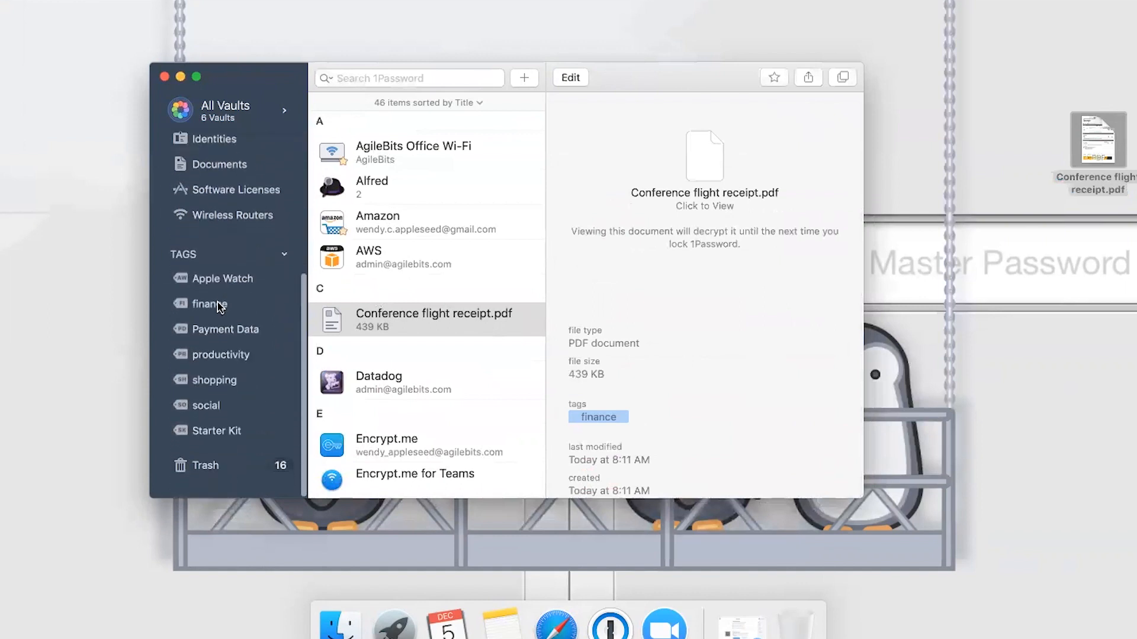
click(209, 304)
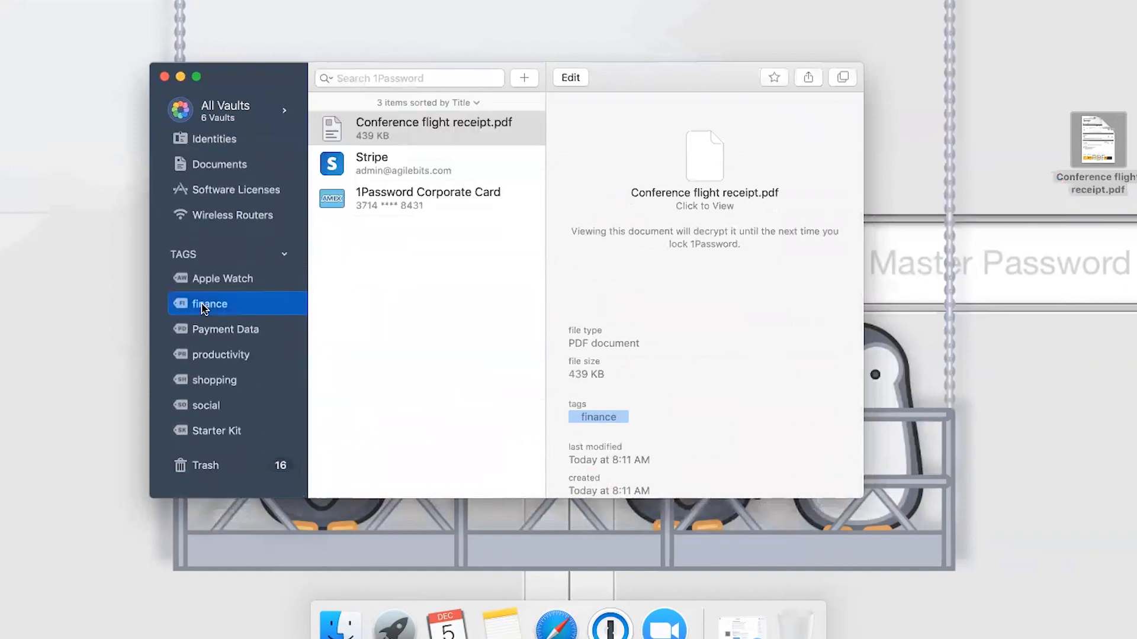
mouse_move(367, 326)
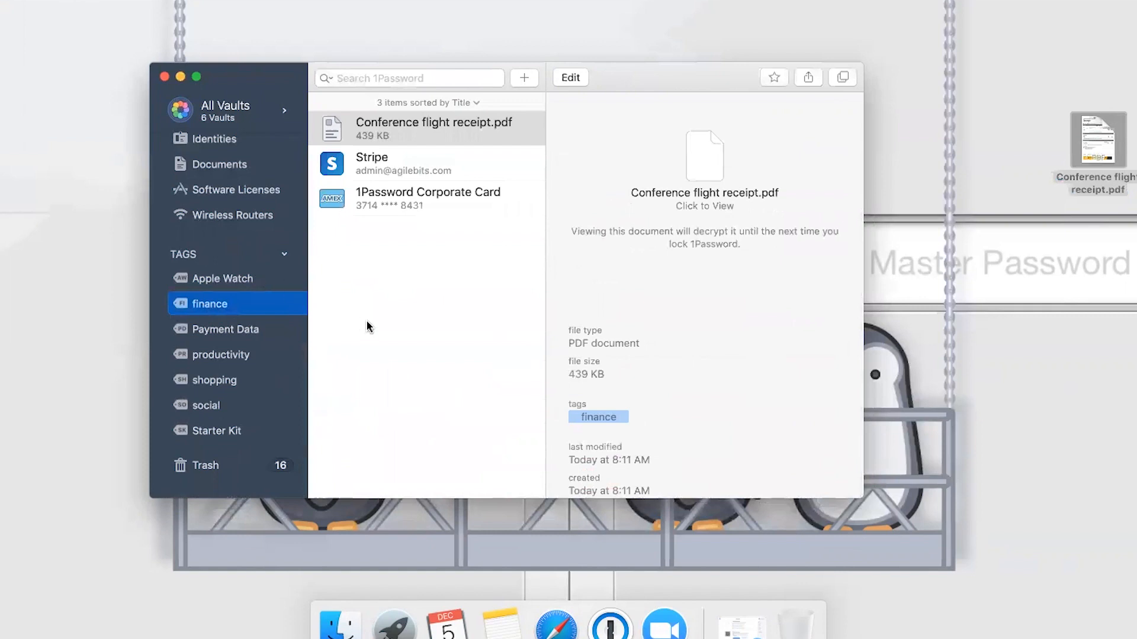
mouse_move(371, 316)
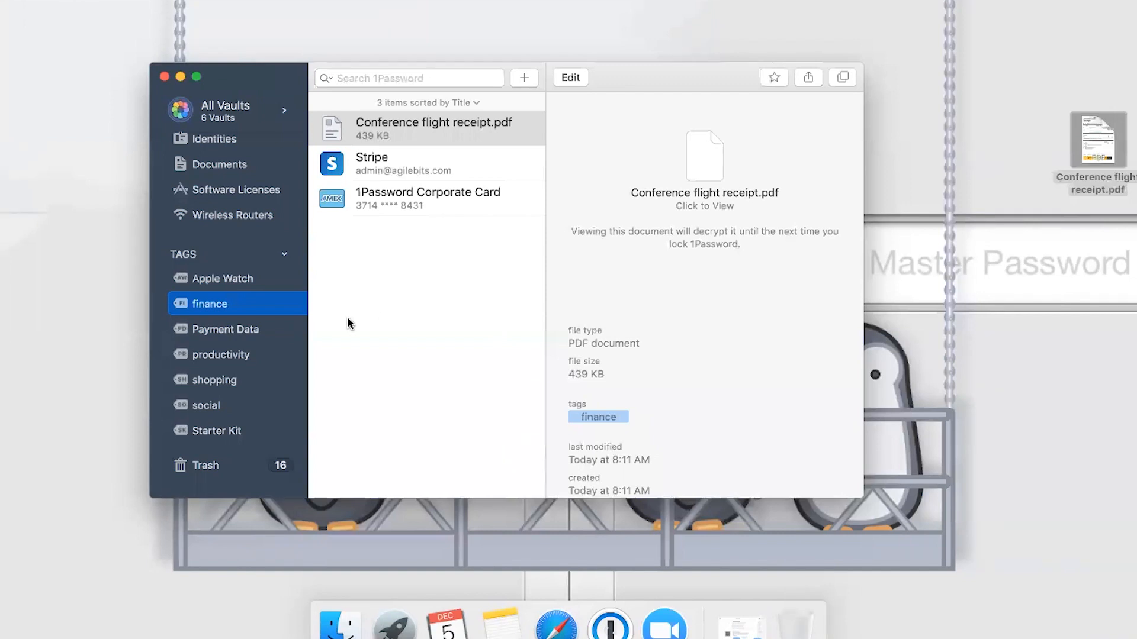
mouse_move(250, 330)
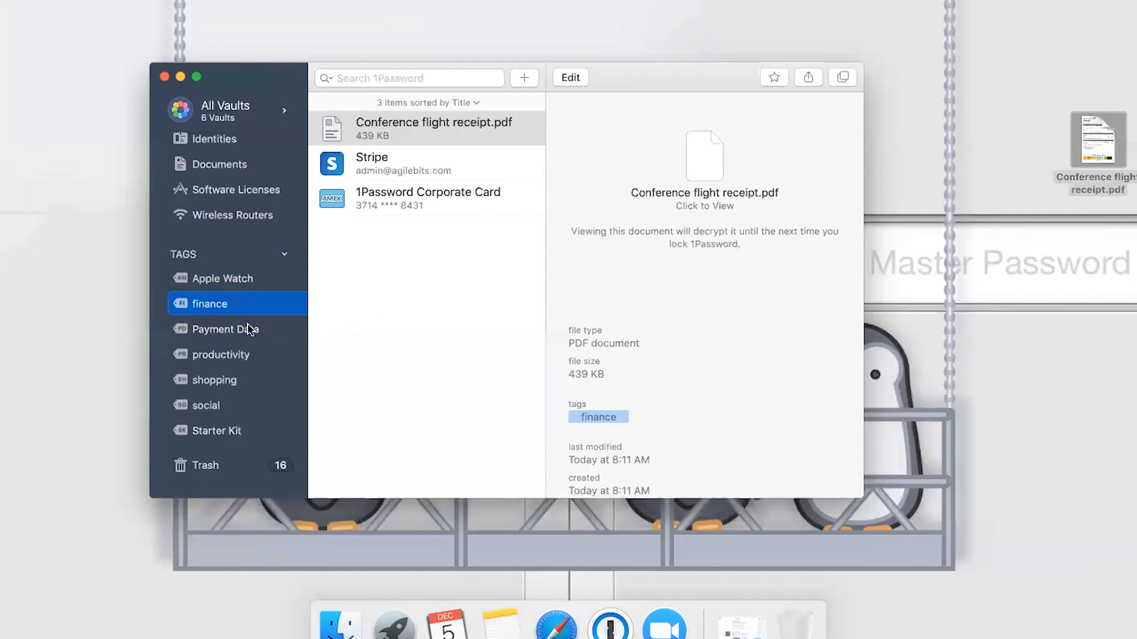
- List the nine secure notes across all vaults, such as Grocery List and Office Door Code
scroll(up, 3)
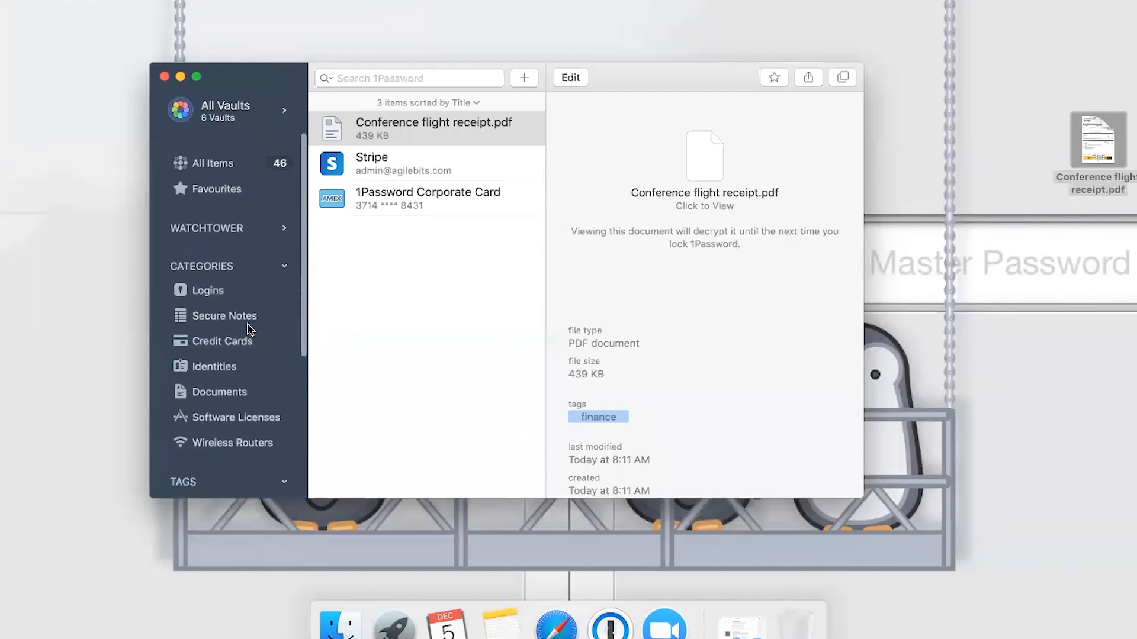
mouse_move(246, 322)
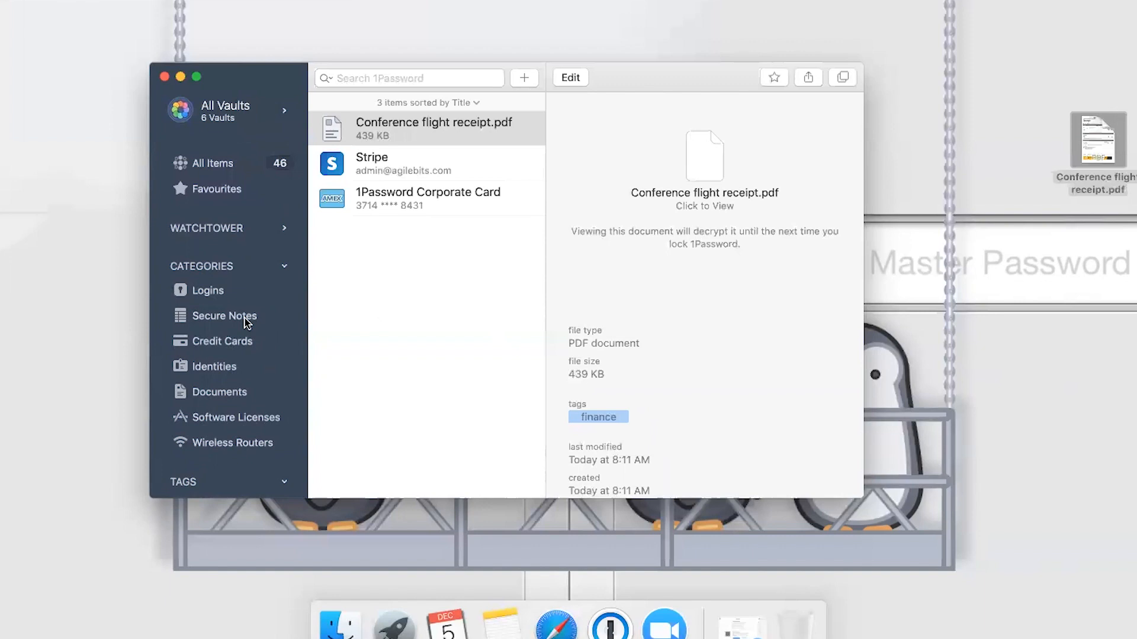
click(225, 315)
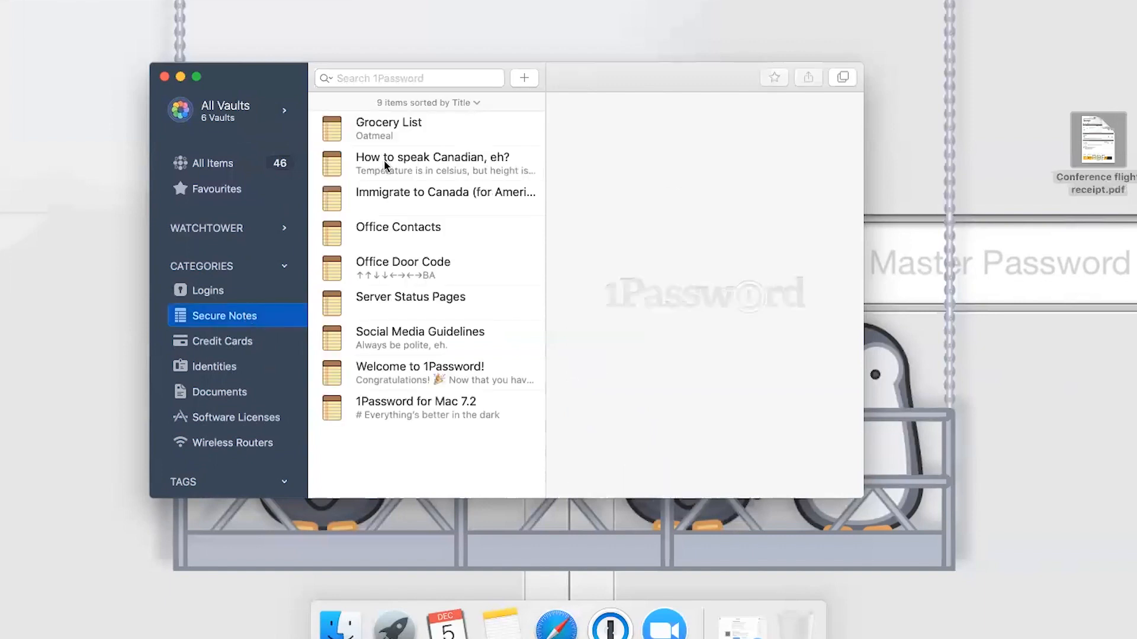
- View Grocery List, switch to the Toronto Office vault, then back to All Vaults
click(399, 129)
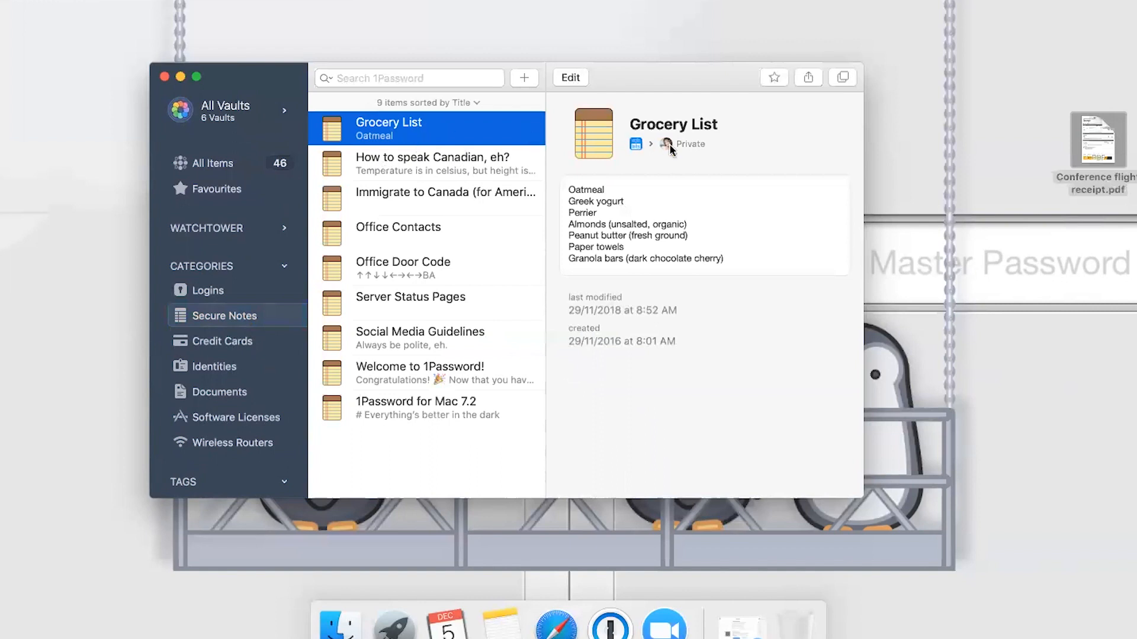
mouse_move(270, 119)
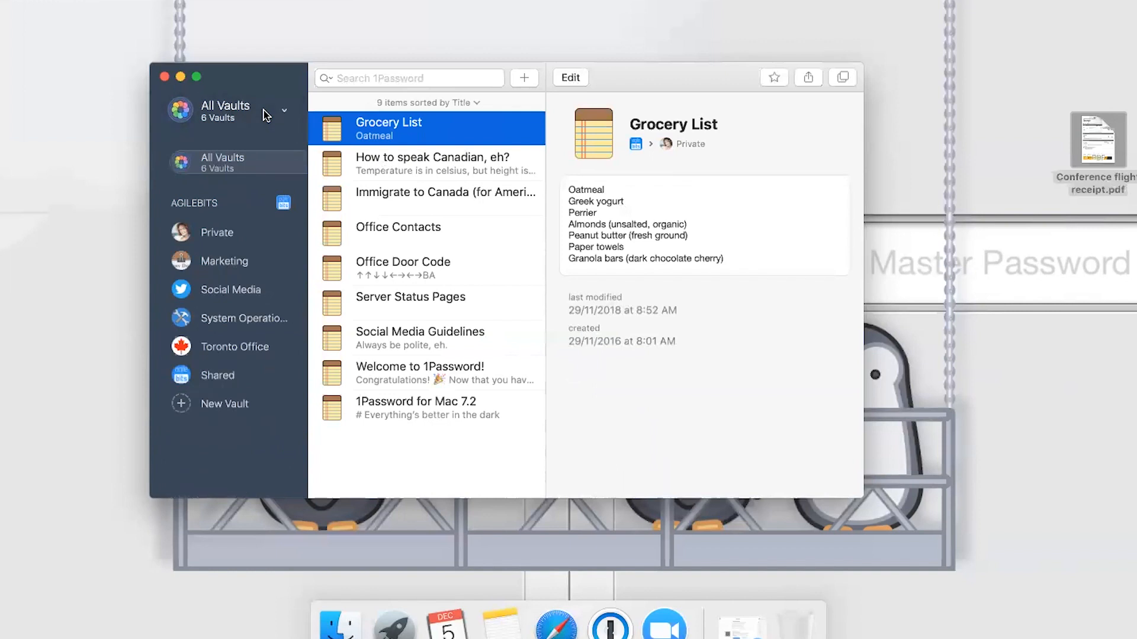
mouse_move(375, 129)
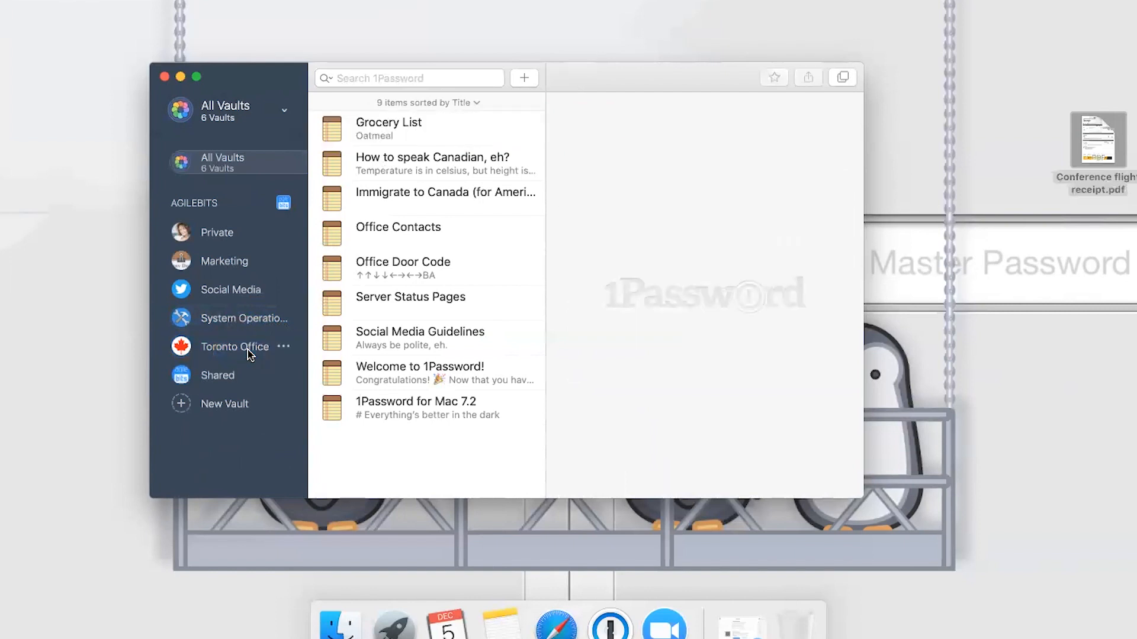
click(235, 346)
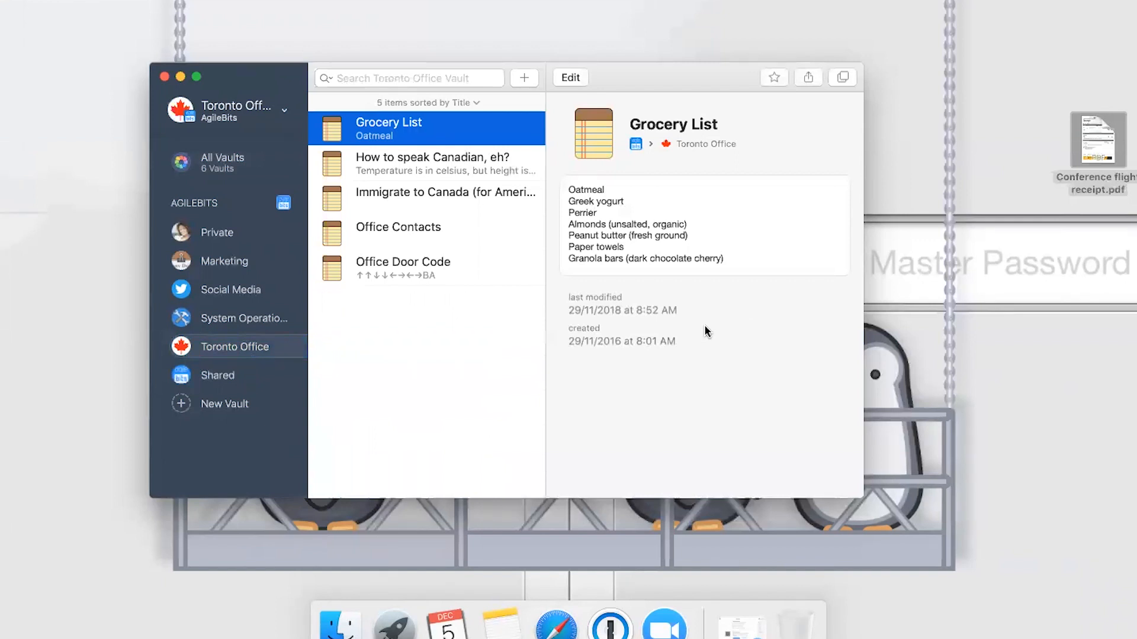
mouse_move(409, 368)
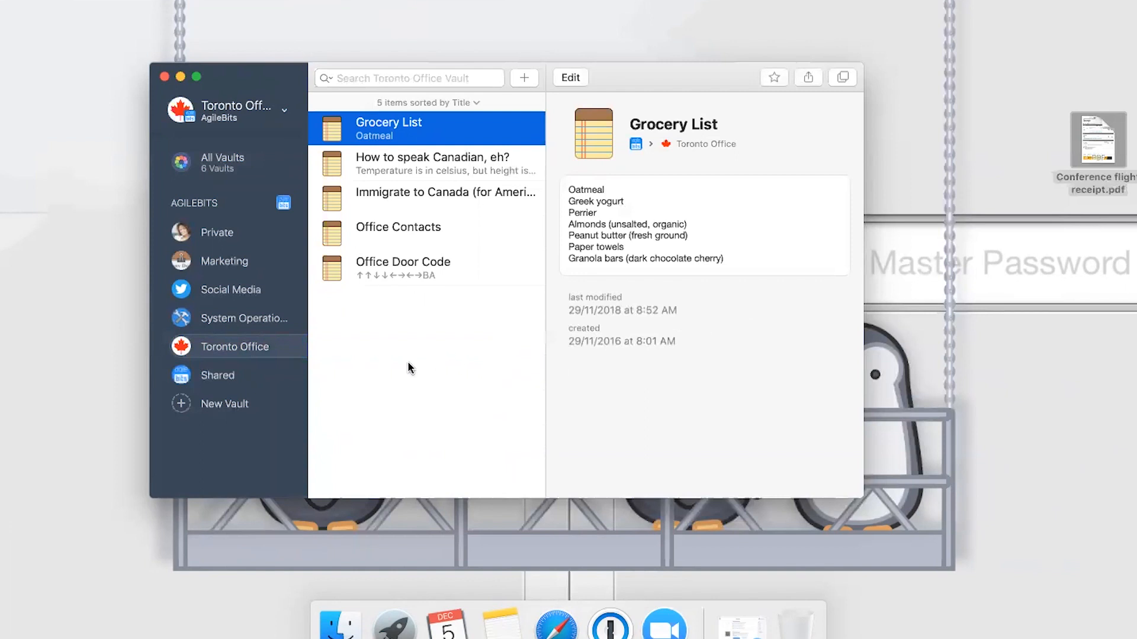
click(222, 164)
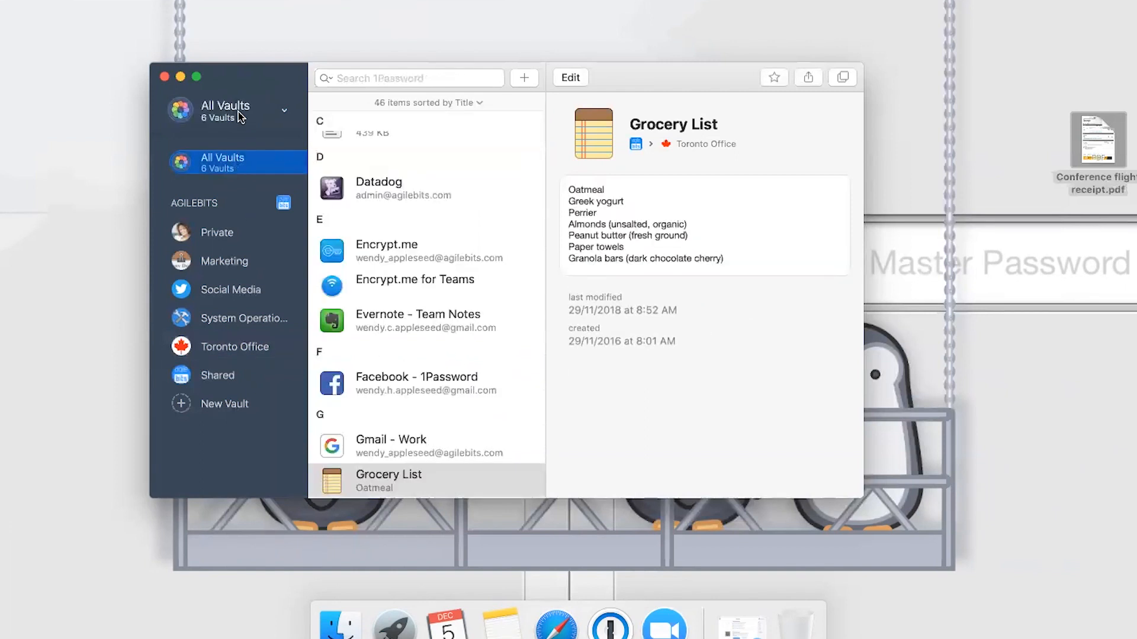
- Return to All Items and select the Amazon login from the Private vault
click(213, 163)
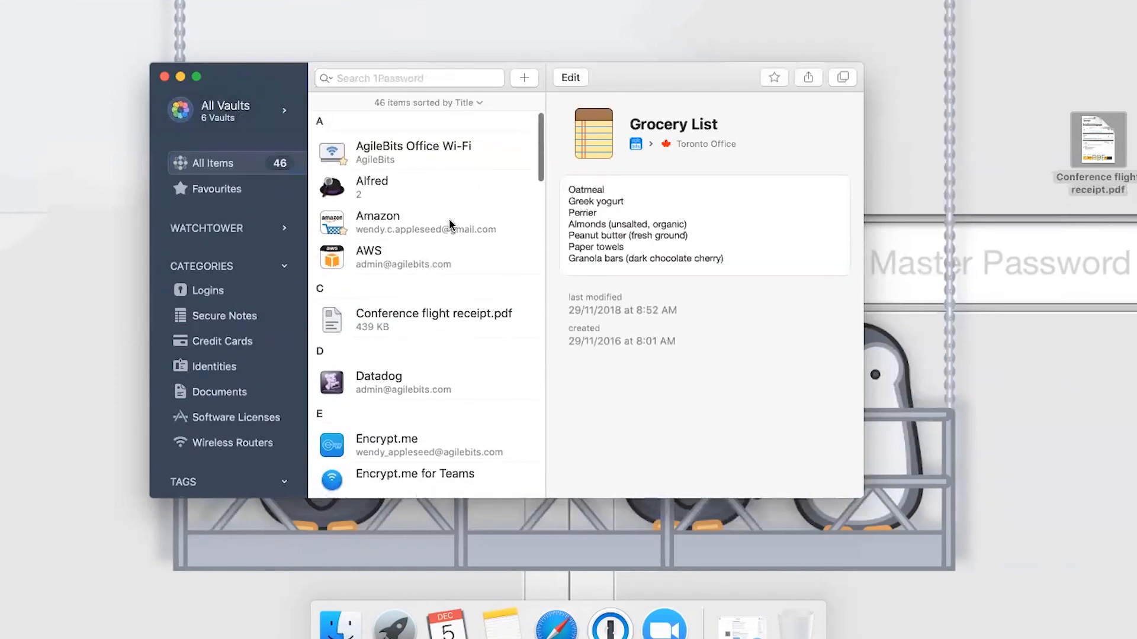
click(426, 222)
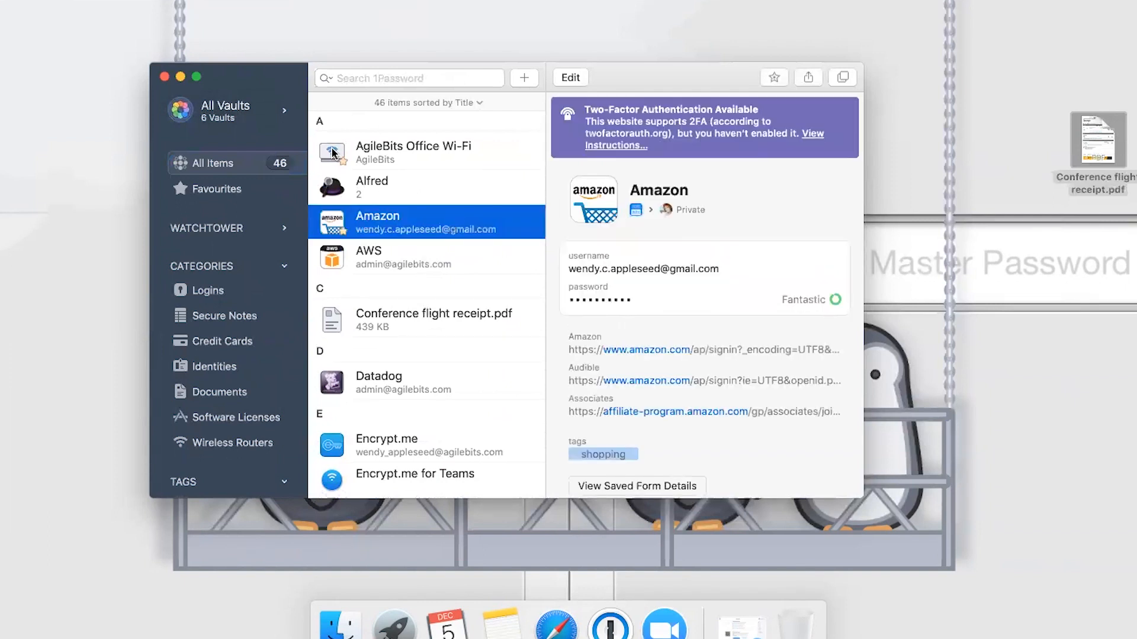
mouse_move(230, 139)
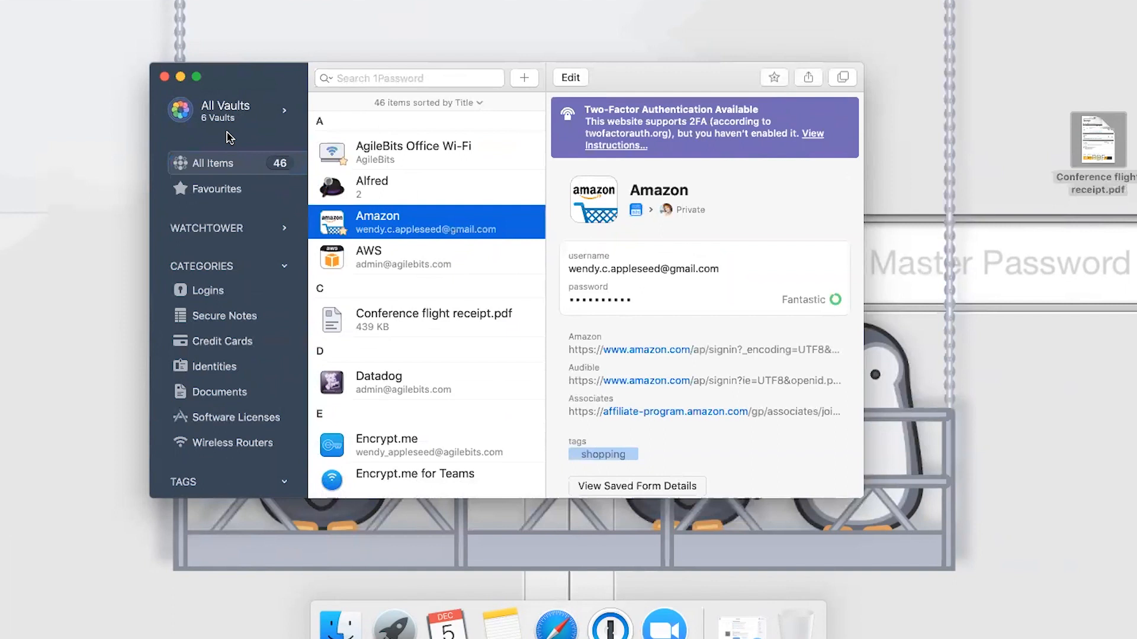
mouse_move(69, 128)
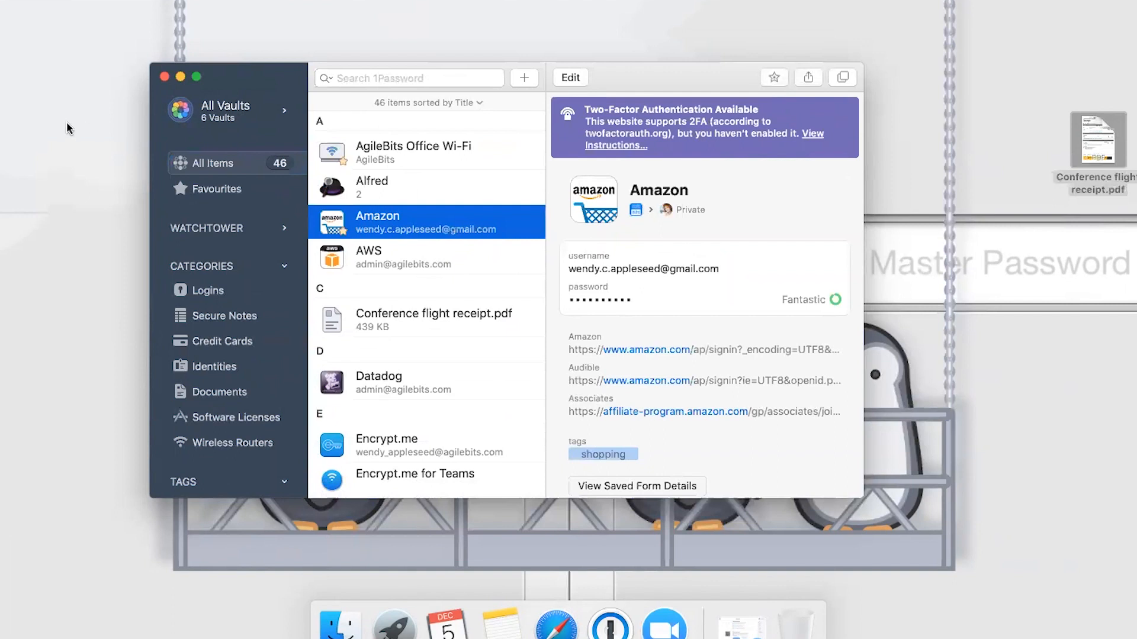
mouse_move(82, 117)
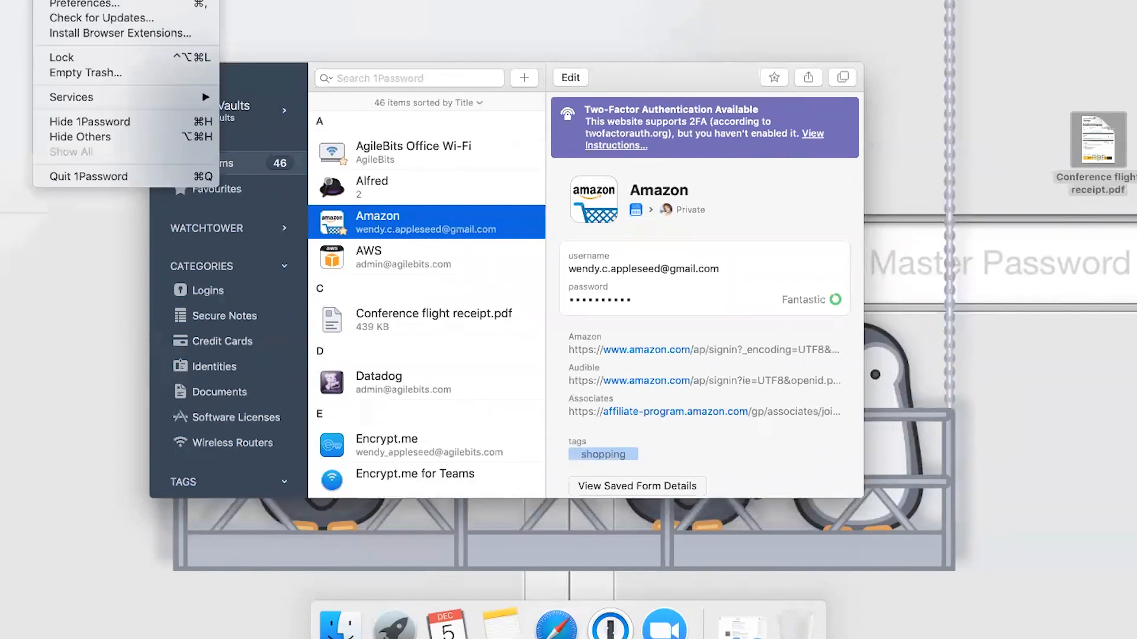
mouse_move(125, 33)
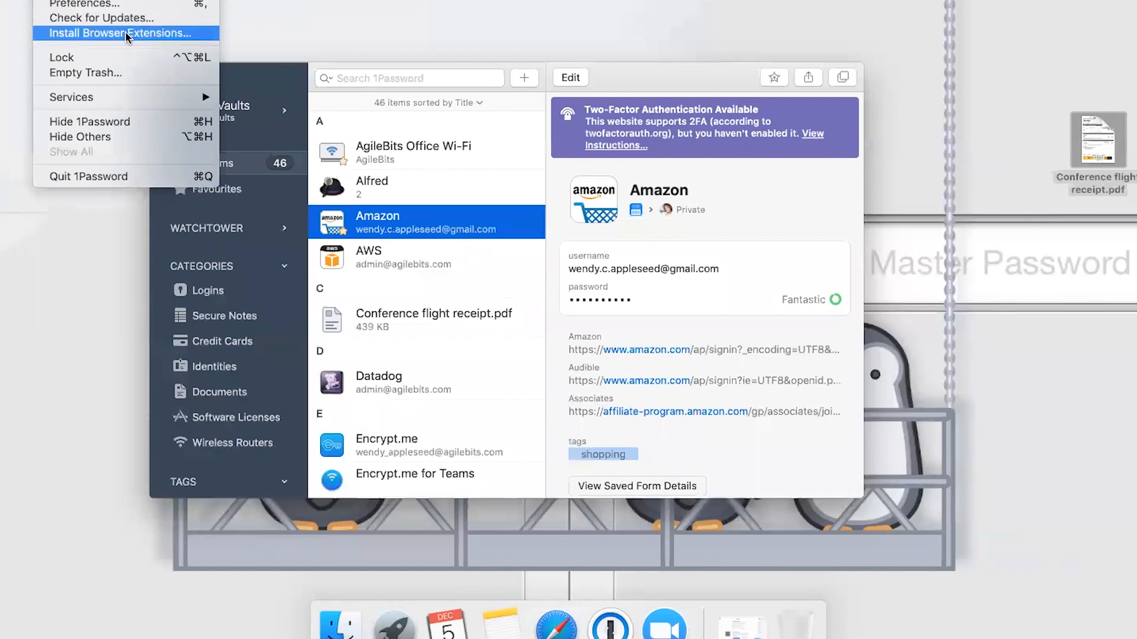
- Open the 1Password browser extension download page via Install Browser Extensions
click(123, 33)
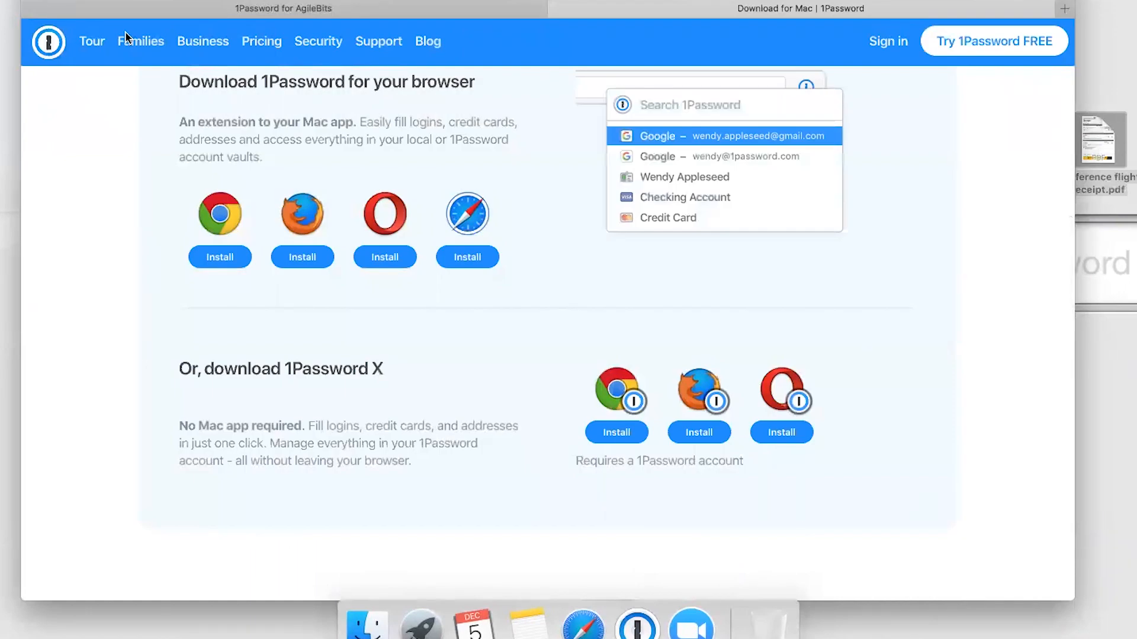
mouse_move(385, 258)
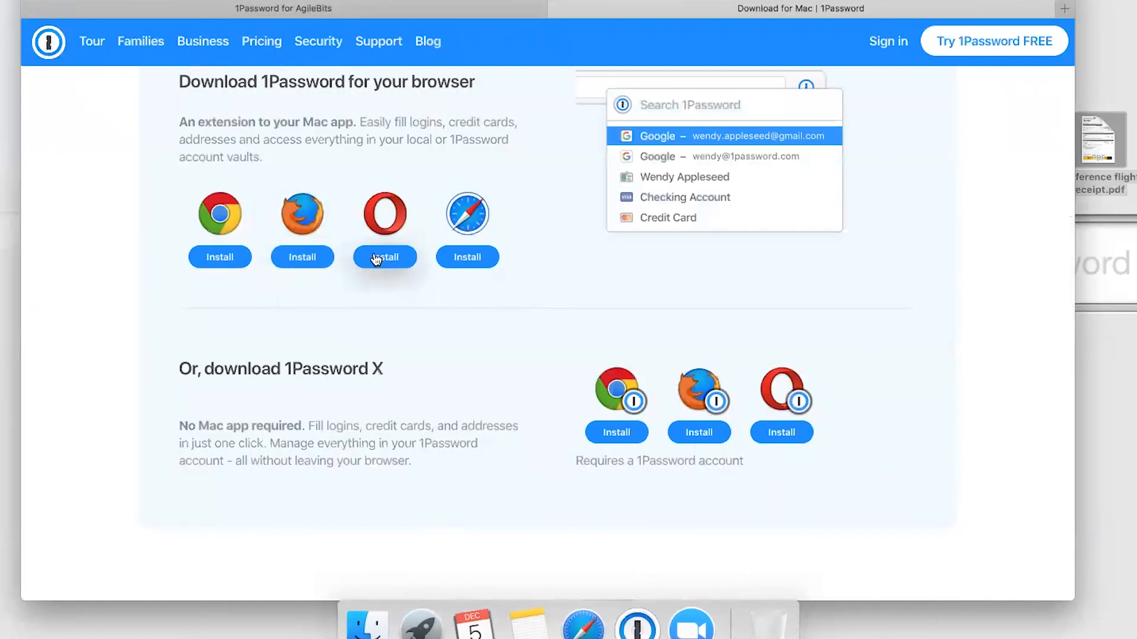
mouse_move(362, 349)
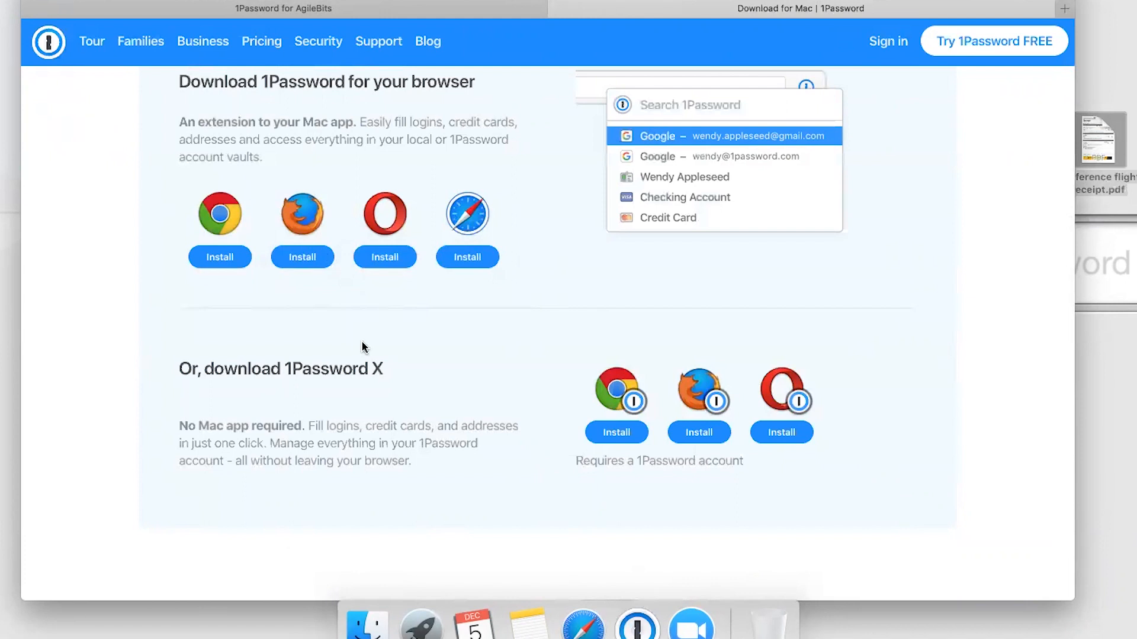
mouse_move(403, 270)
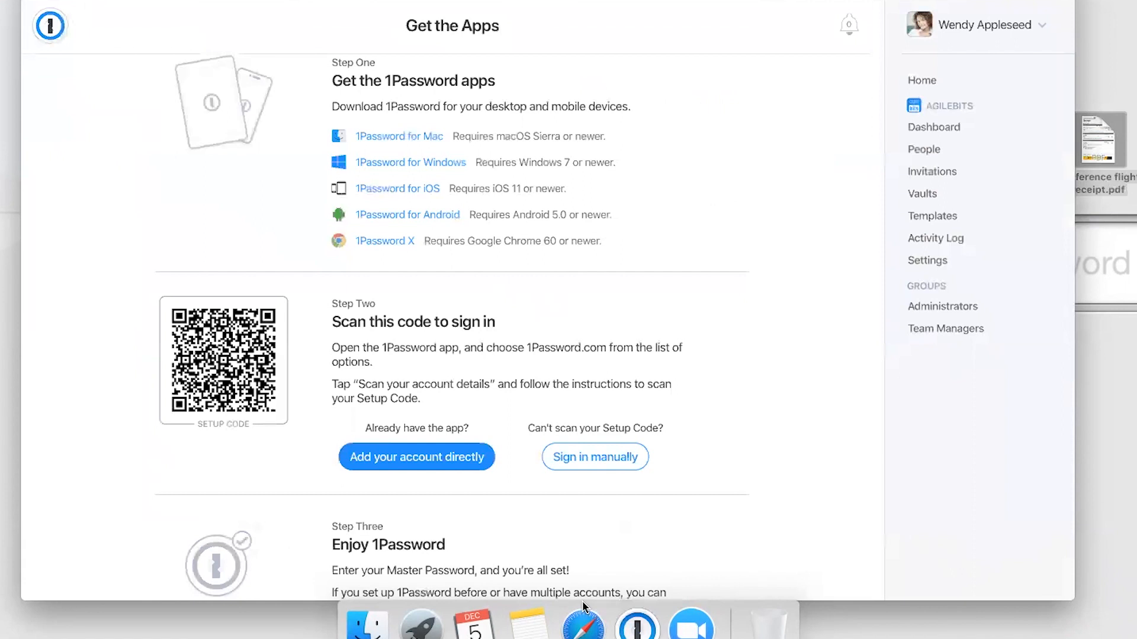
- Sign in to Amazon with 1Password-filled credentials and go to Your Addresses
click(637, 624)
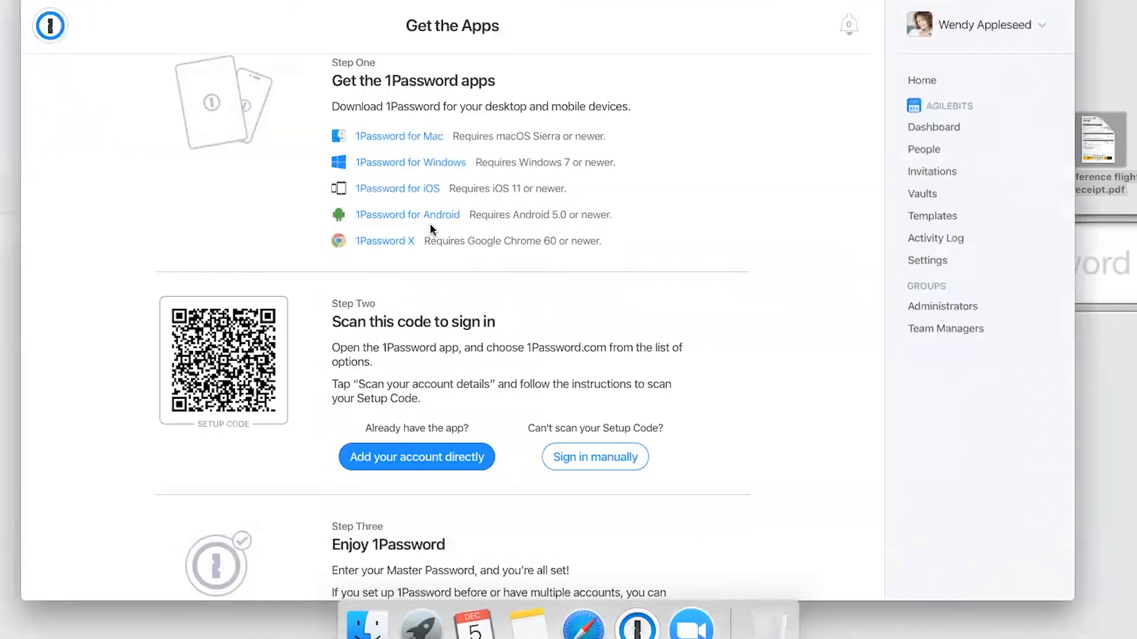
click(801, 7)
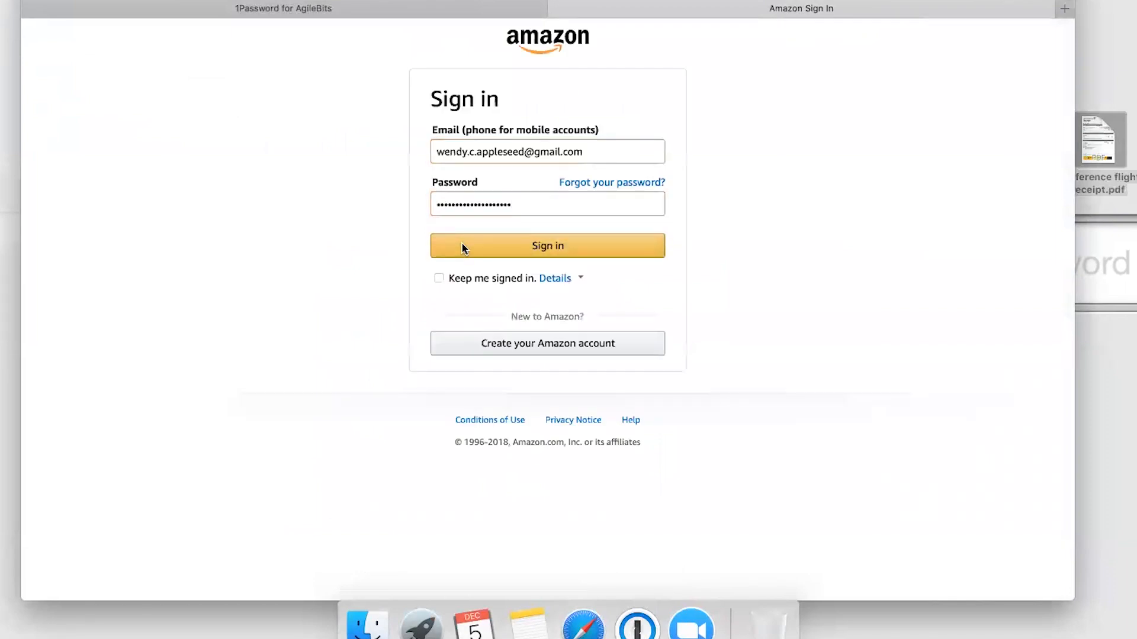
click(546, 245)
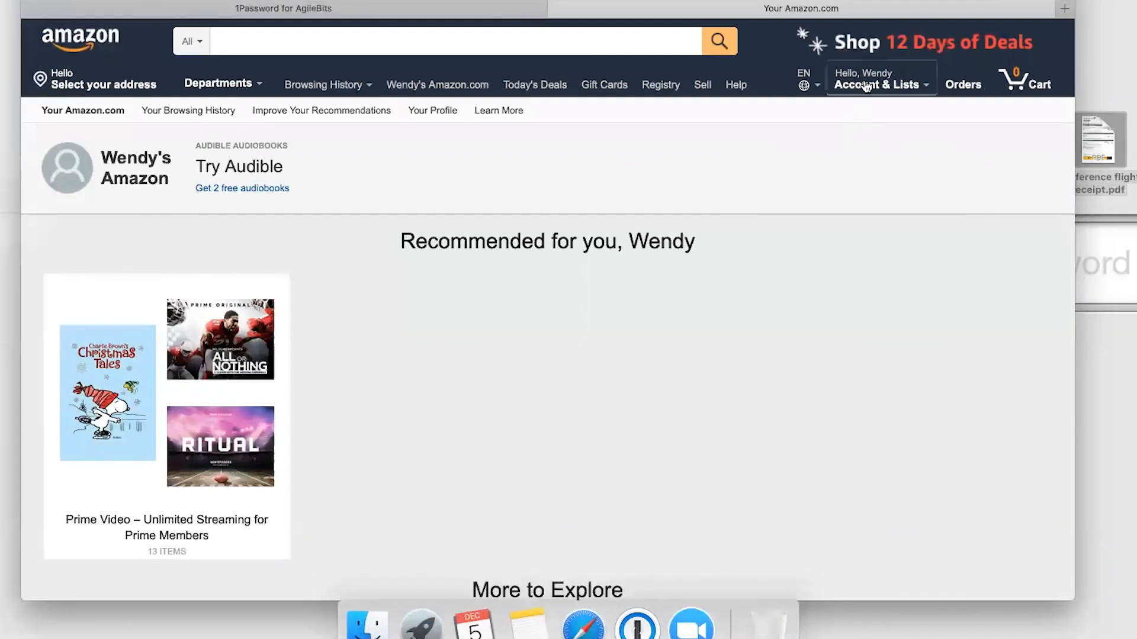
click(876, 84)
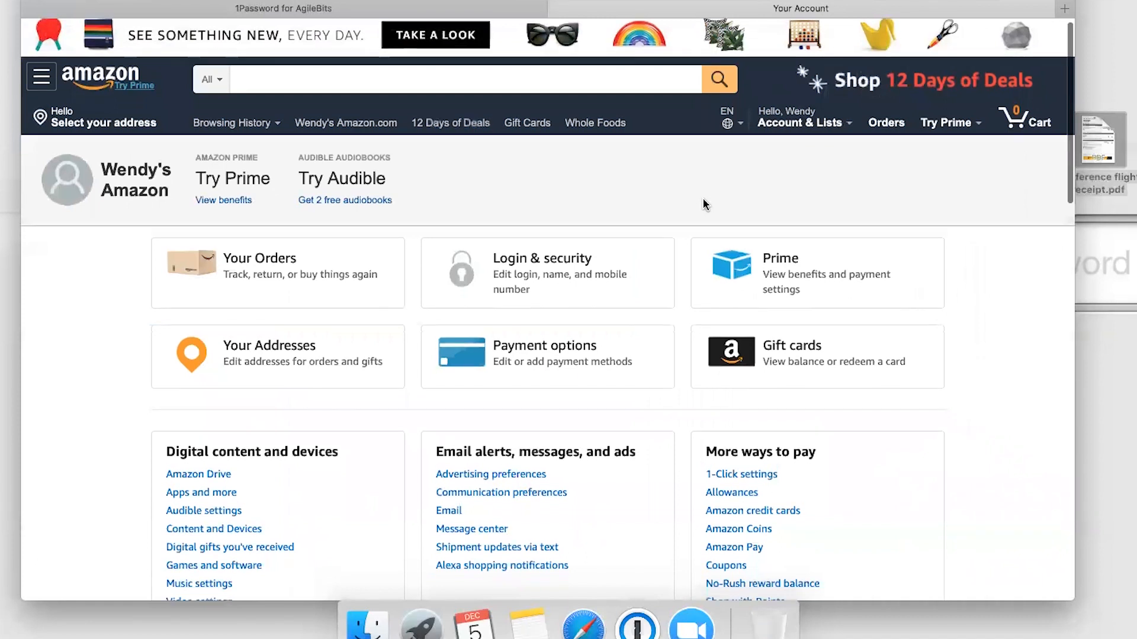
scroll(up, 3)
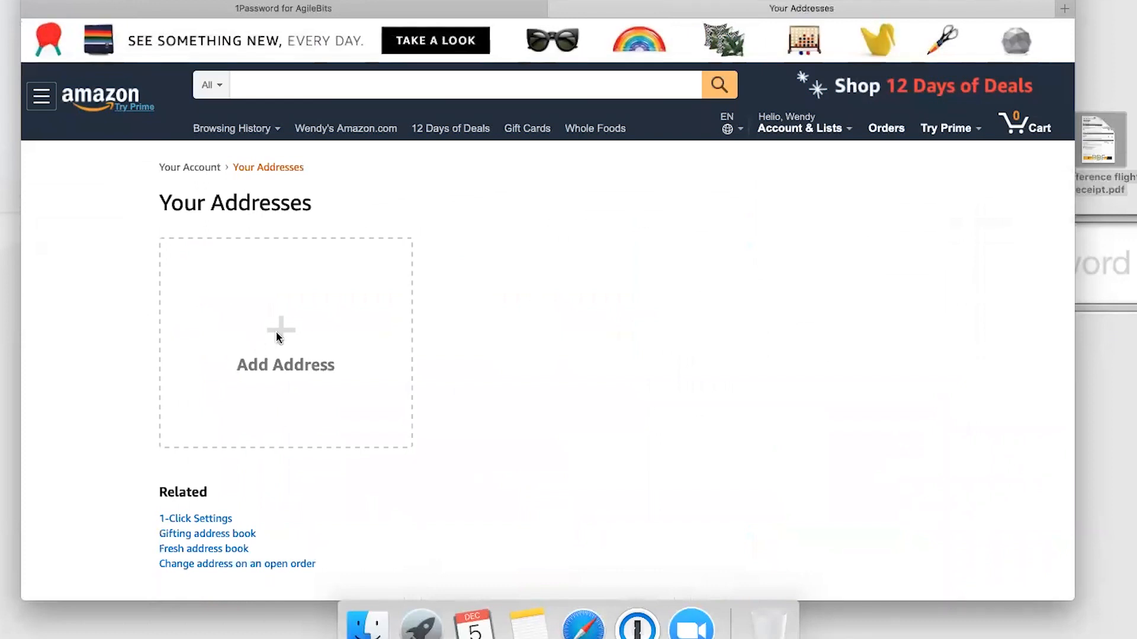
- Add Wendy Appleseed's Toronto address, filled from the 1Password Work identity
click(285, 341)
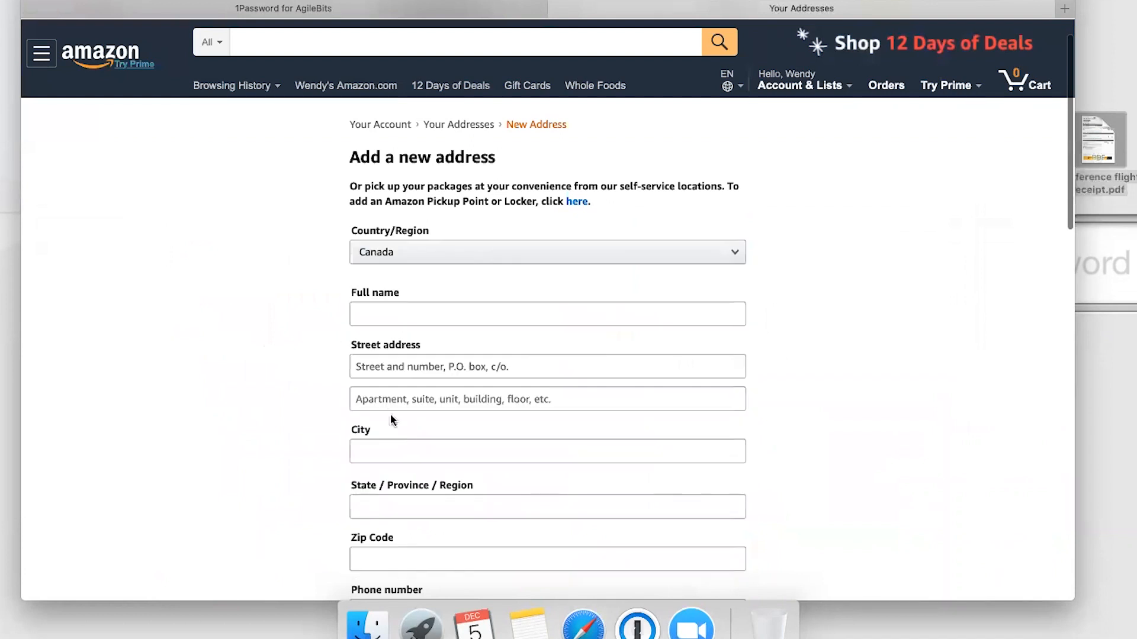
click(637, 625)
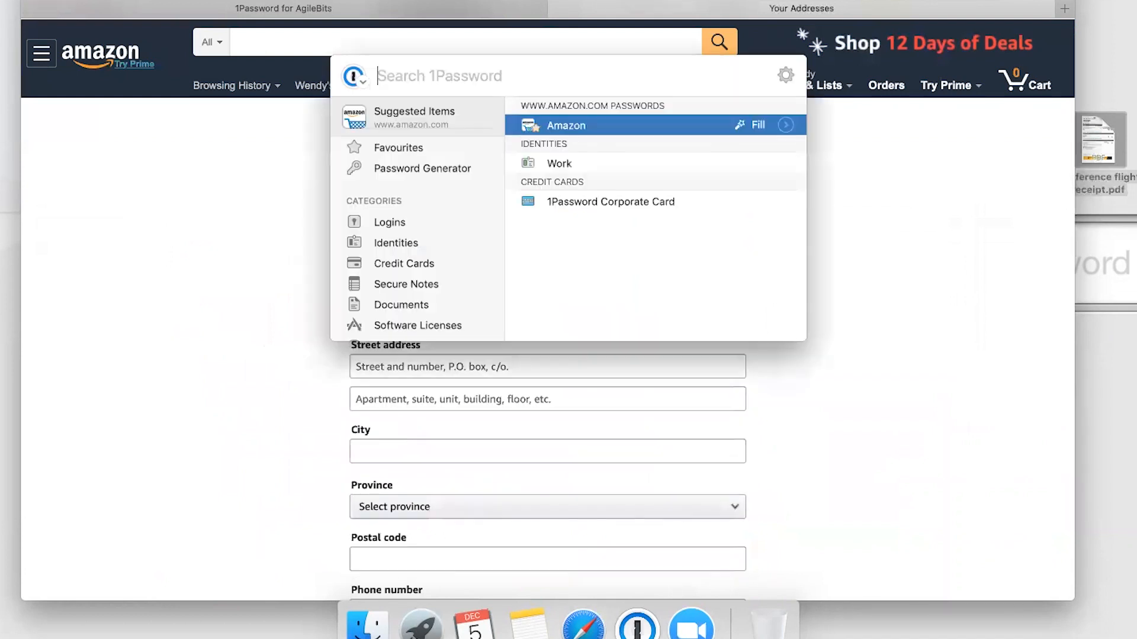
mouse_move(693, 164)
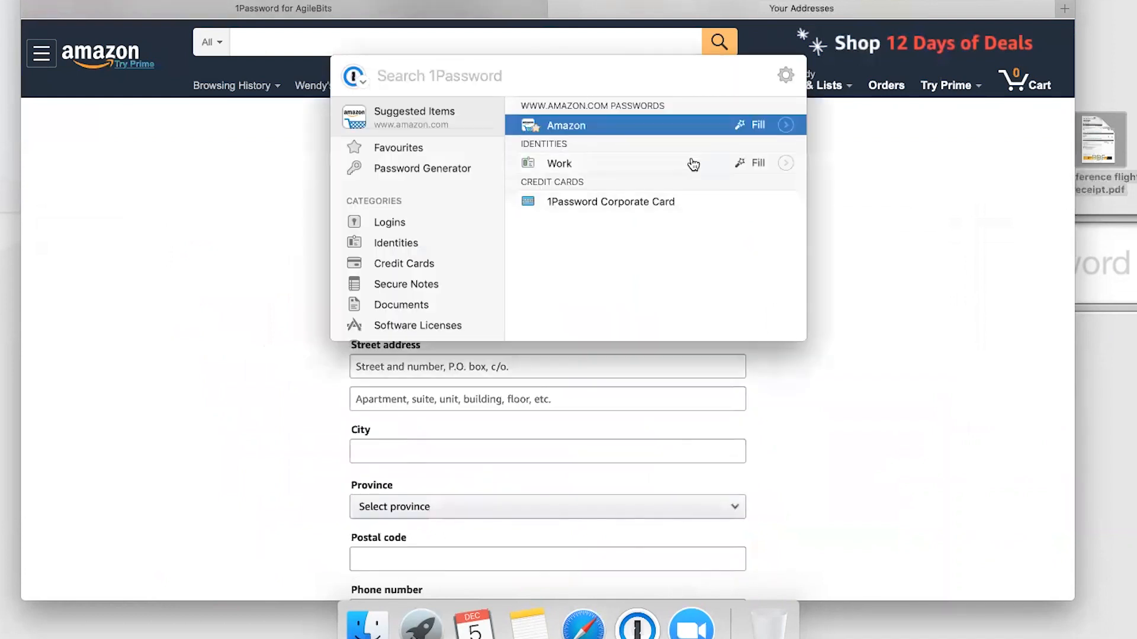
click(758, 163)
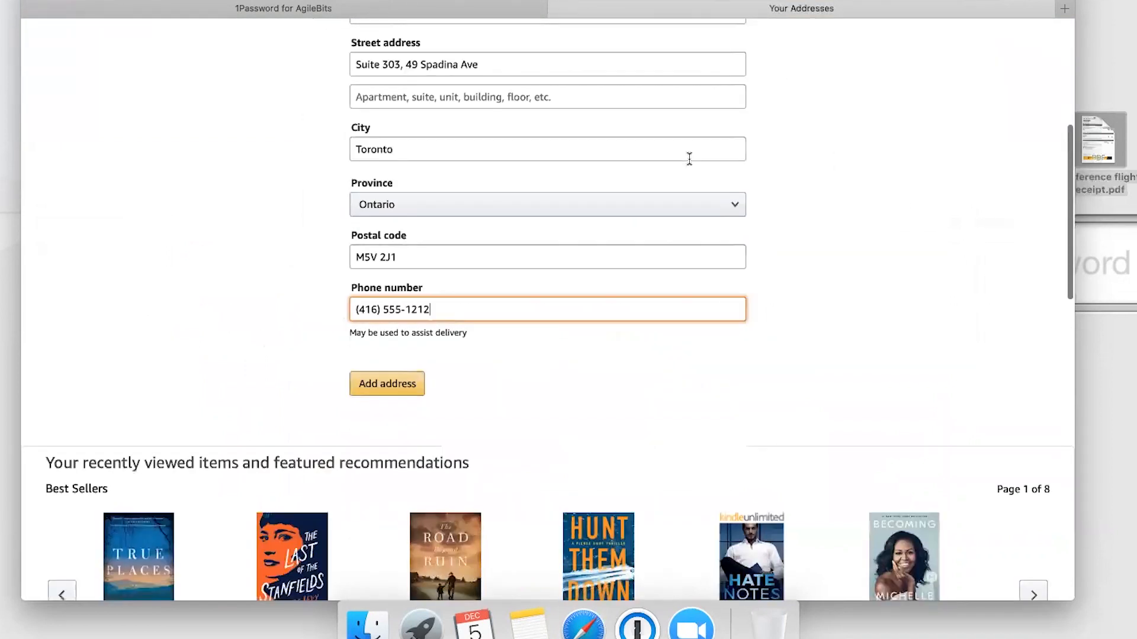
scroll(up, 3)
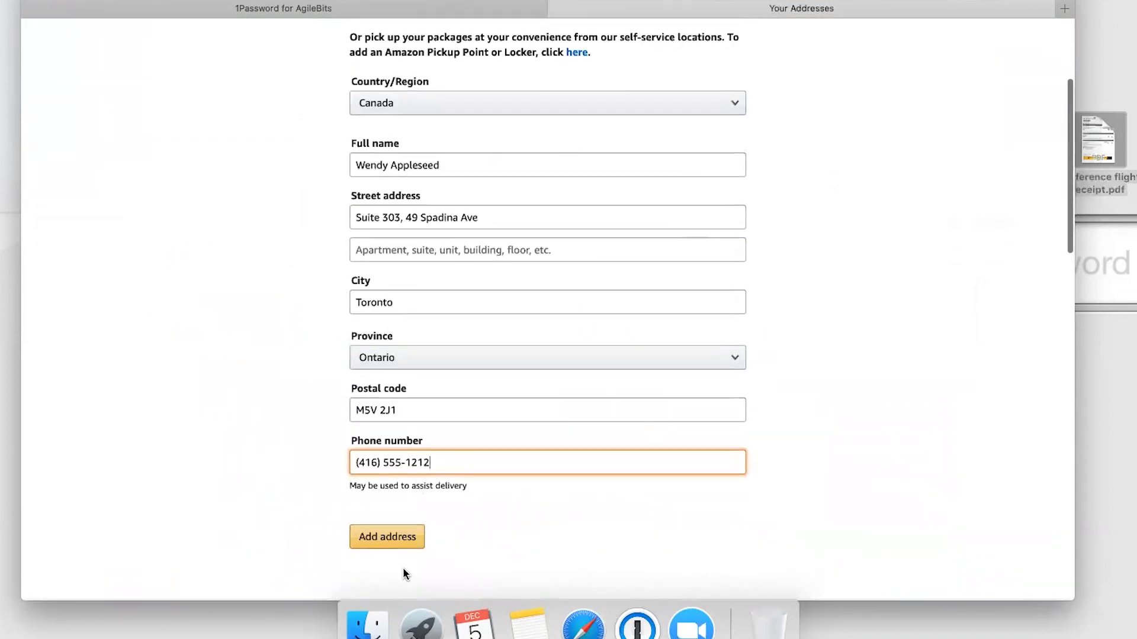
click(387, 537)
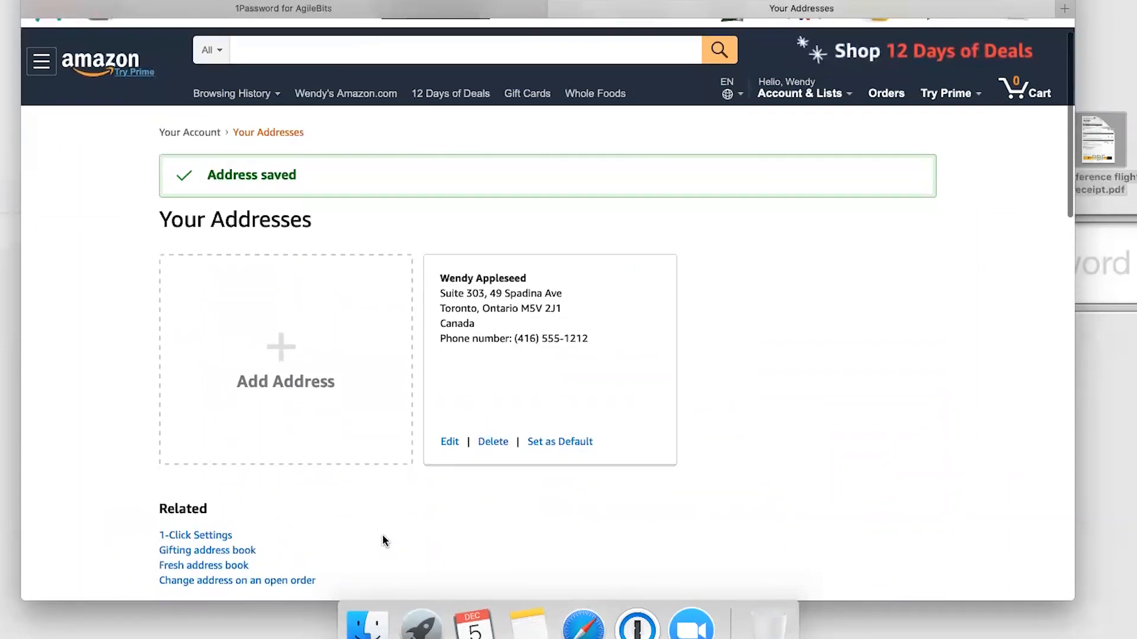
mouse_move(190, 132)
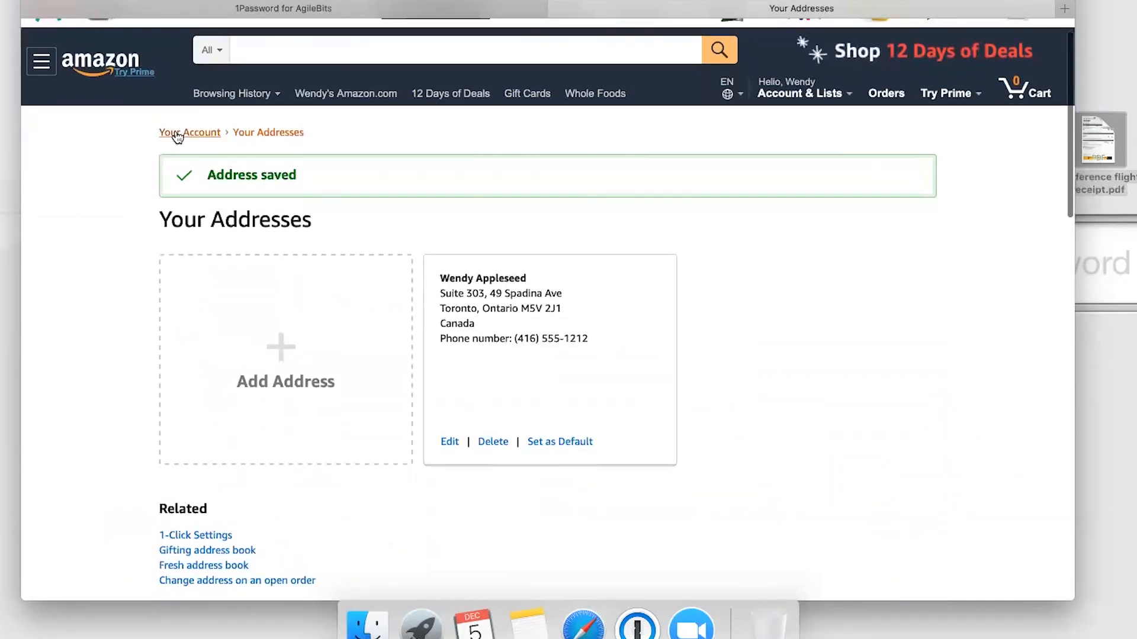
click(190, 132)
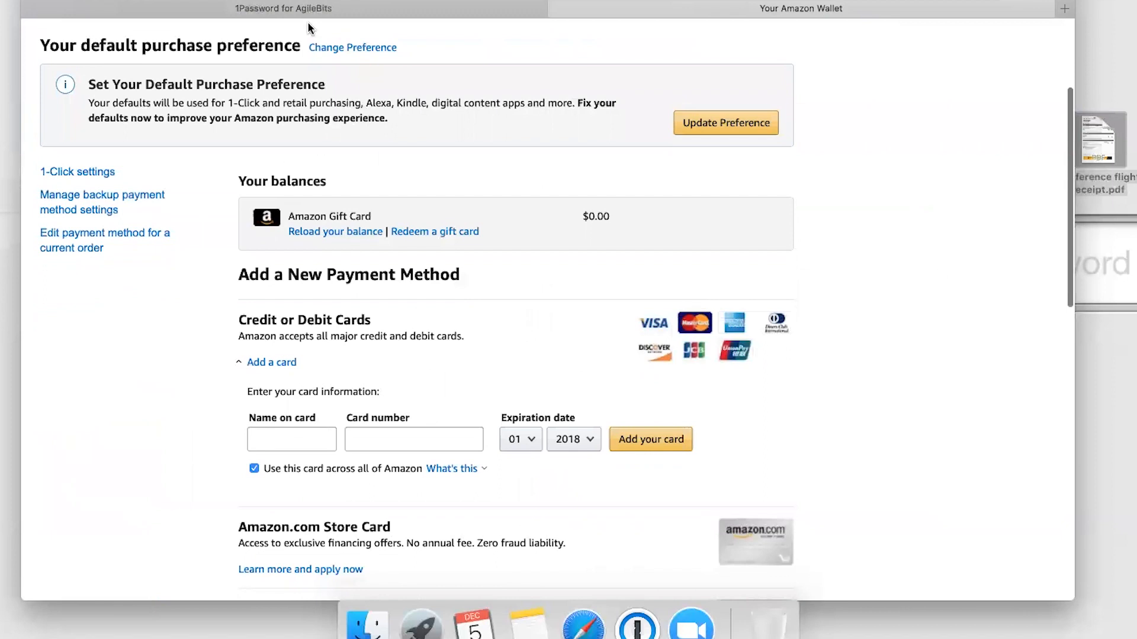
- Add the corporate American Express card ending 8431 using 1Password fill and the saved address
click(636, 623)
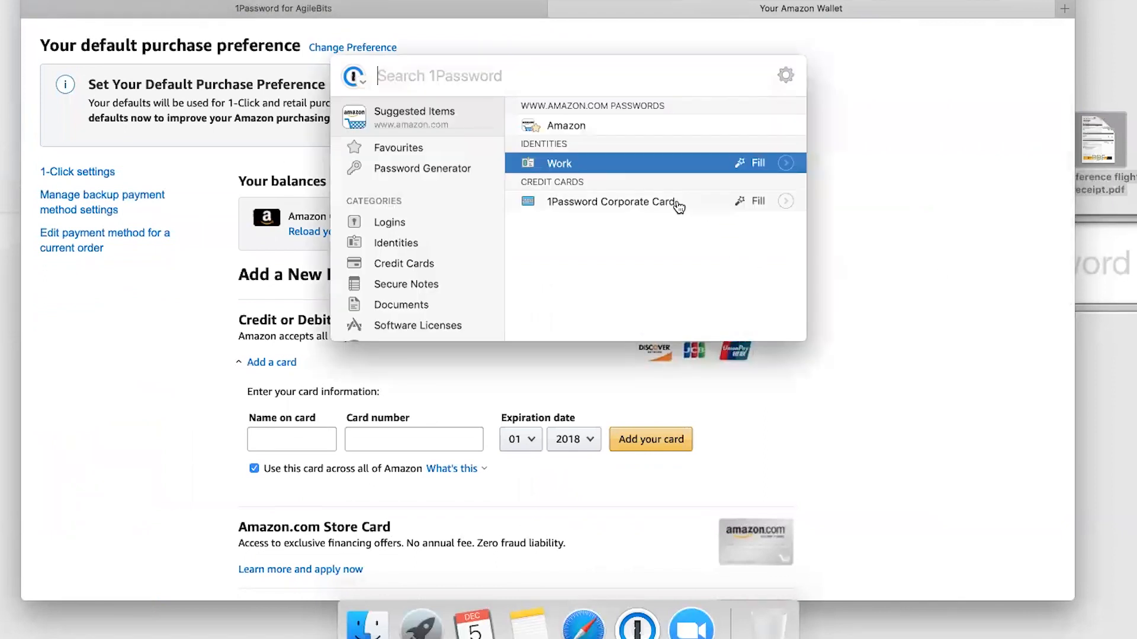
click(757, 200)
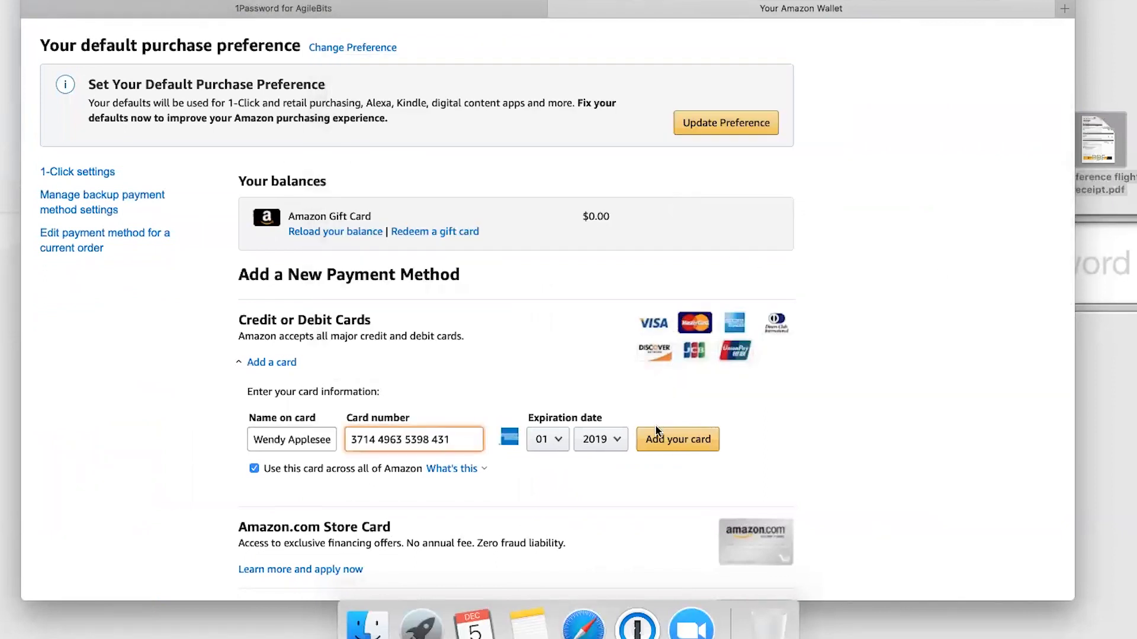
click(677, 438)
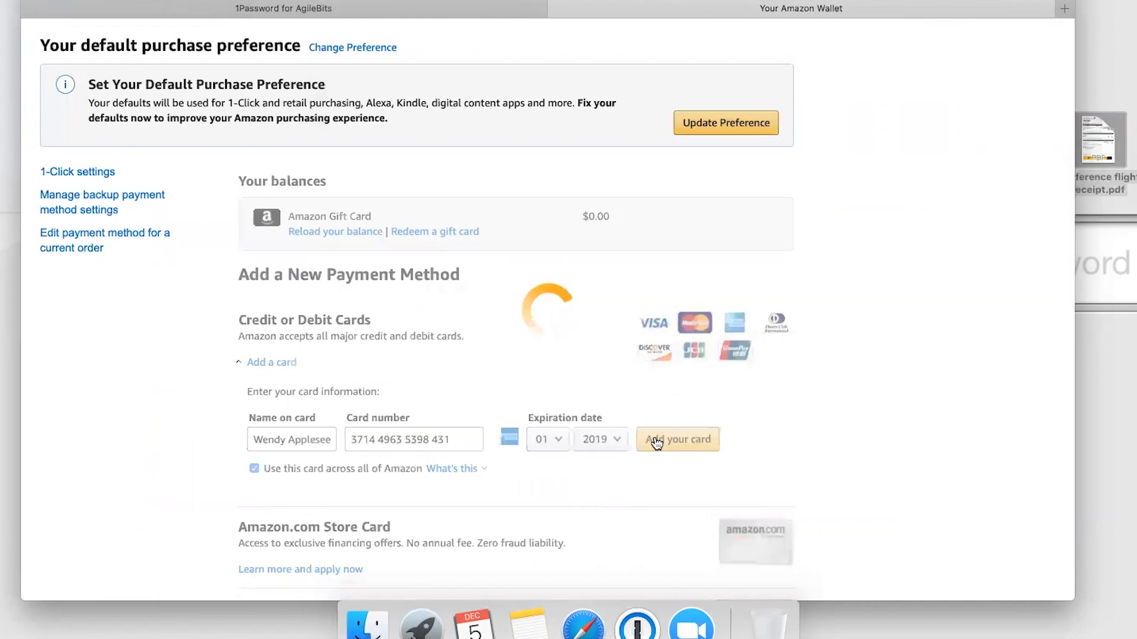
click(677, 439)
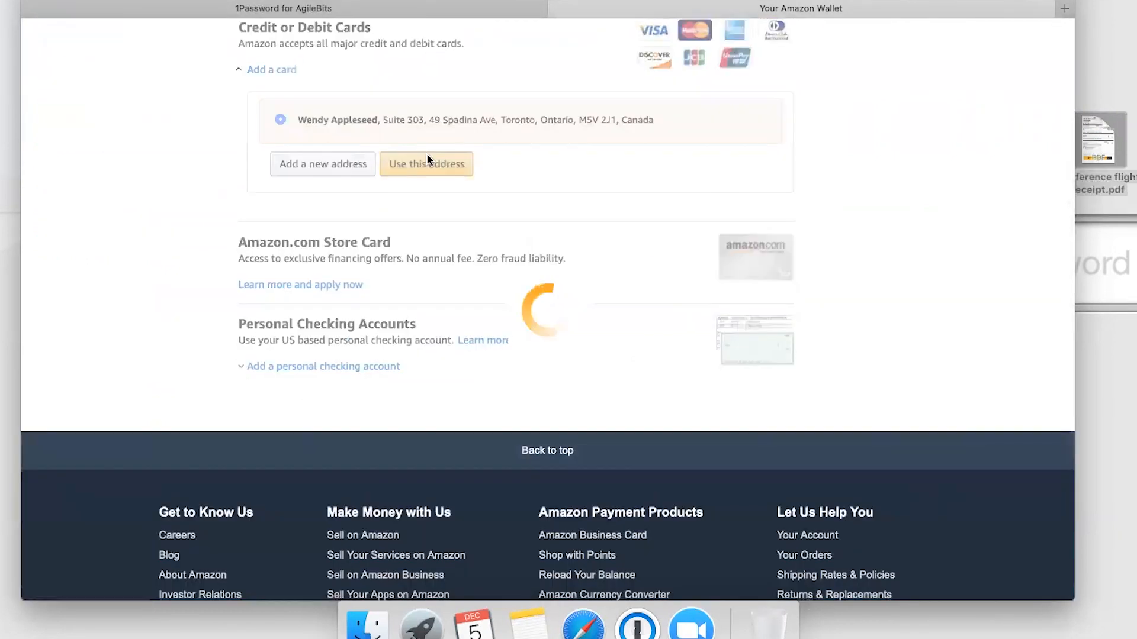
click(425, 164)
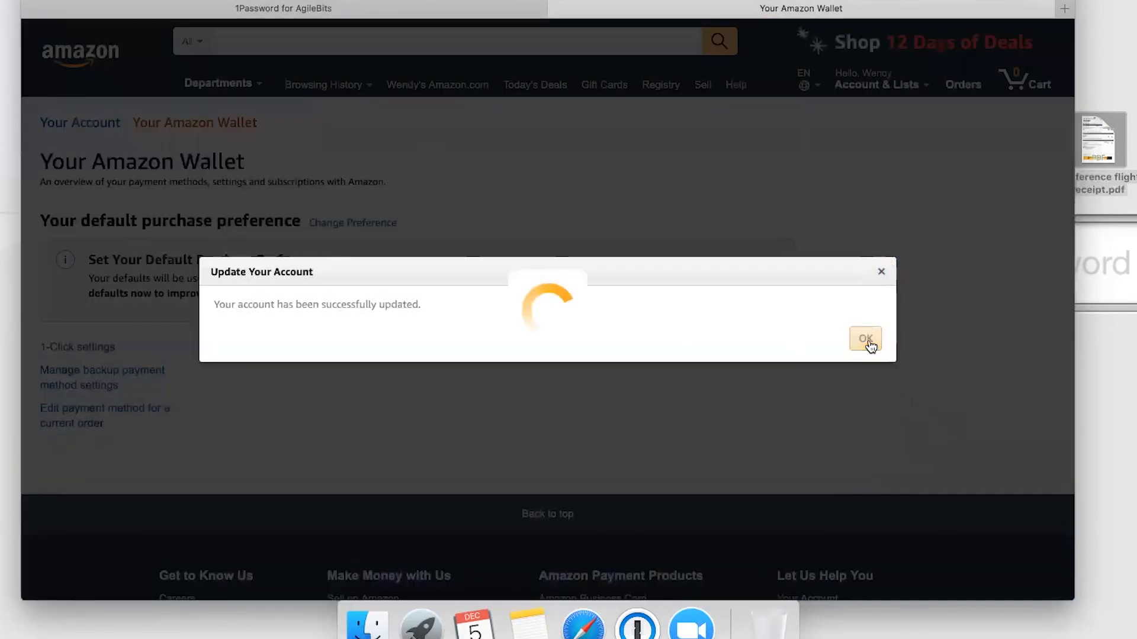
click(865, 340)
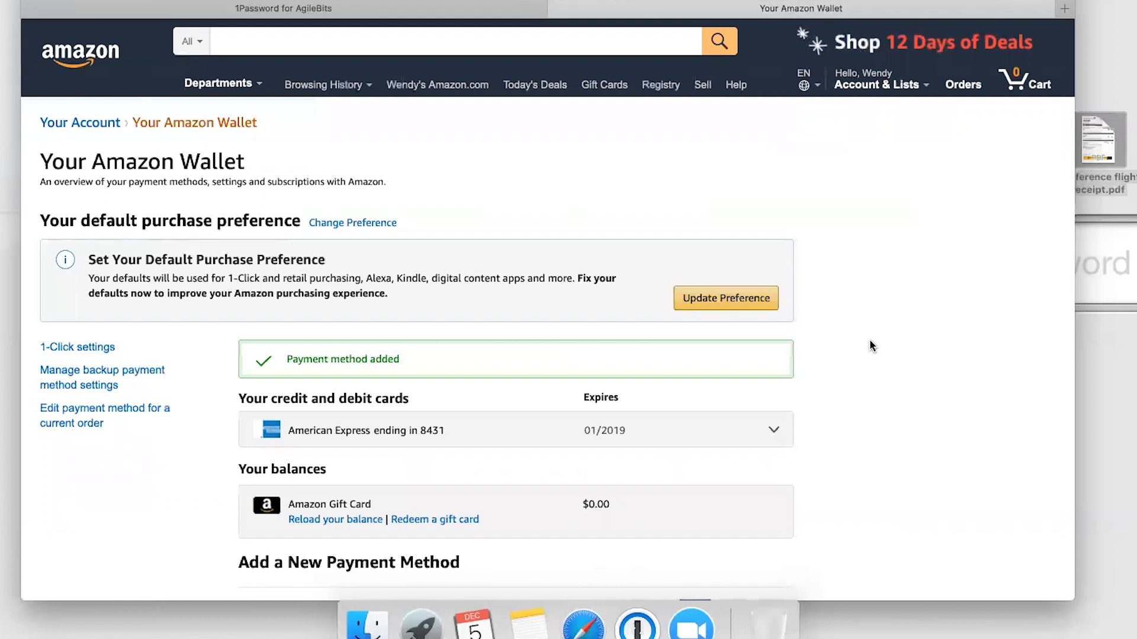
mouse_move(1065, 10)
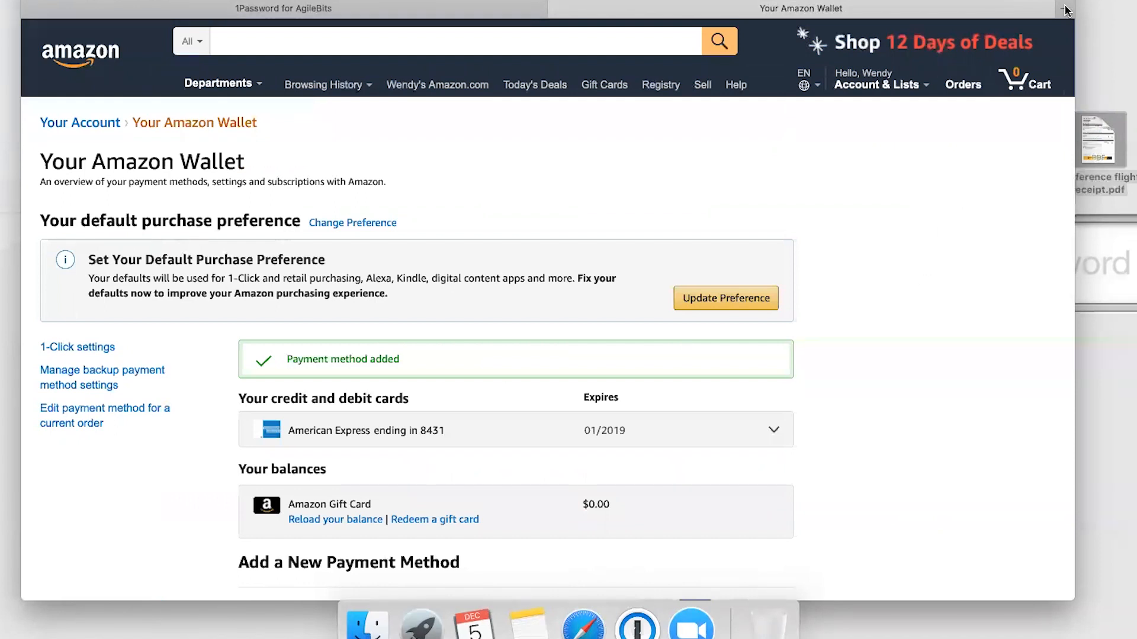
click(888, 7)
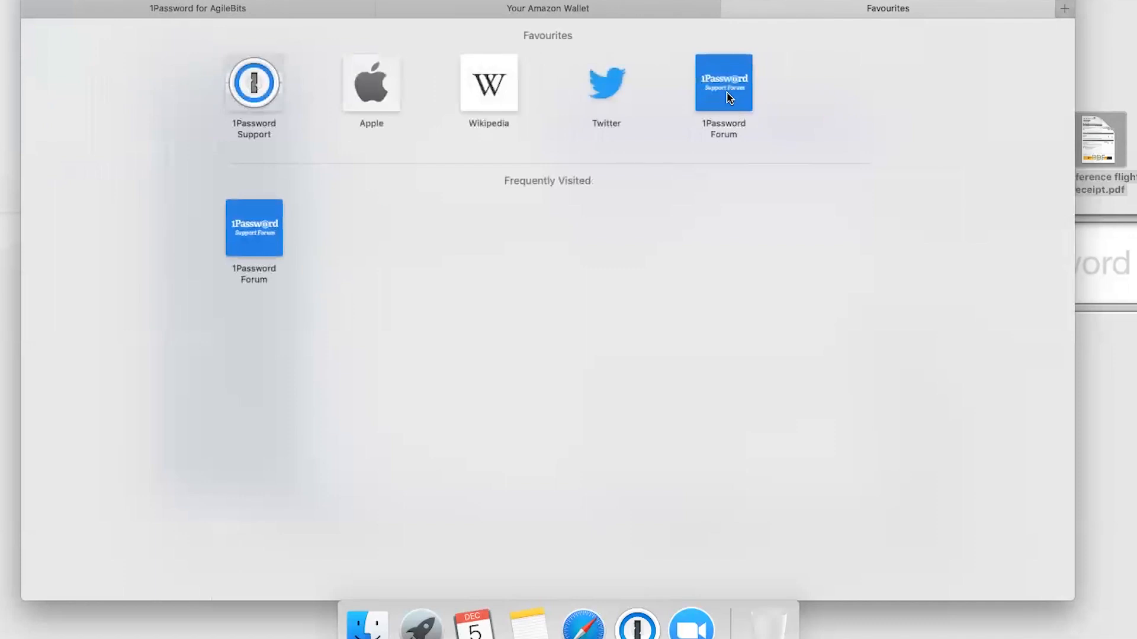
- Sign in to the 1Password Support Forum with Wendy Appleseed's credentials
click(723, 82)
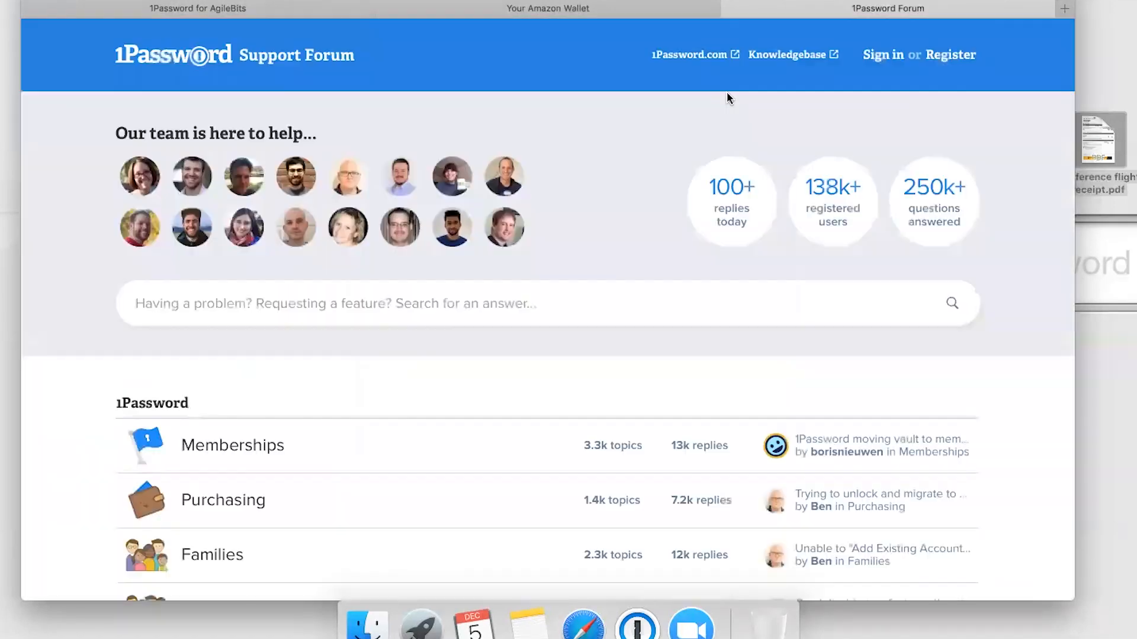
mouse_move(830, 77)
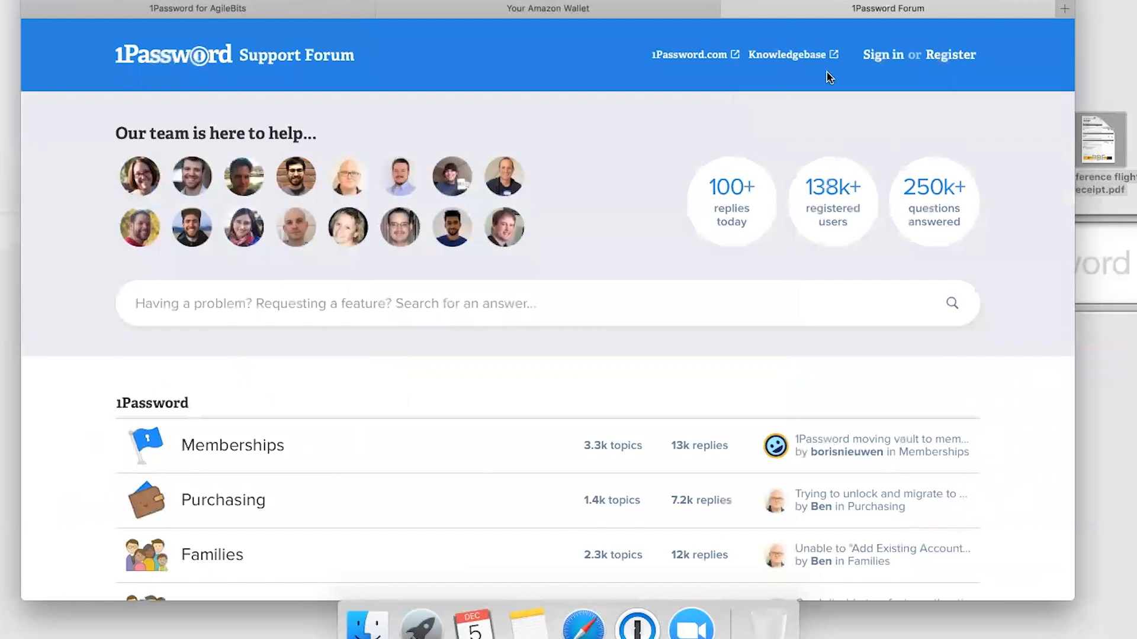
click(882, 54)
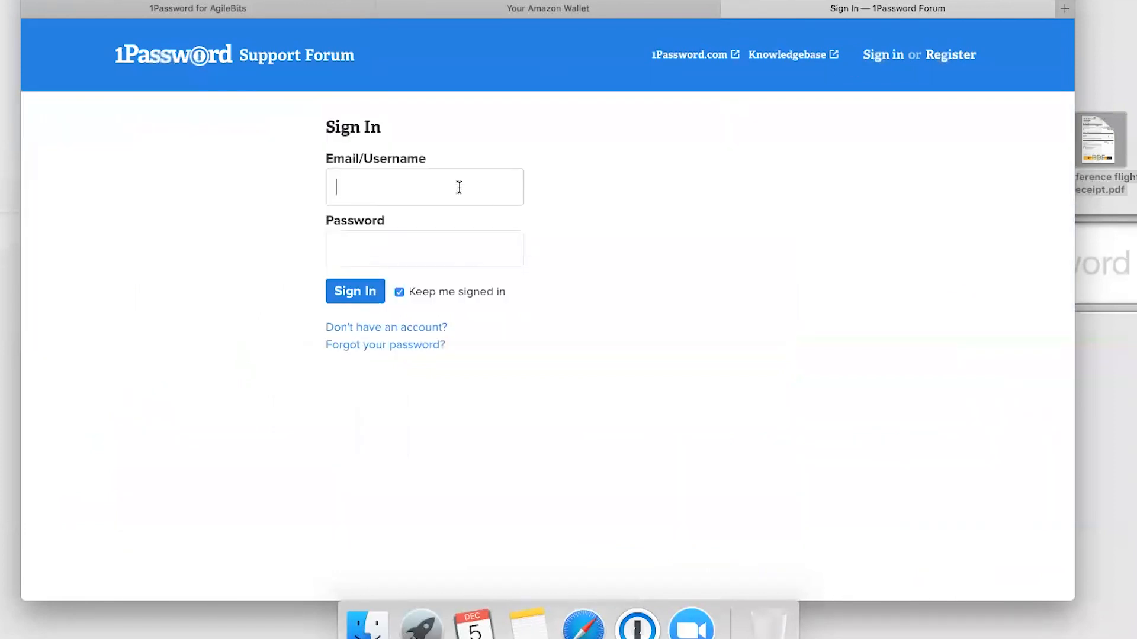
text(W)
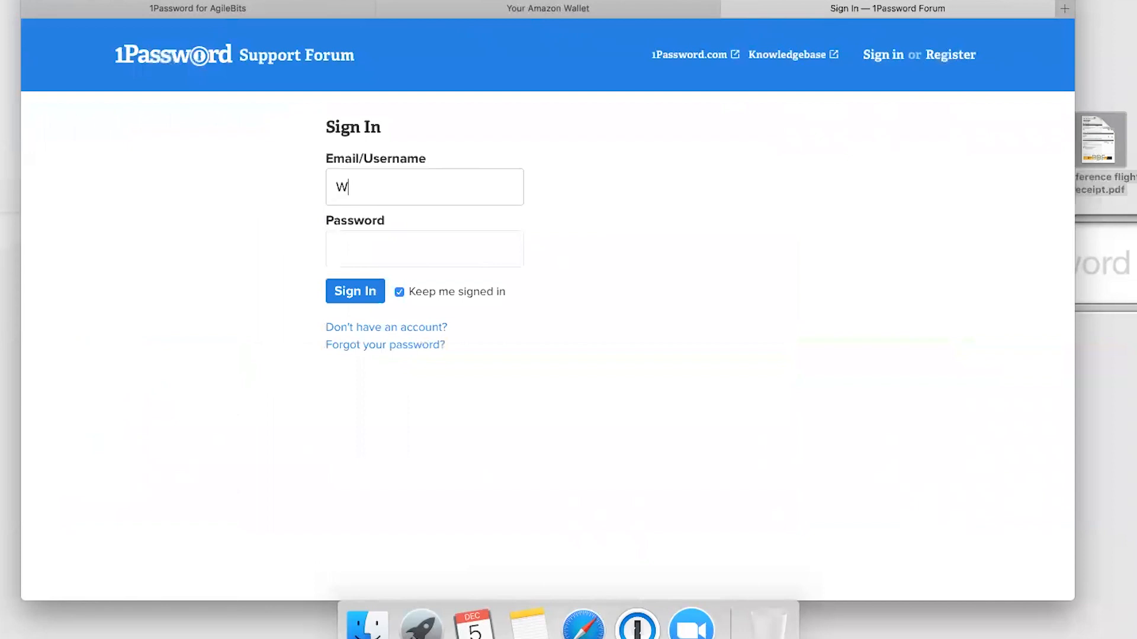
text(endyAppleseed)
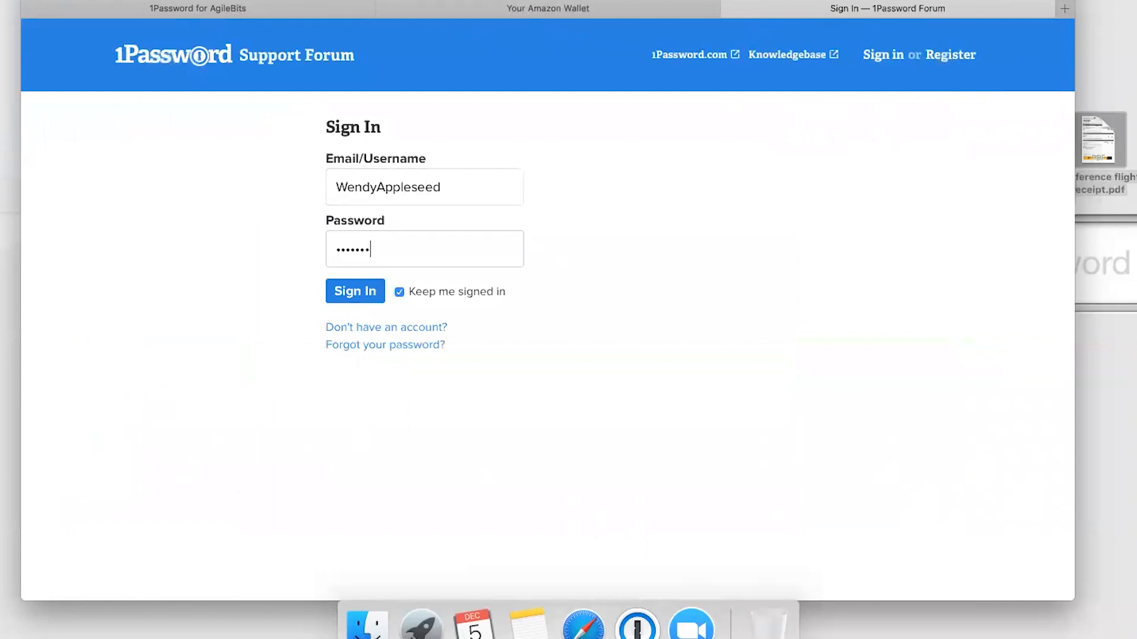
click(355, 291)
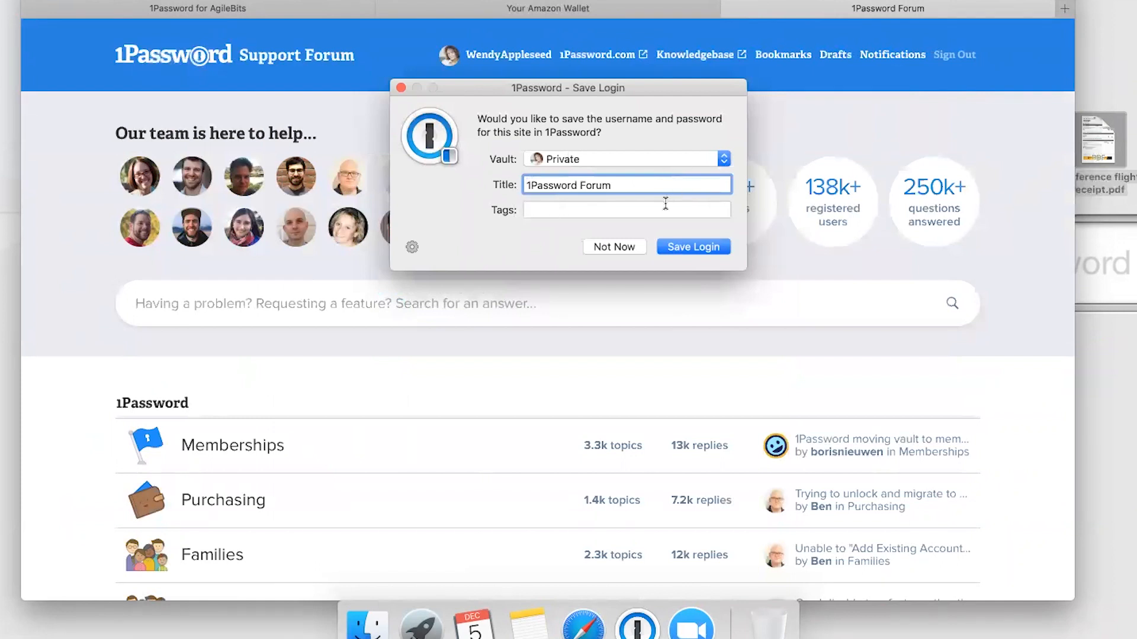
- Save the forum login to 1Password in the Private vault
click(722, 158)
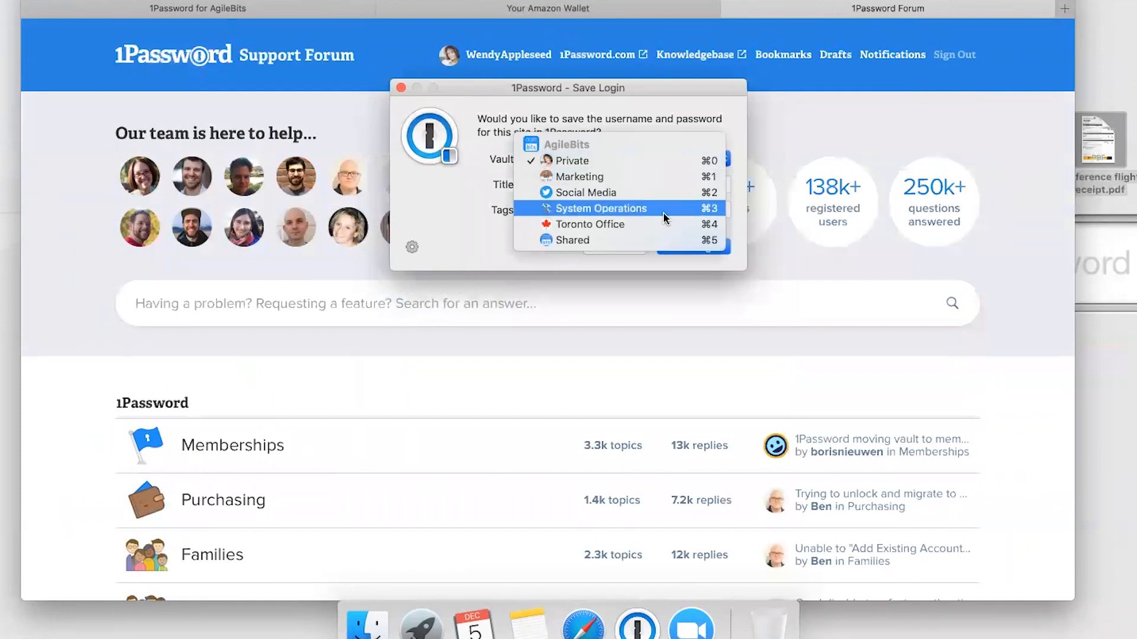
click(567, 160)
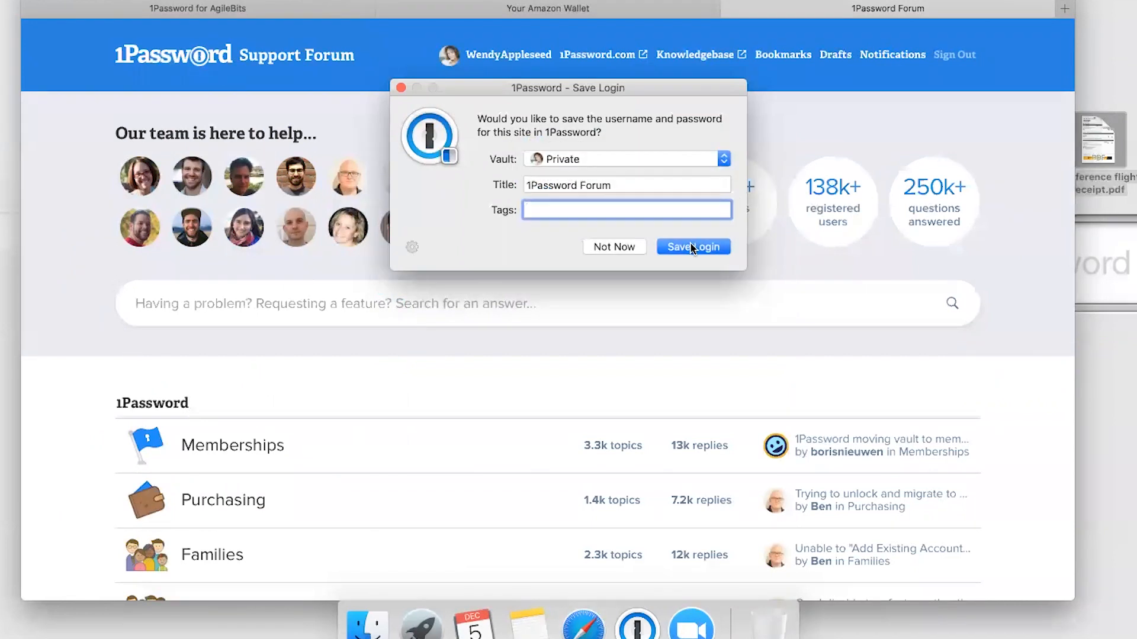
click(692, 246)
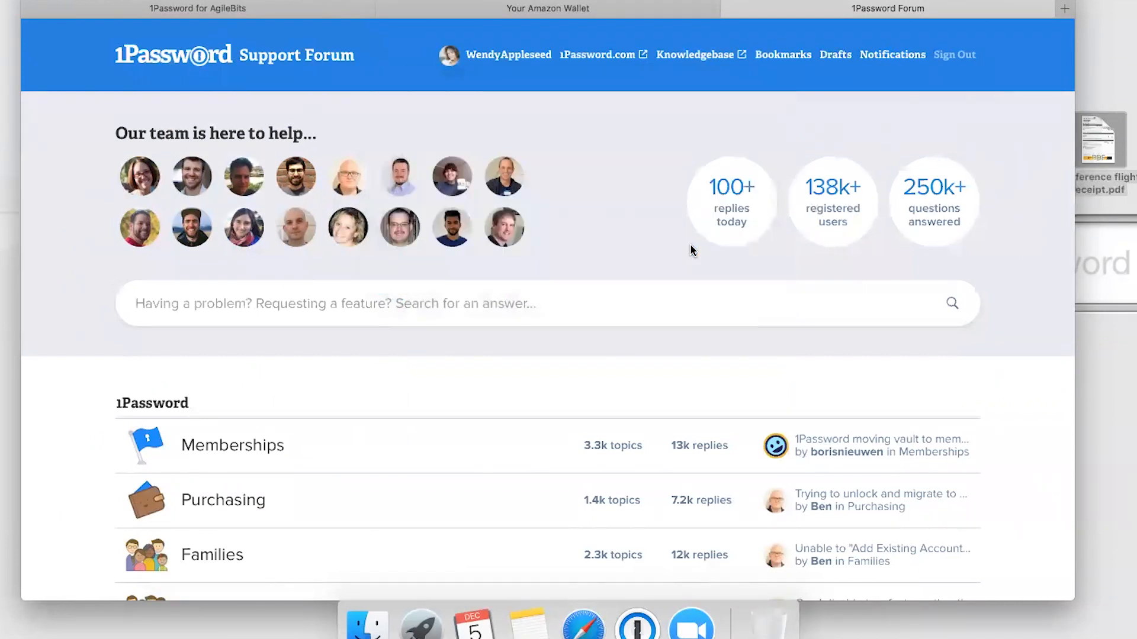
mouse_move(523, 62)
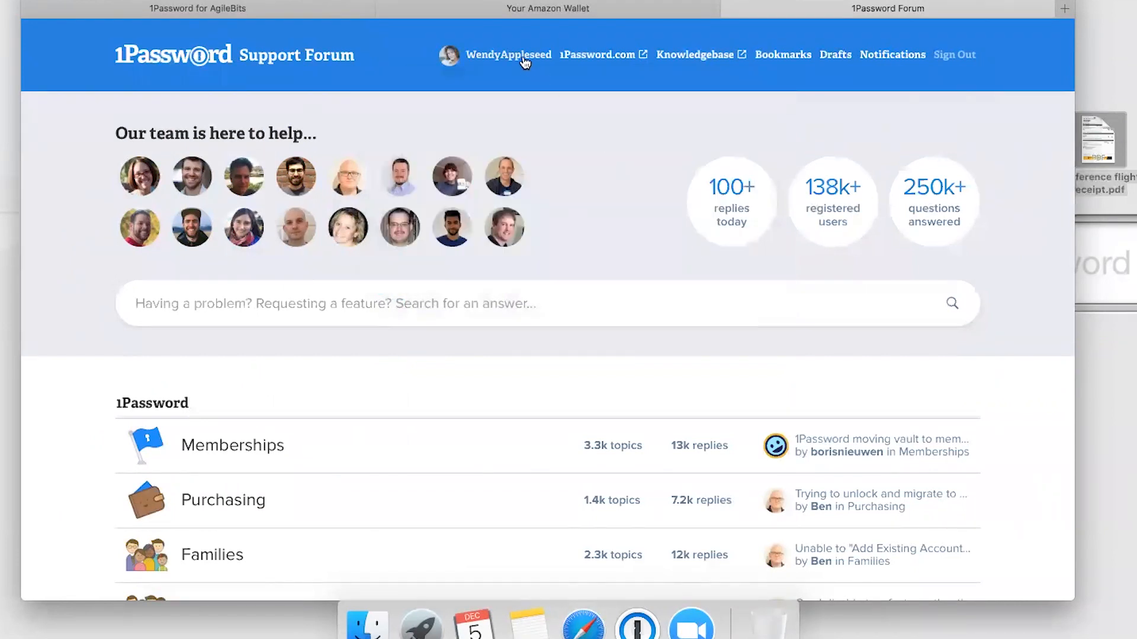
- Go to the forum profile's Edit Profile page and its password change form
click(508, 55)
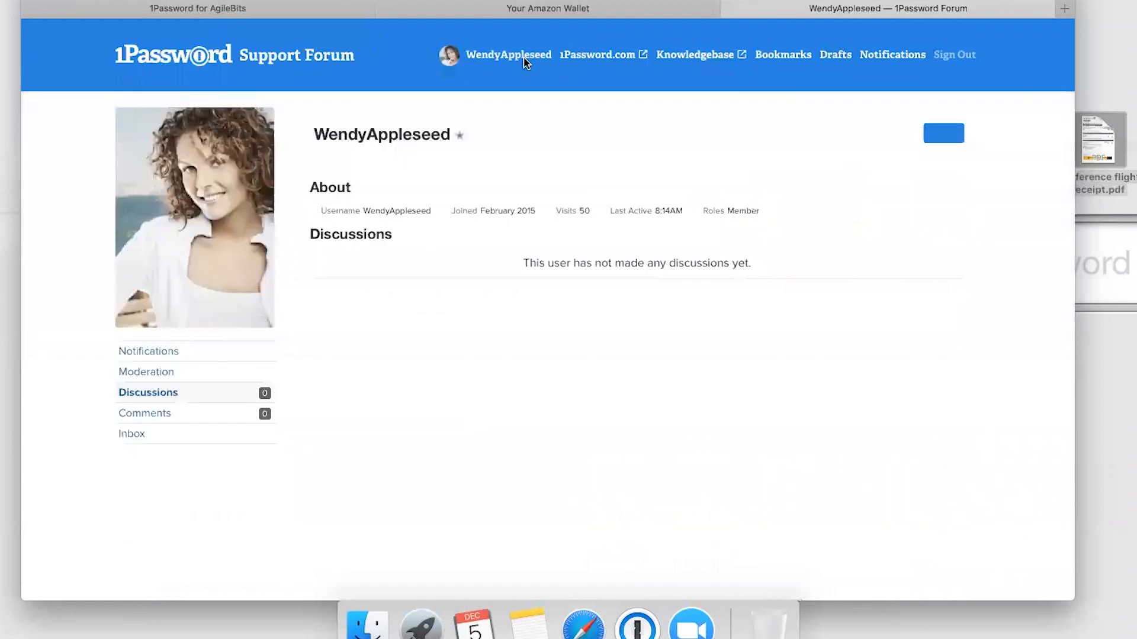
click(942, 132)
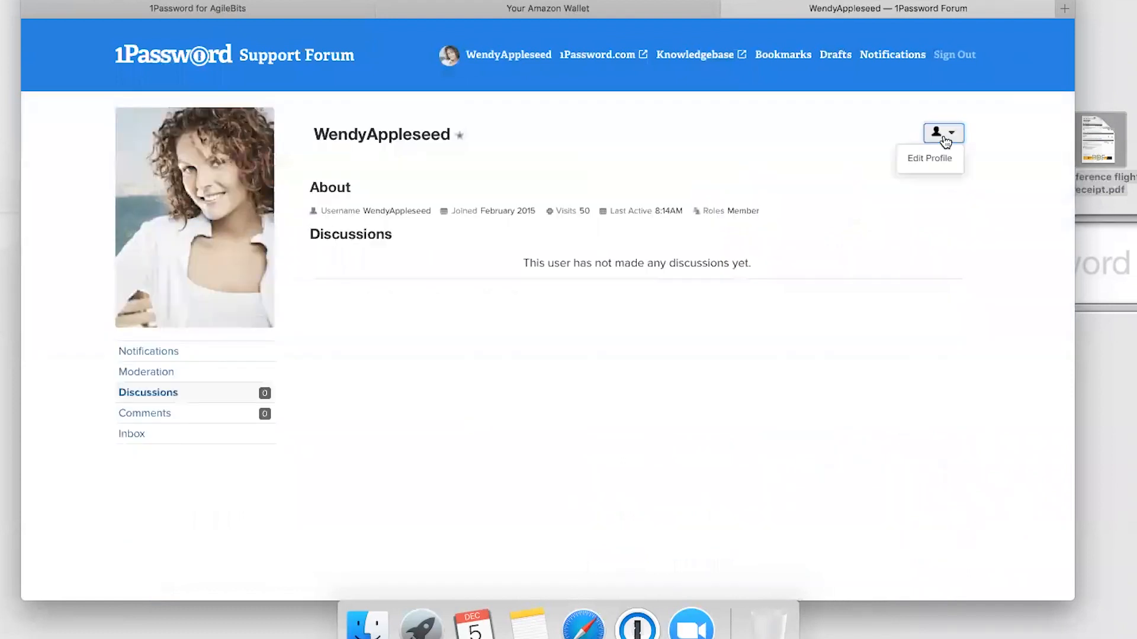
click(930, 158)
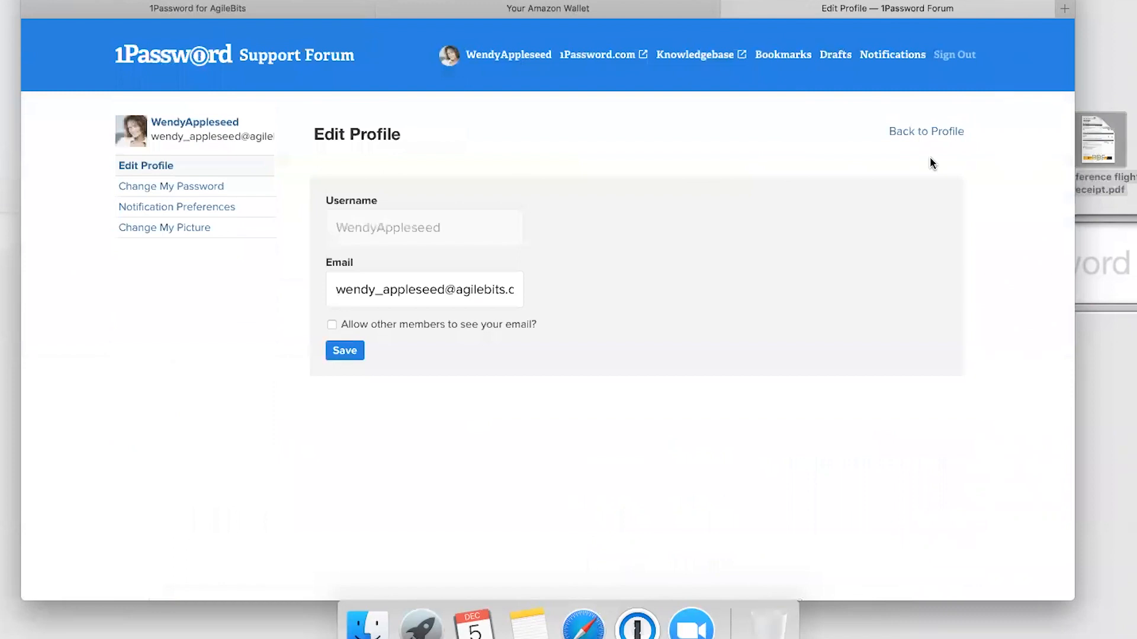
mouse_move(209, 151)
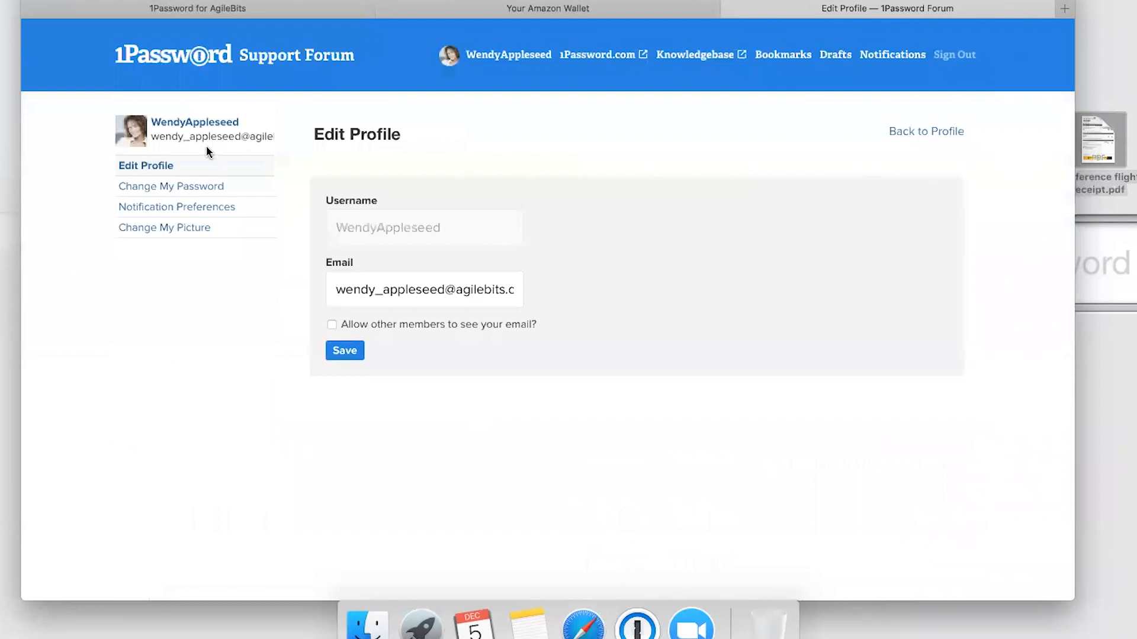
click(172, 187)
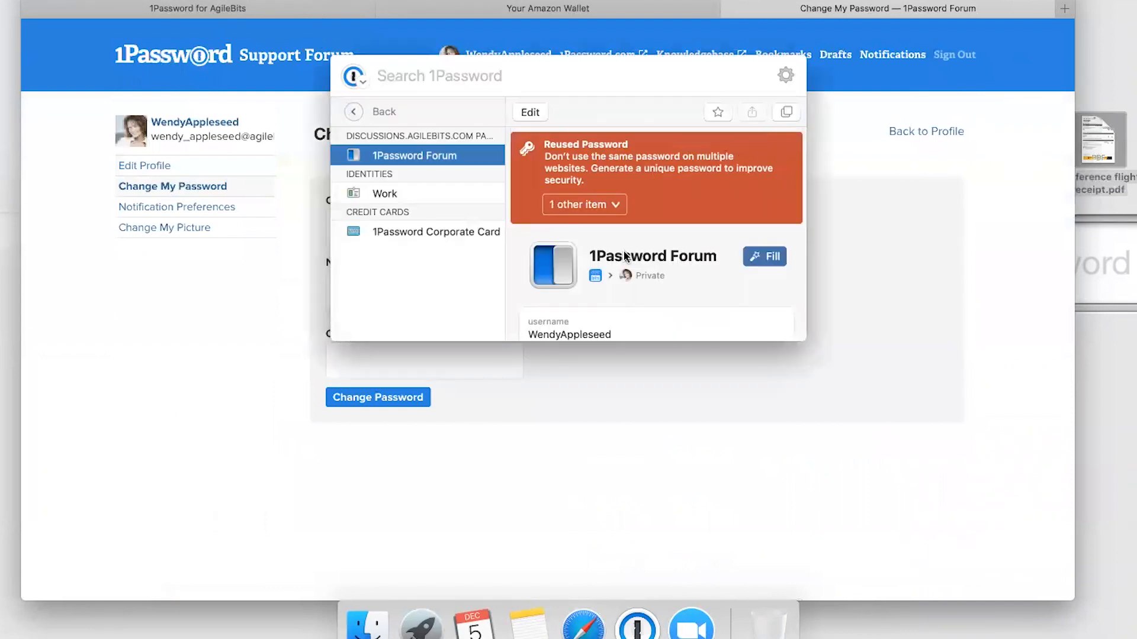
- Change the forum password to one from 1Password's password generator
scroll(down, 3)
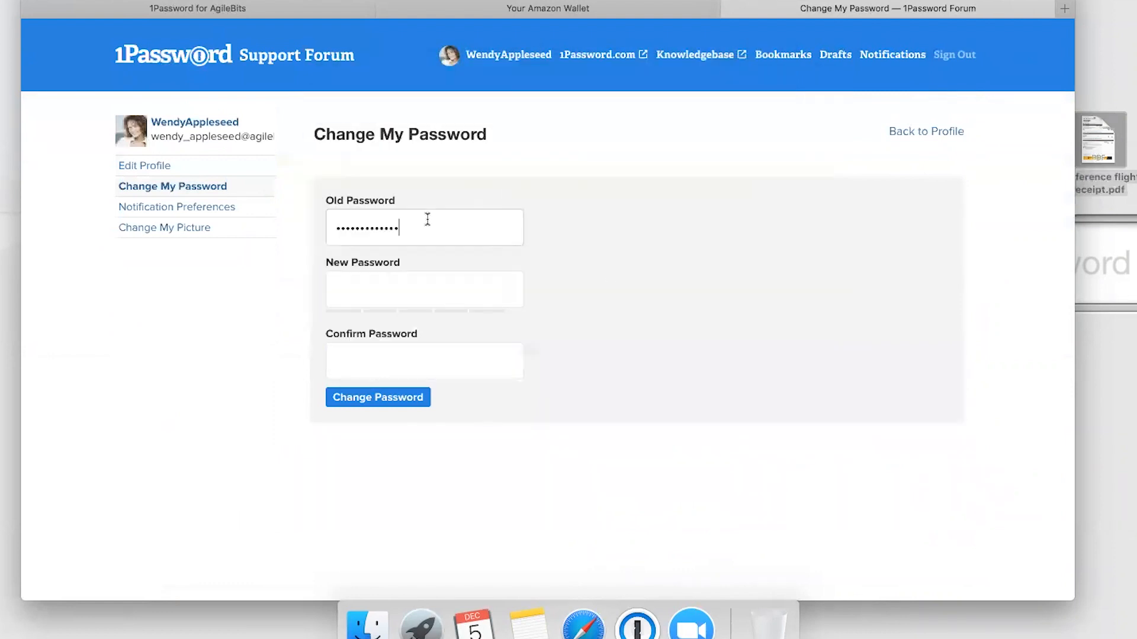
click(424, 290)
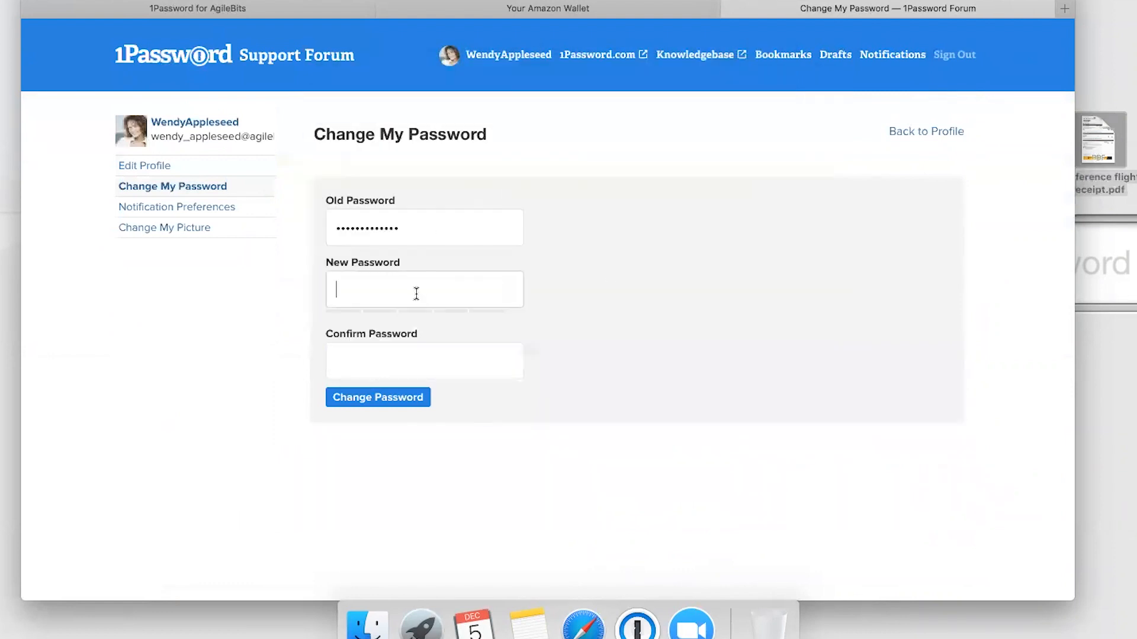
mouse_move(334, 75)
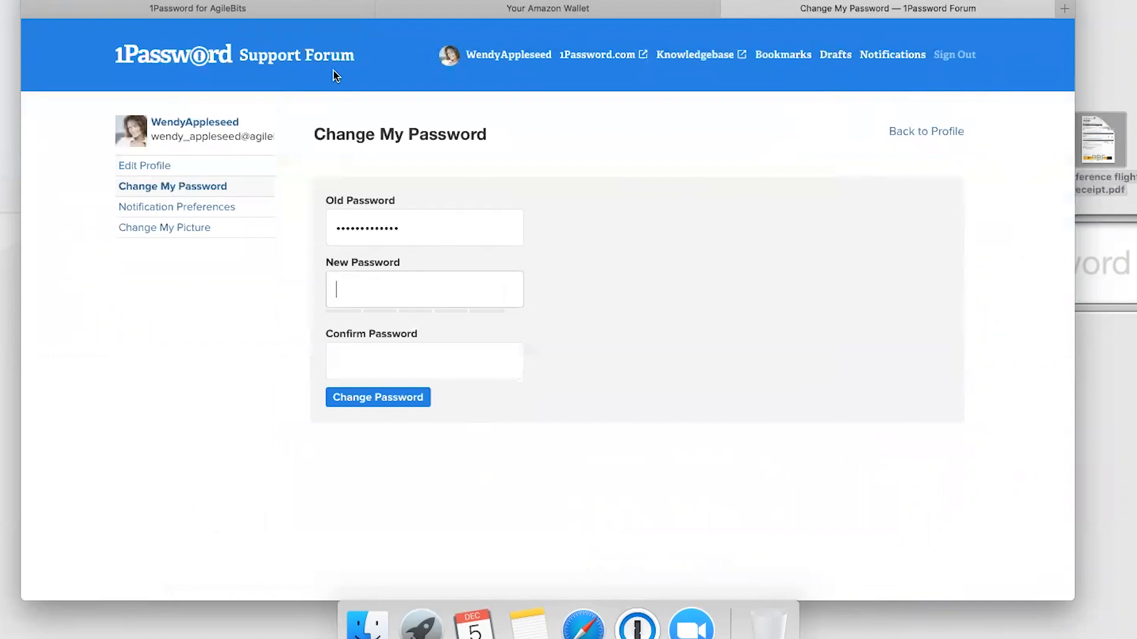
click(636, 624)
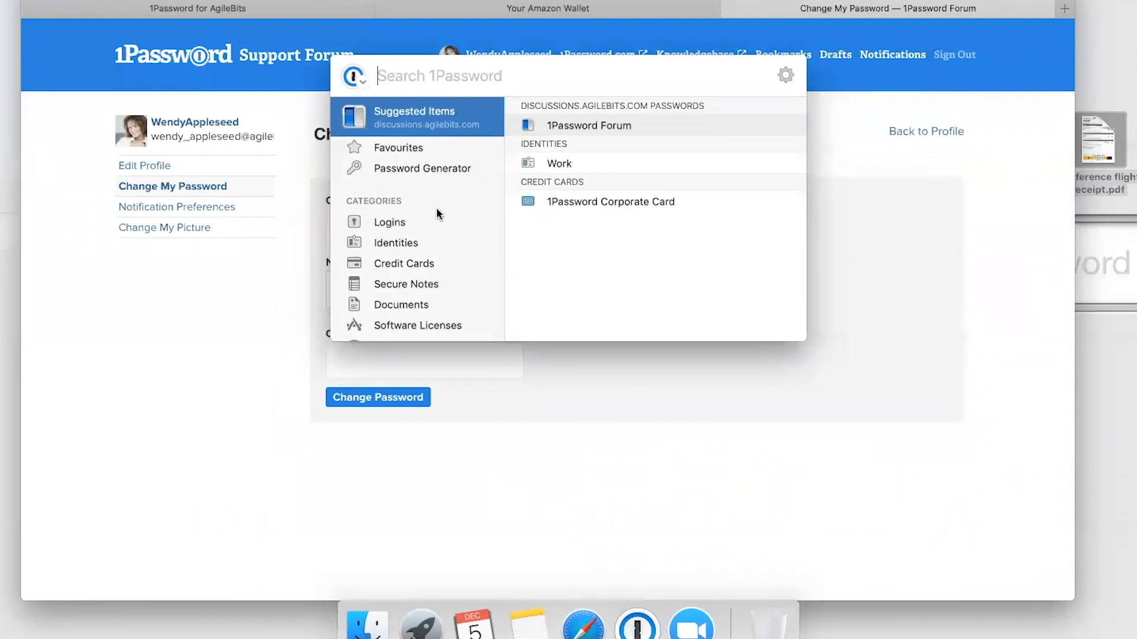
click(419, 168)
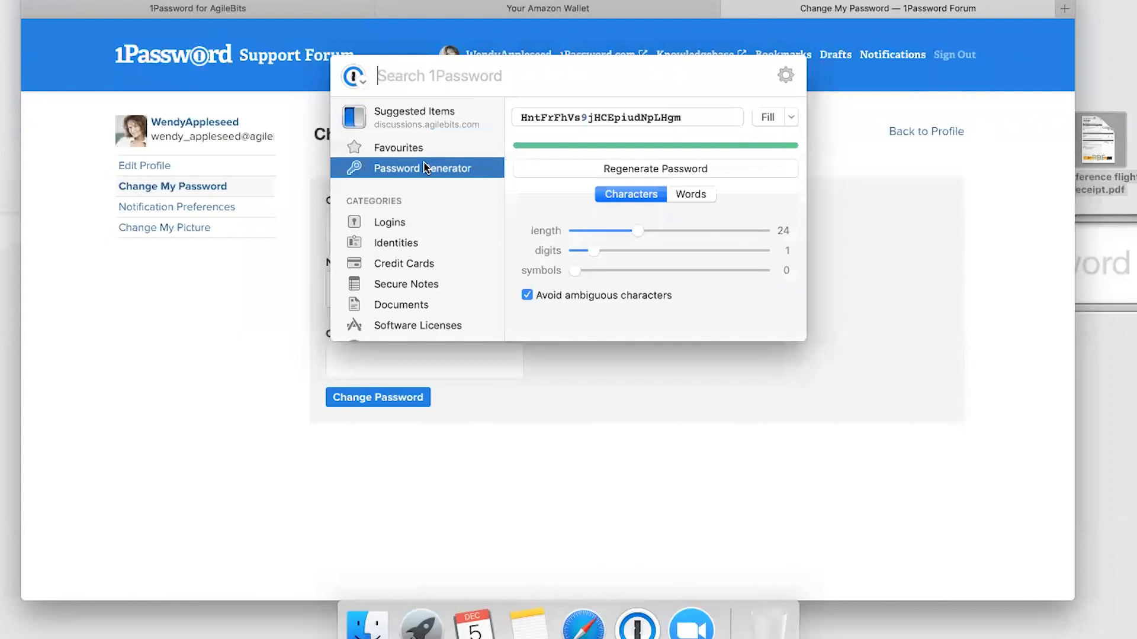
mouse_move(636, 241)
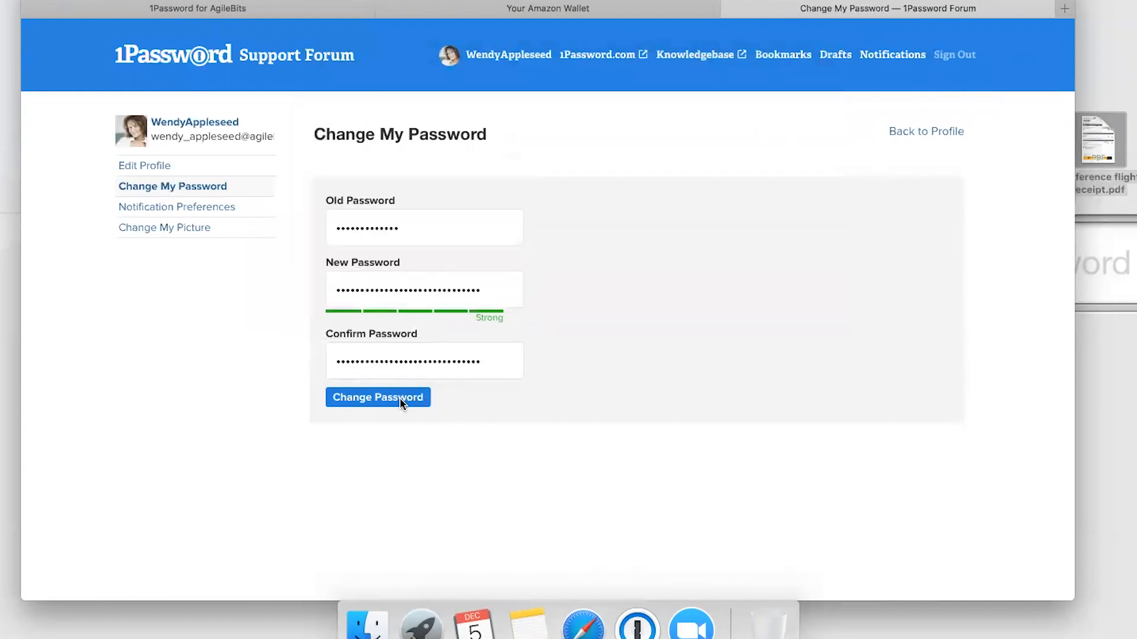
click(378, 398)
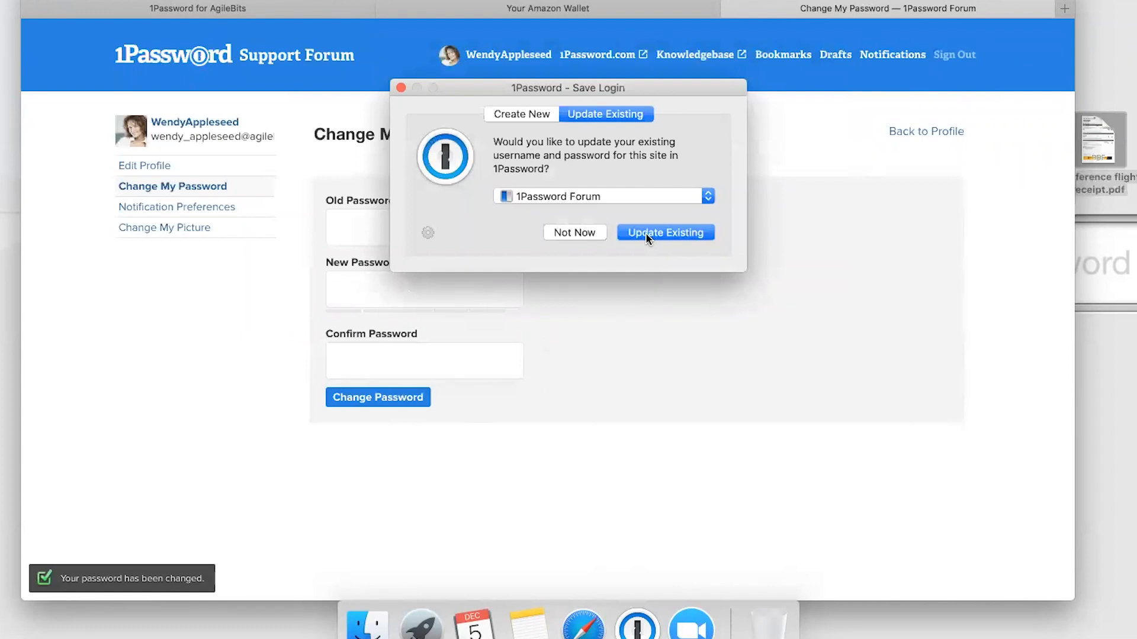
- Update the saved forum login with the new password and return to the 1Password app
click(664, 233)
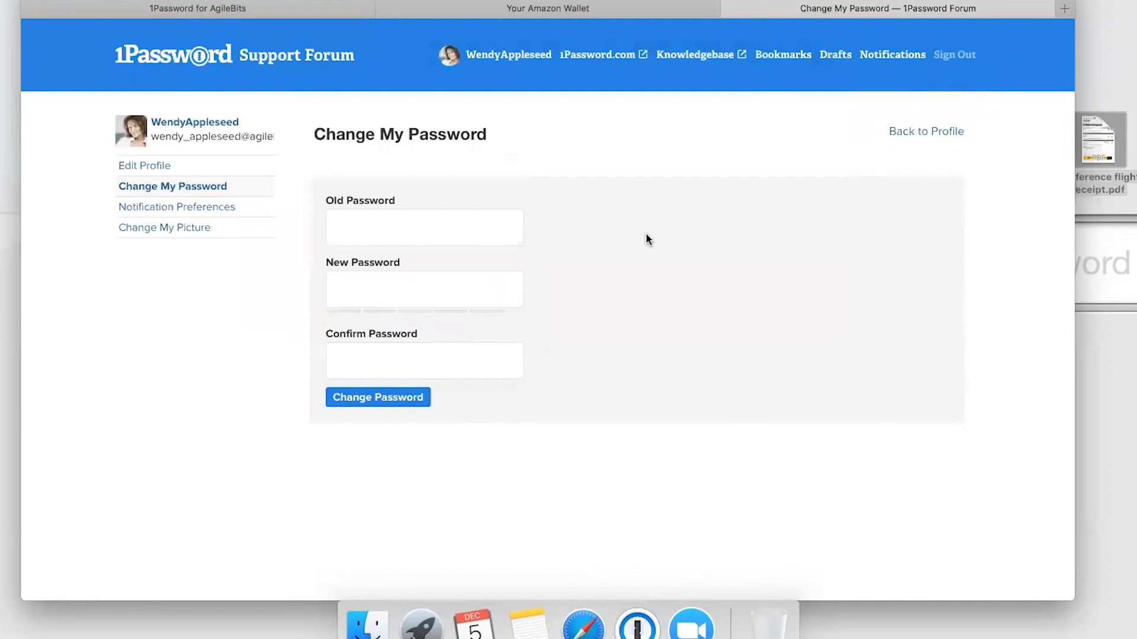
mouse_move(53, 242)
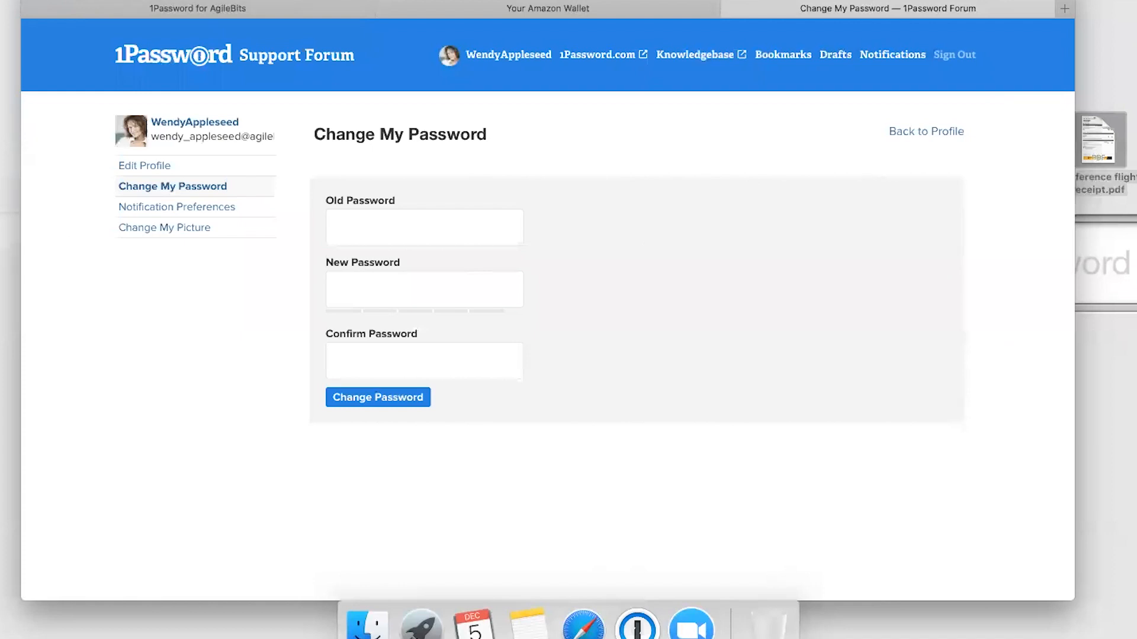
click(637, 623)
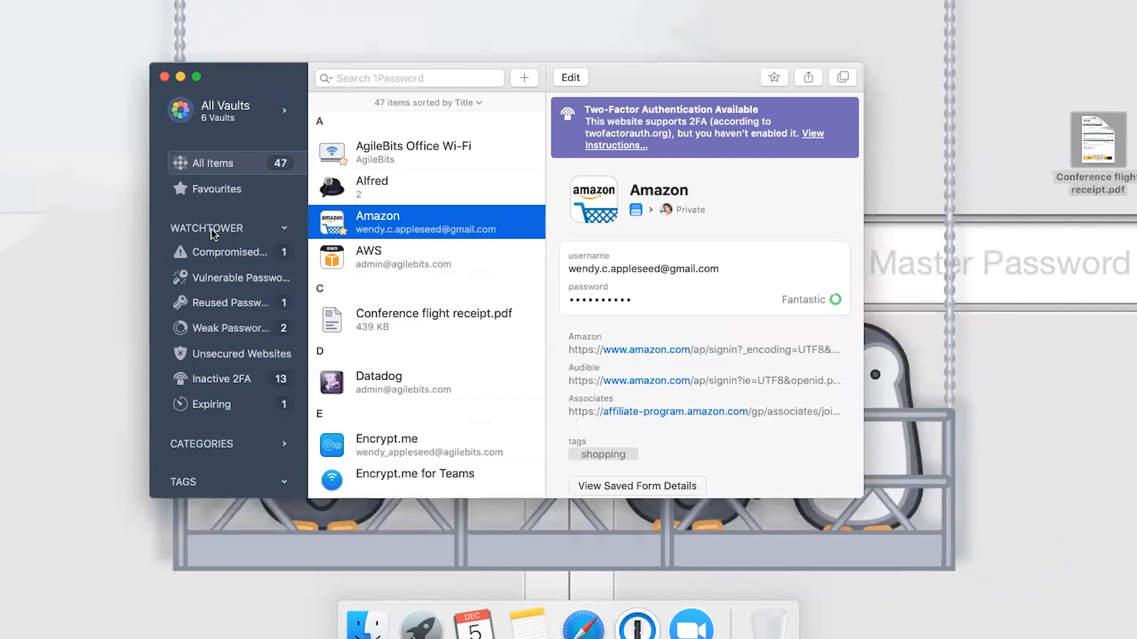
mouse_move(220, 254)
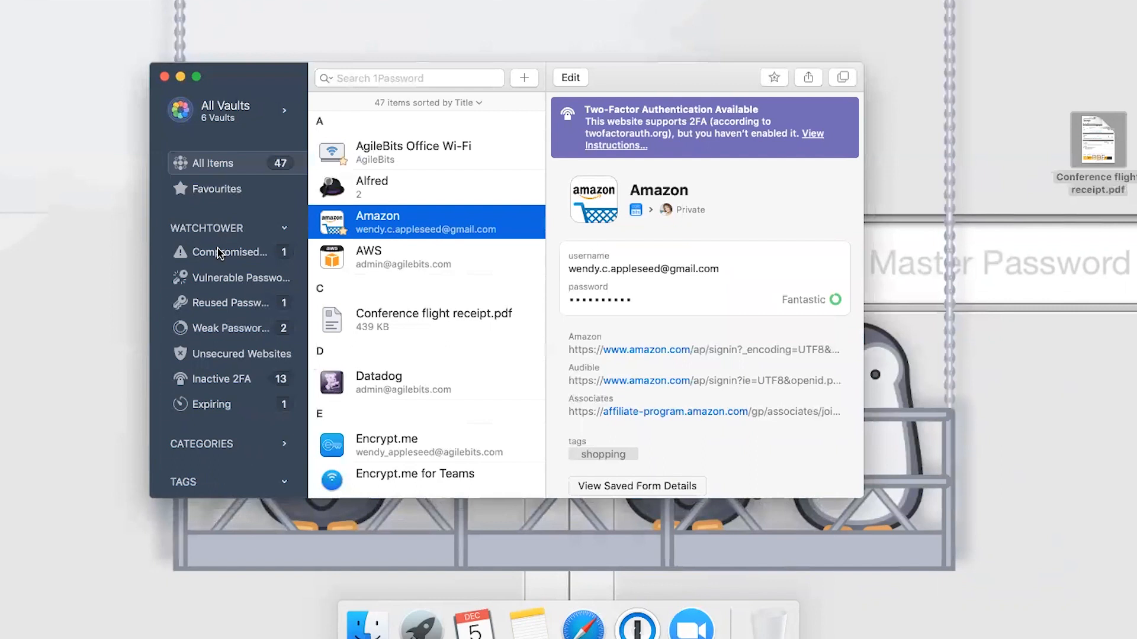
- Inspect the compromised Twitter - AgileBits login under Watchtower's Compromised Logins
click(226, 251)
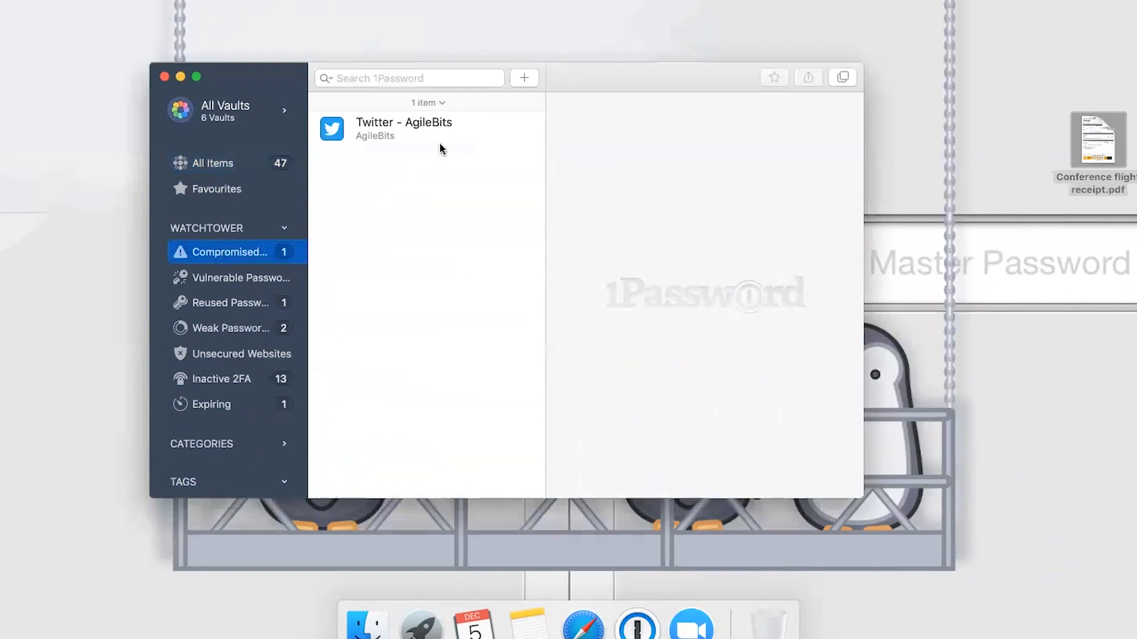
click(404, 129)
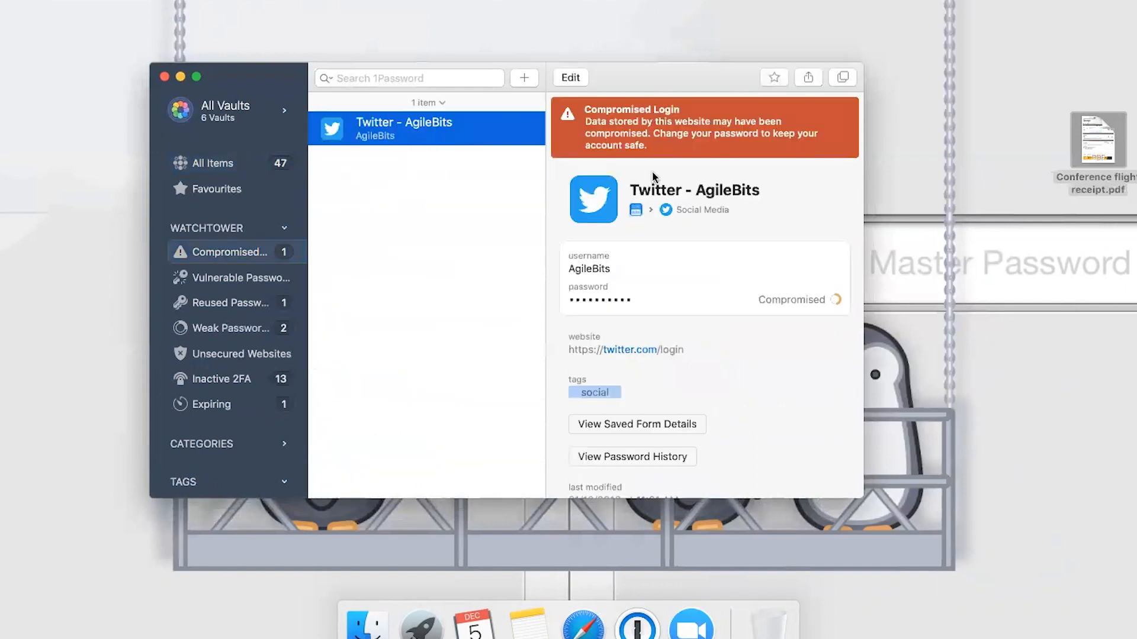
mouse_move(406, 231)
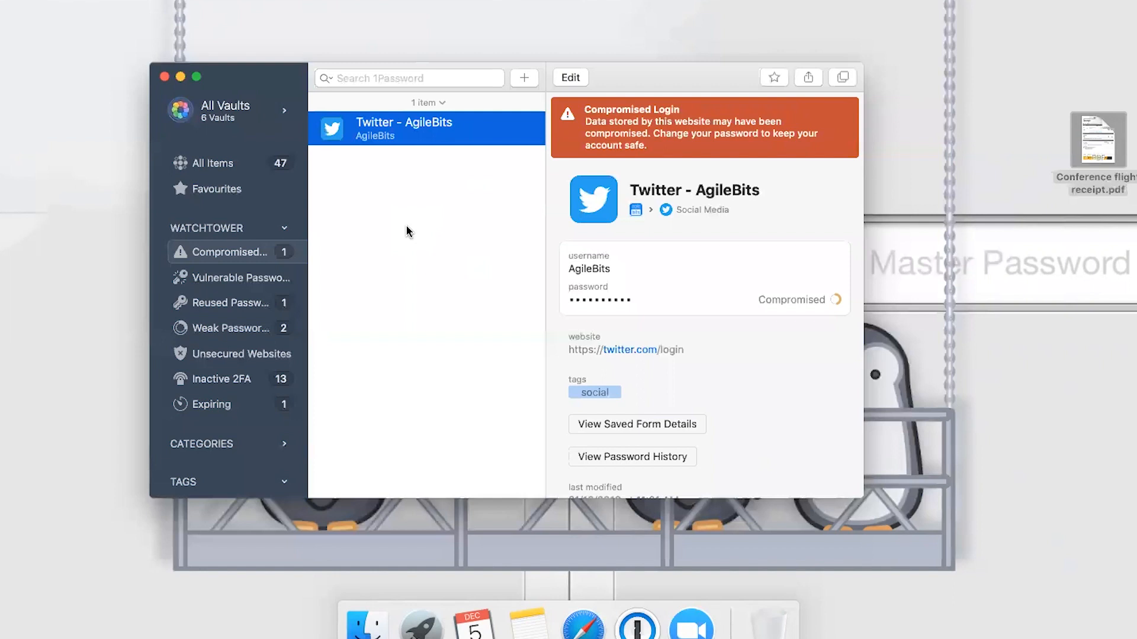
click(238, 278)
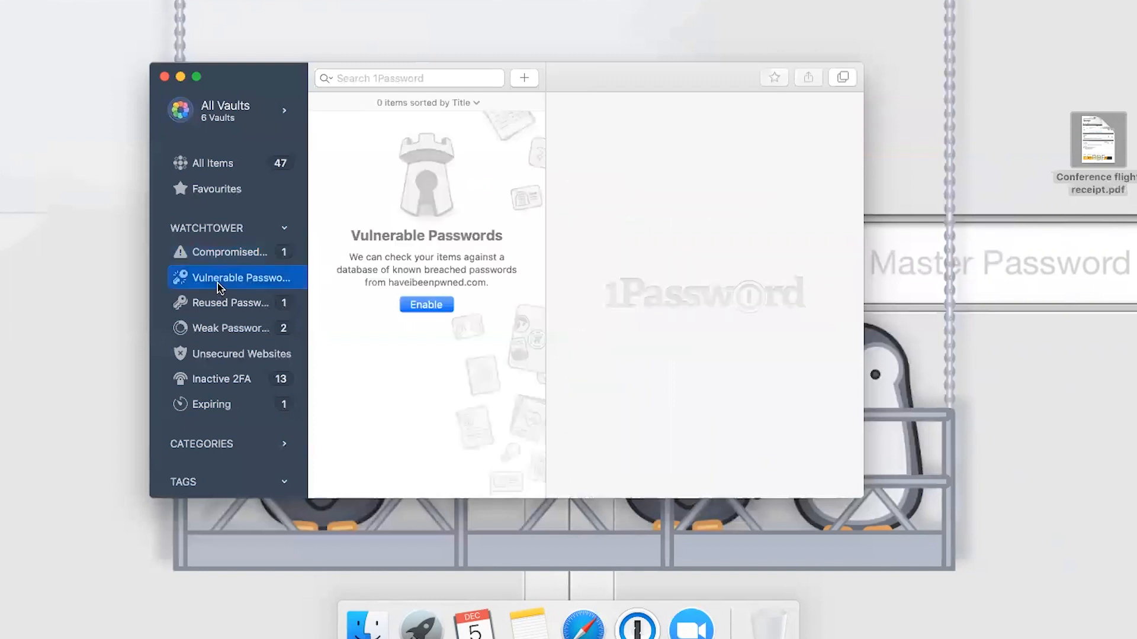
- Enable haveibeenpwned checking, review flagged Just Eat and Uber Eats, then view Reused Passwords
click(426, 304)
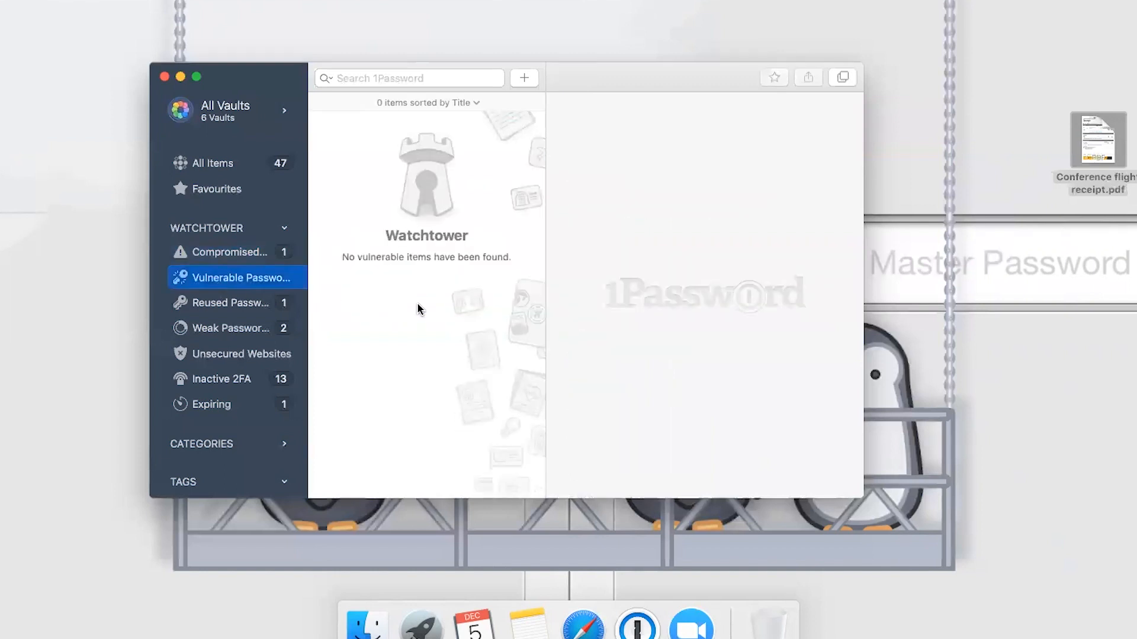
click(232, 277)
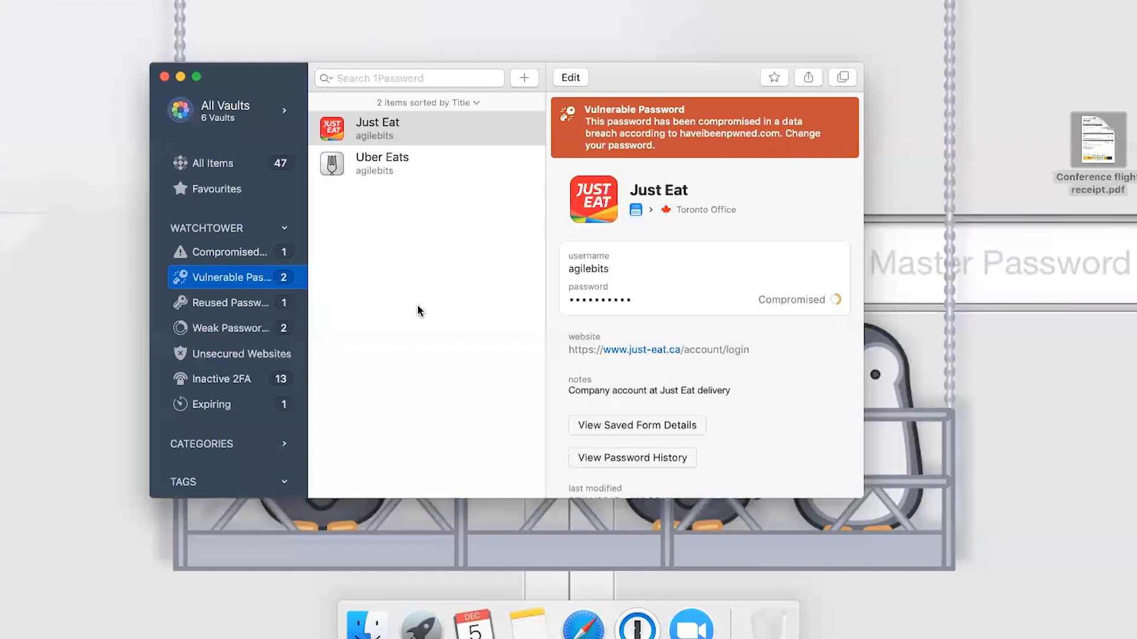
click(233, 302)
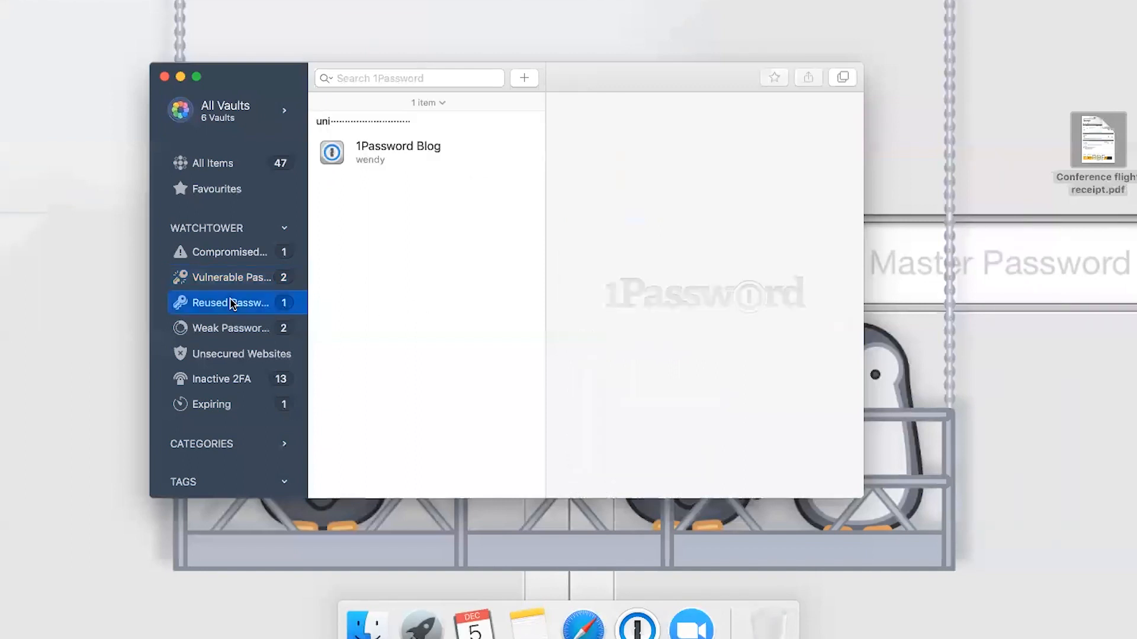
- Trace the 1Password Blog login's reused password to the matching Quora item
click(397, 153)
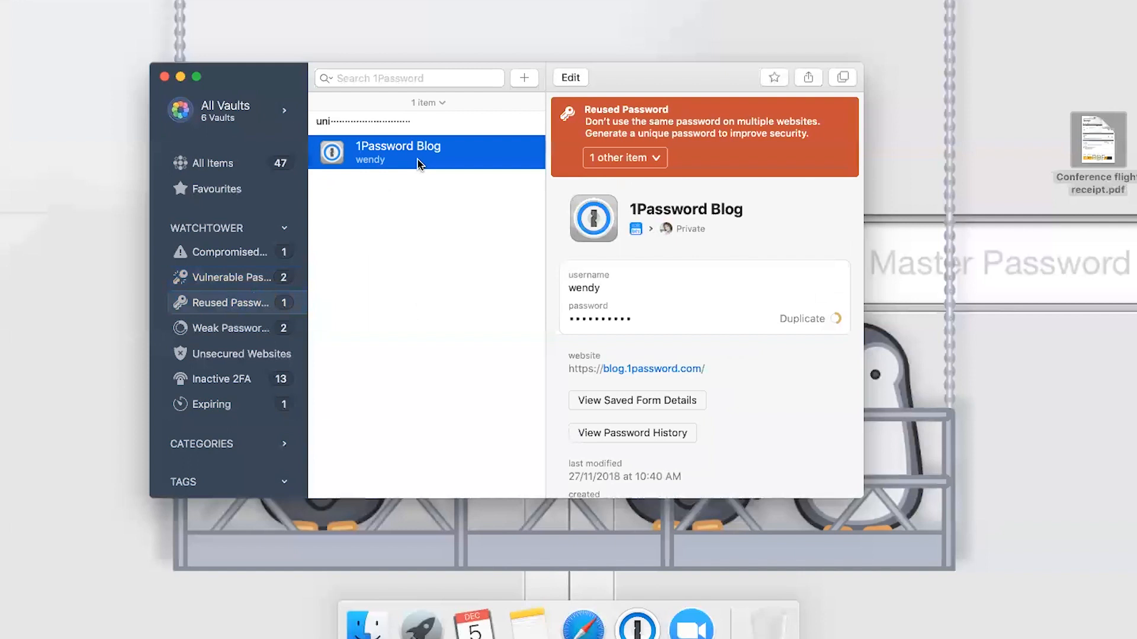
mouse_move(498, 213)
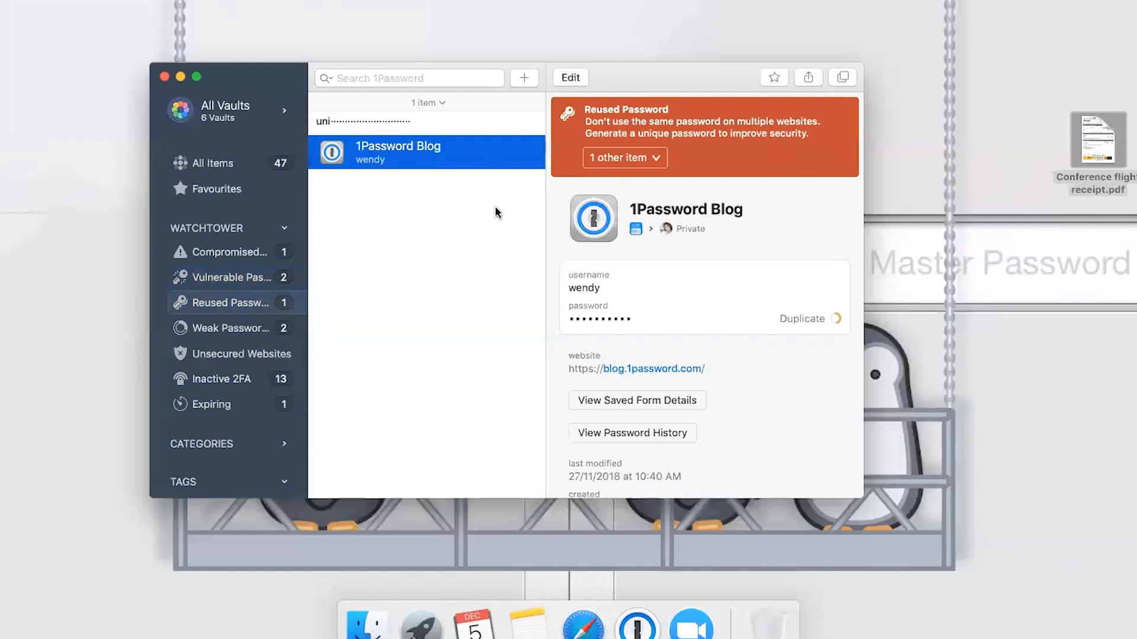
click(624, 157)
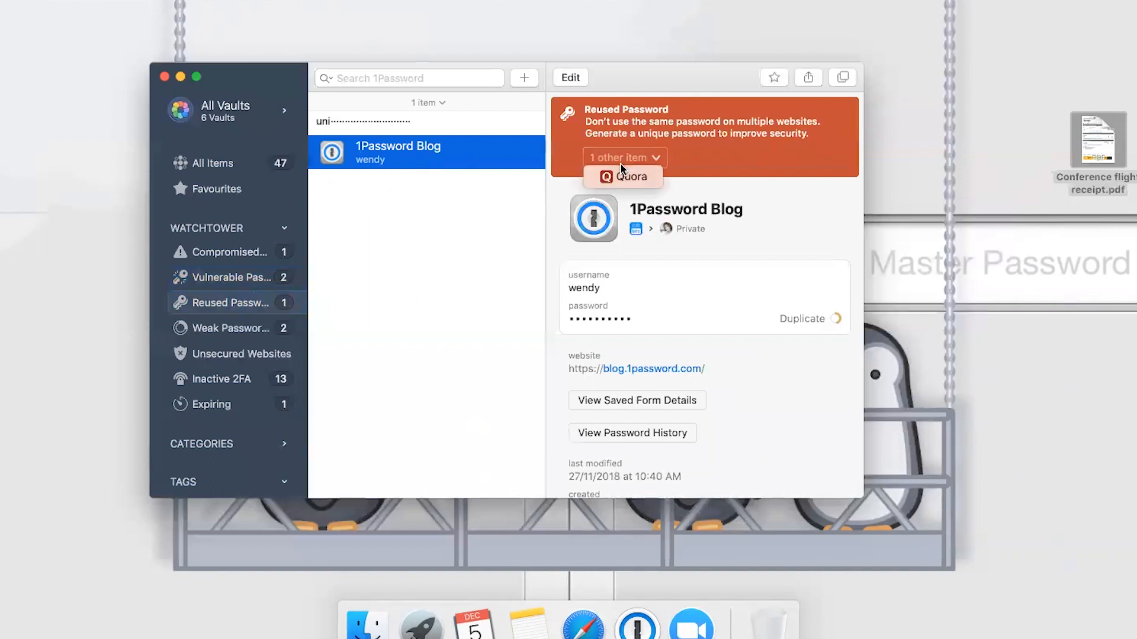
mouse_move(630, 176)
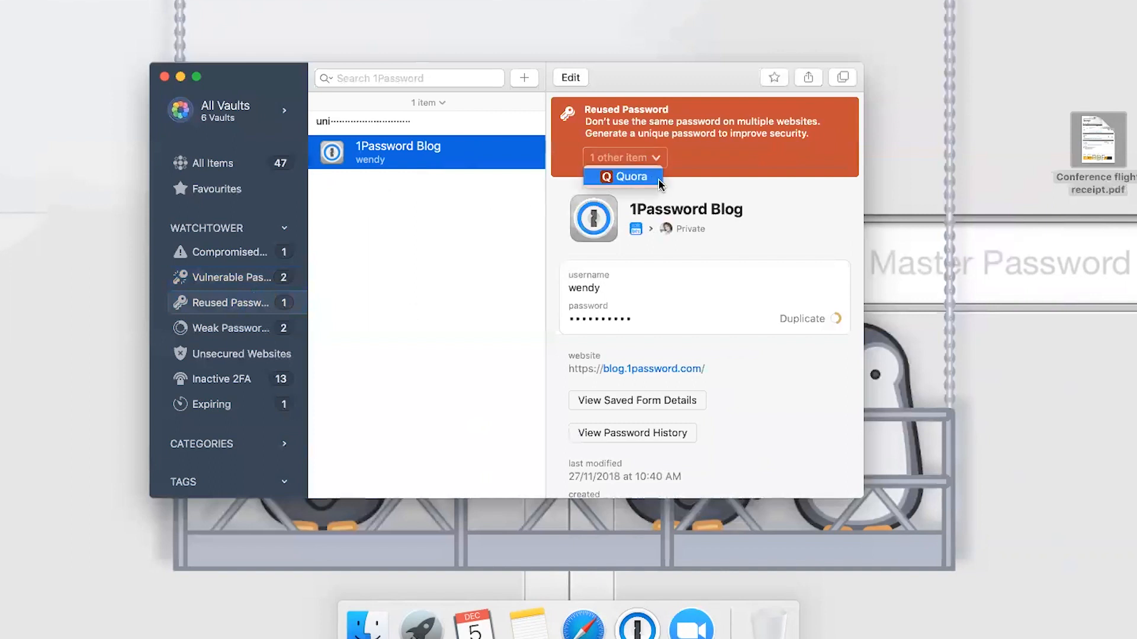
mouse_move(497, 277)
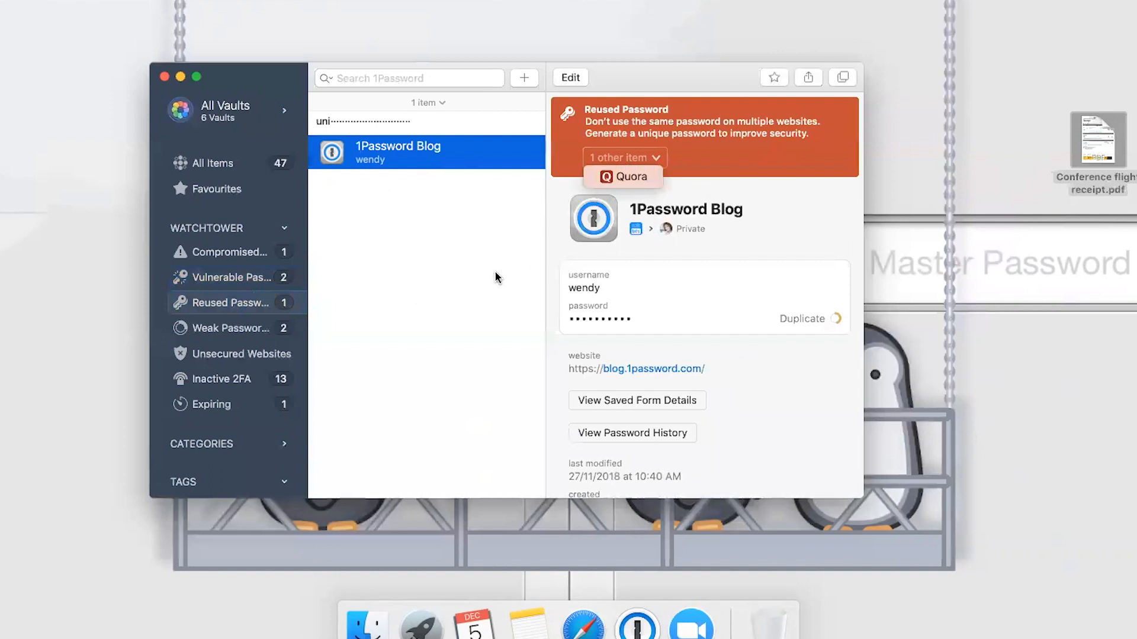
click(623, 158)
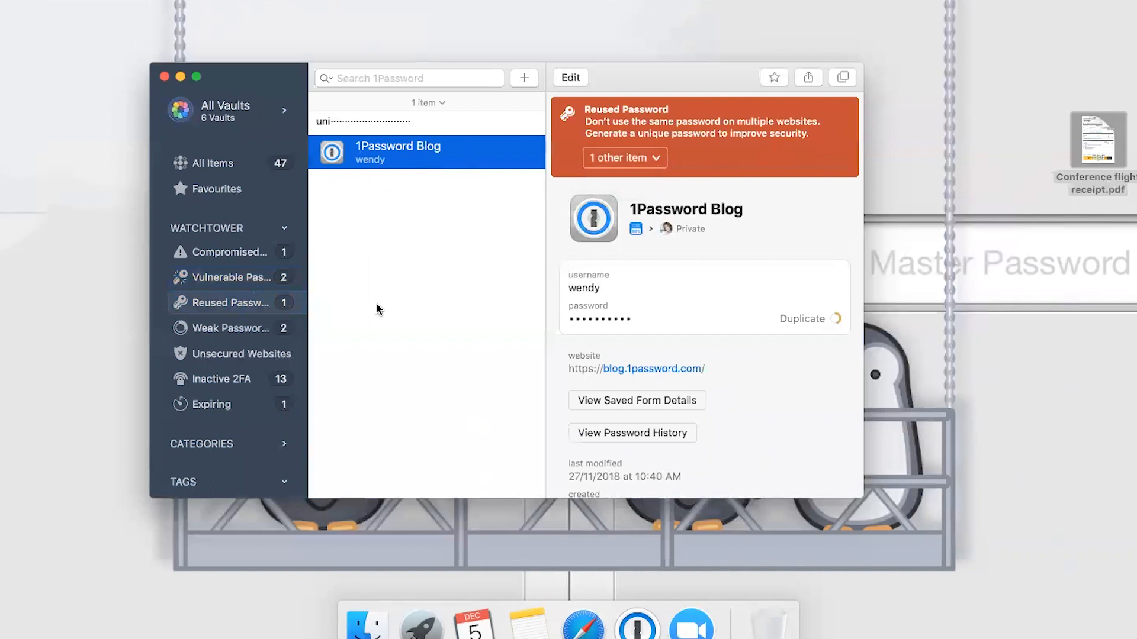
- Review the weak Just Eat password, then confirm Unsecured Websites lists no items
click(226, 327)
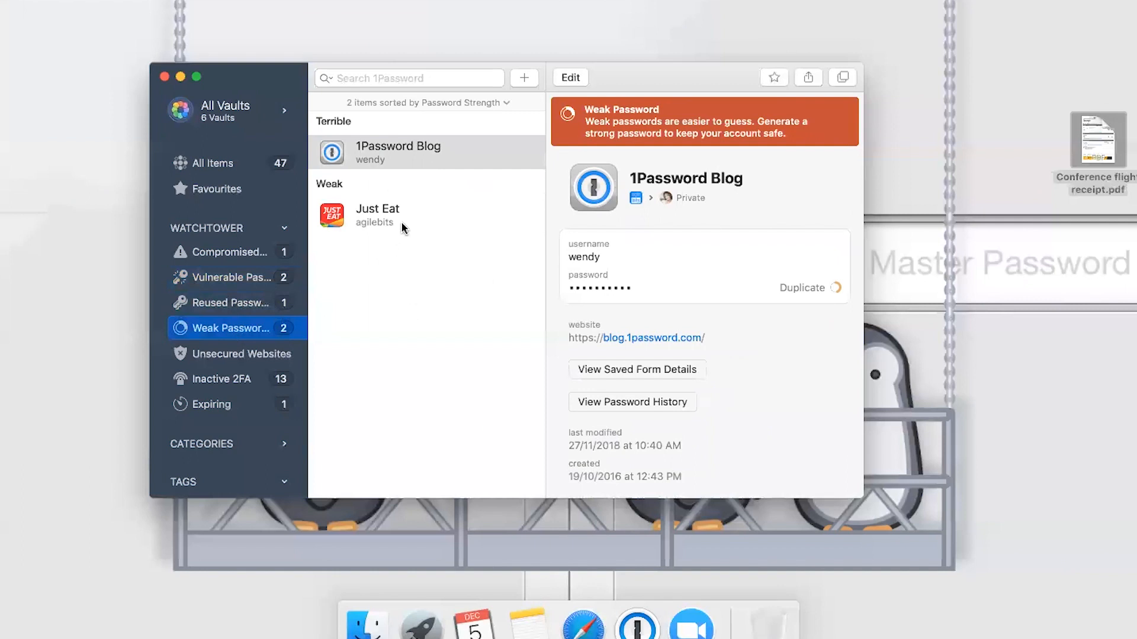
click(377, 215)
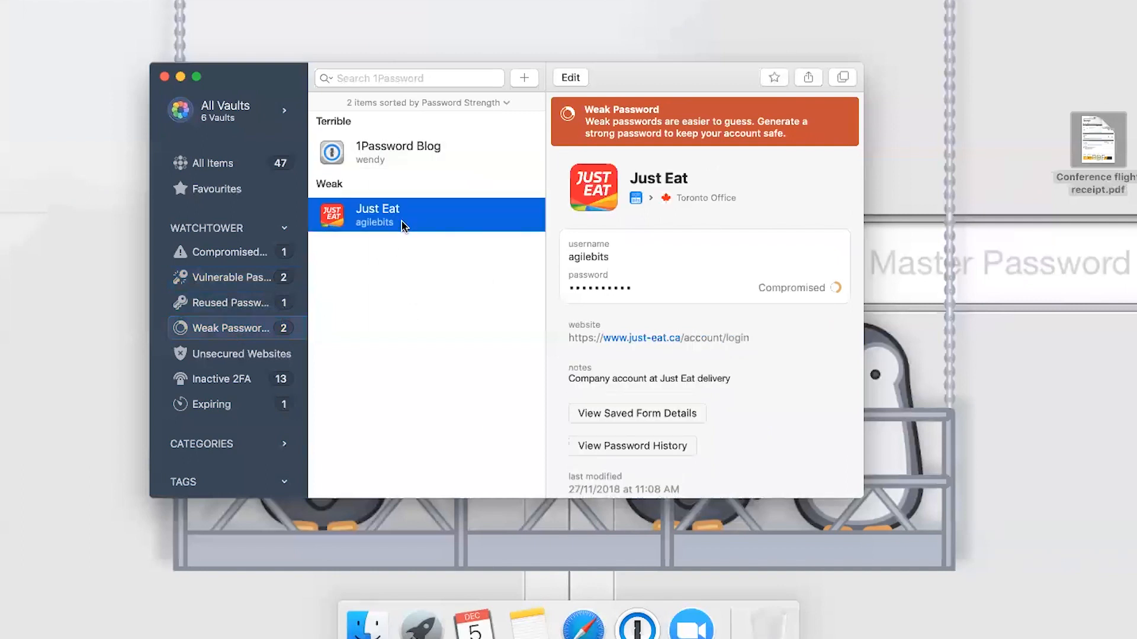
mouse_move(234, 333)
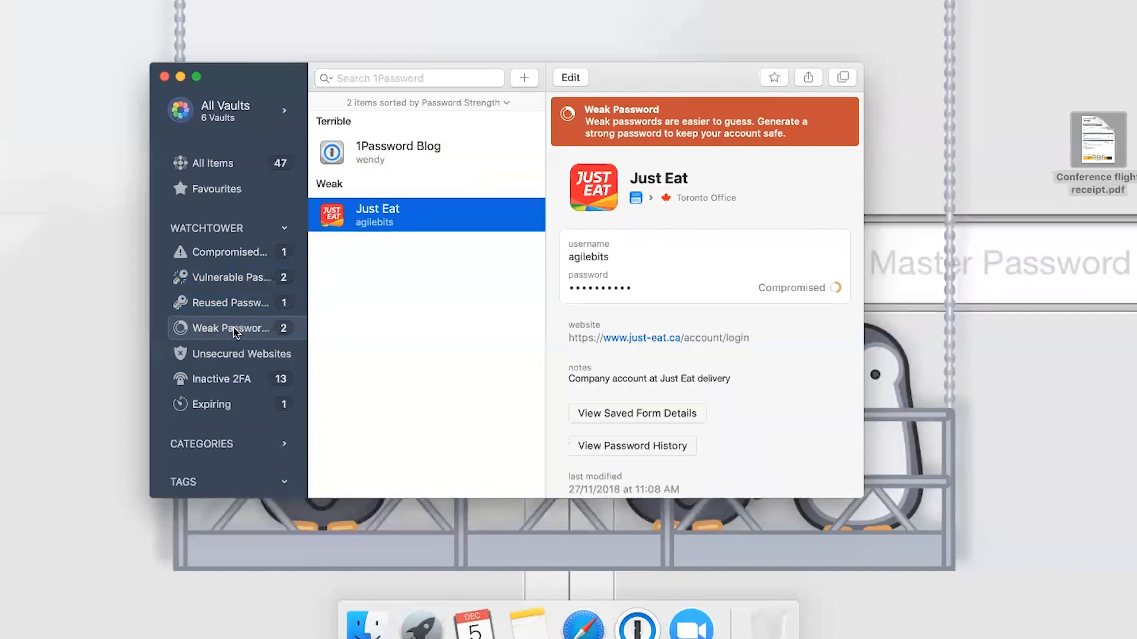
click(241, 354)
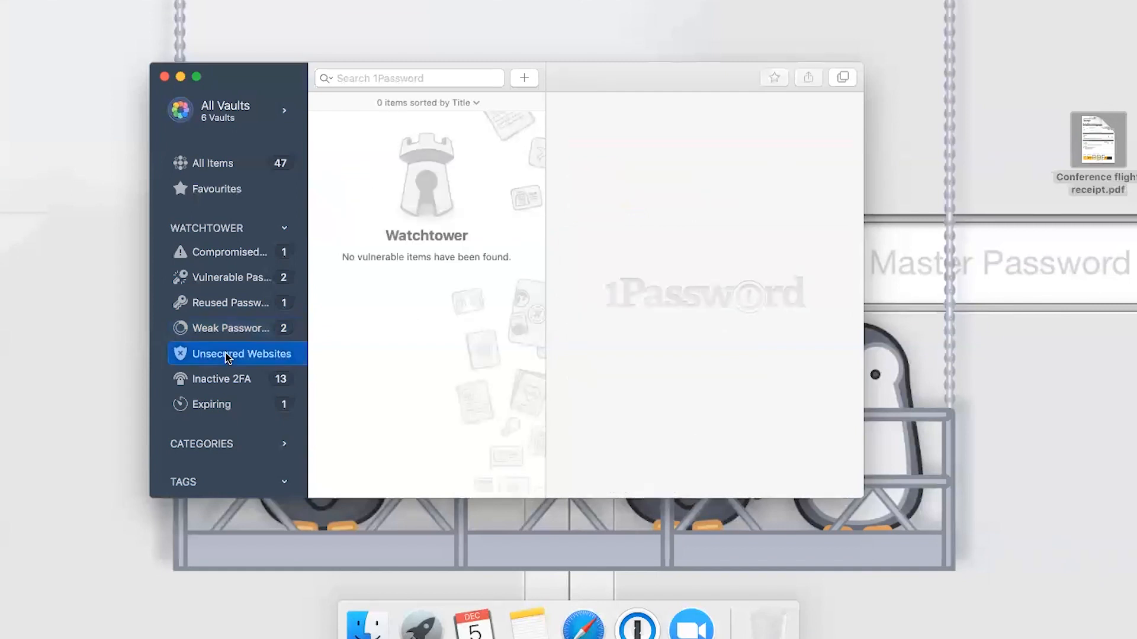
mouse_move(342, 362)
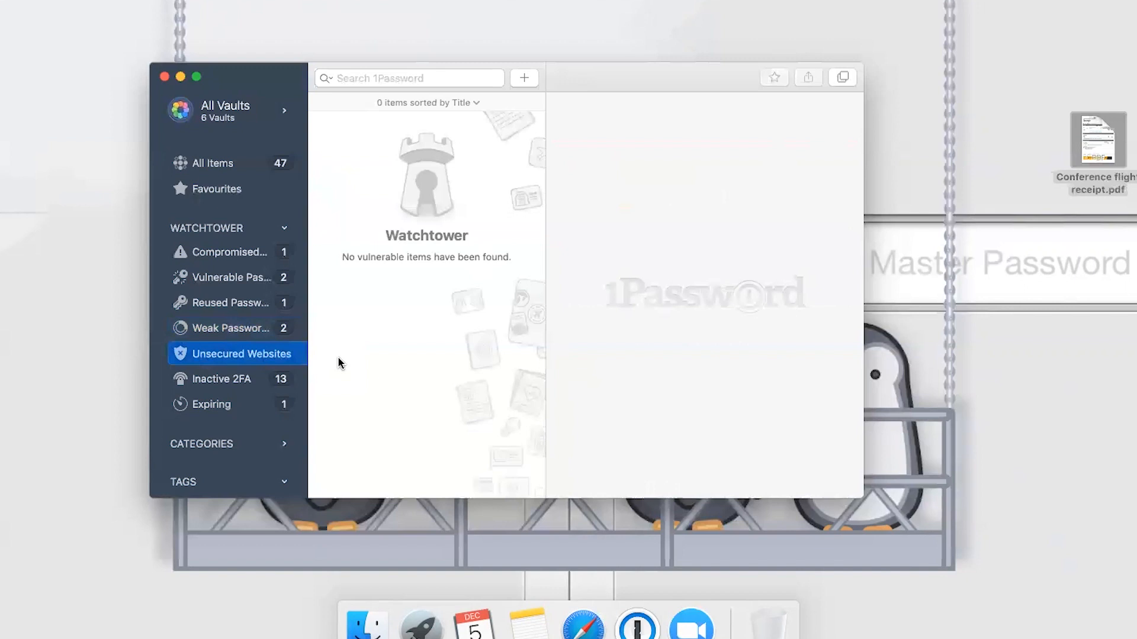
mouse_move(310, 369)
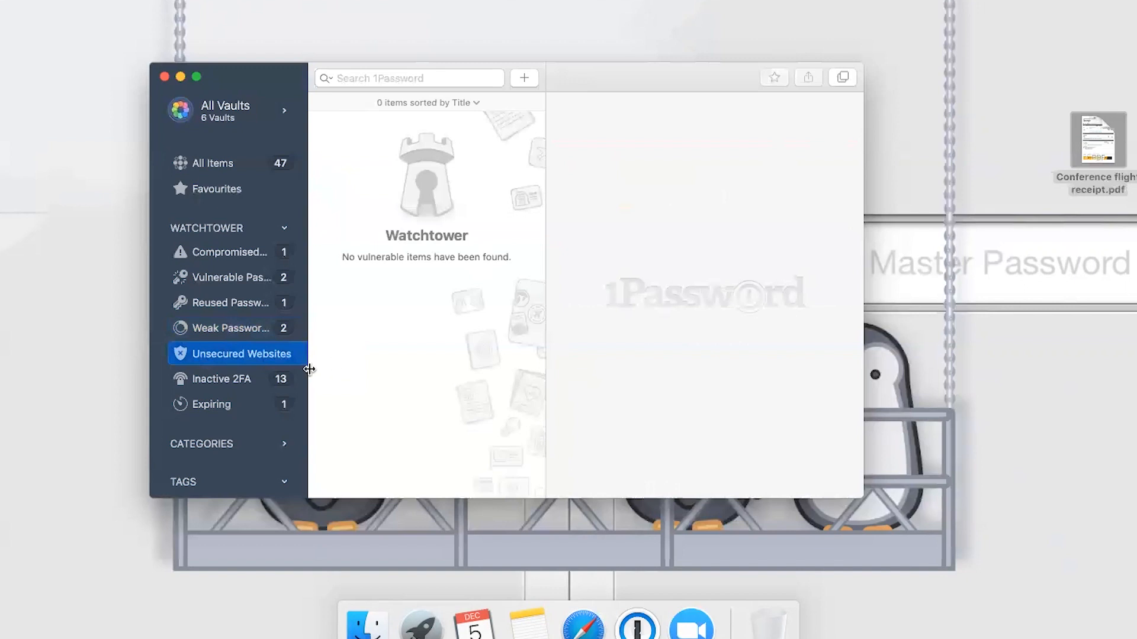
mouse_move(261, 391)
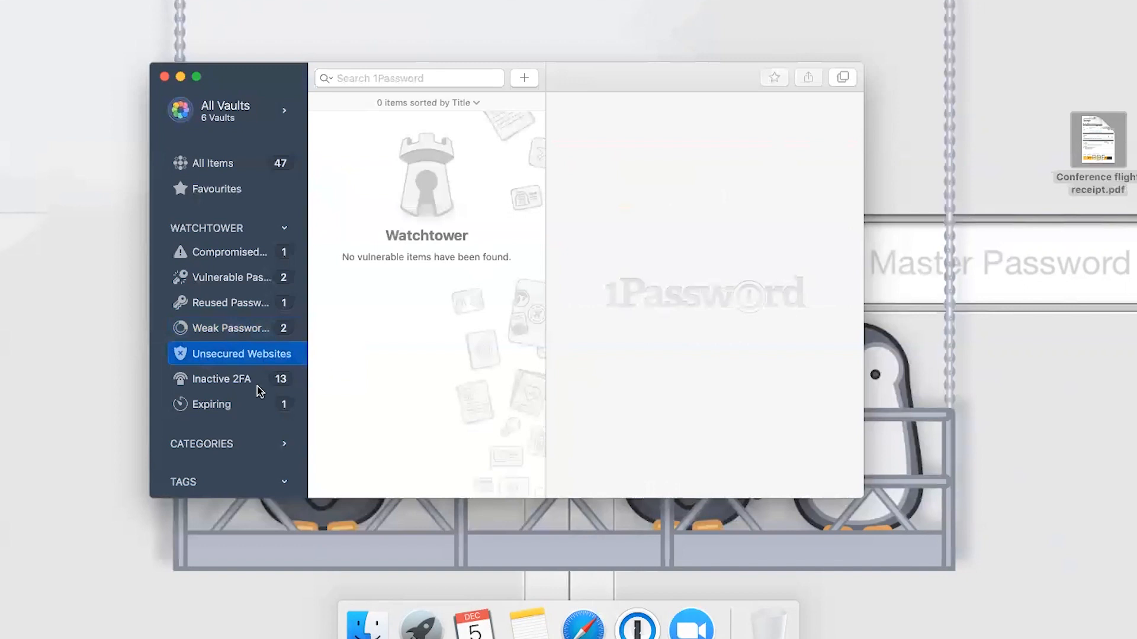
mouse_move(241, 385)
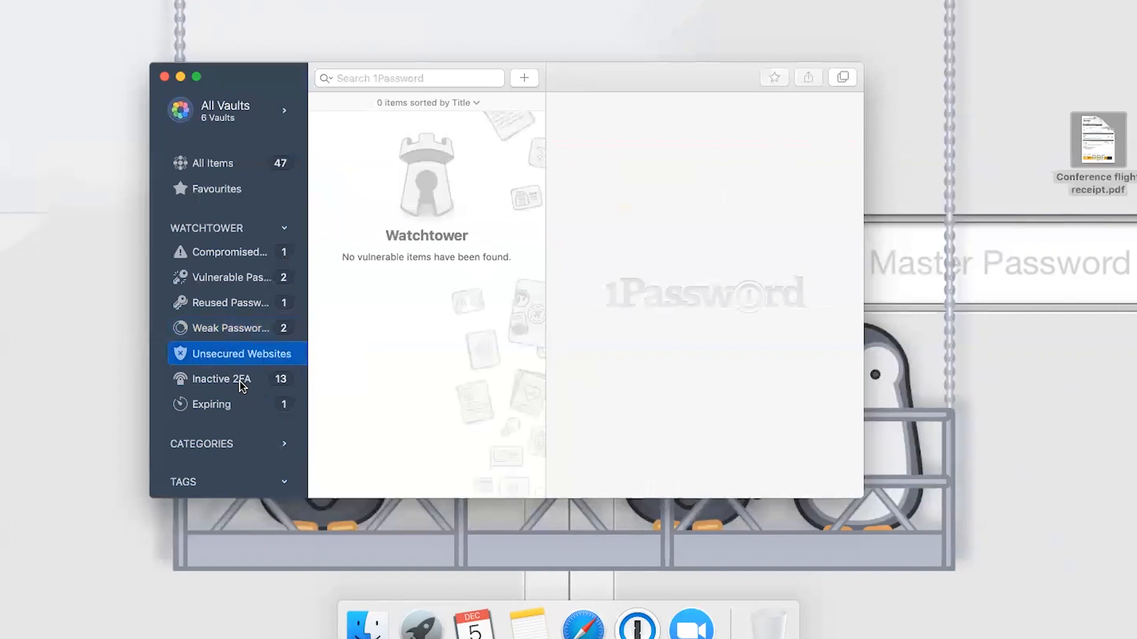
- Review the 13 logins lacking 2FA, then the expiring 1Password Corporate Card (01/2019)
click(220, 379)
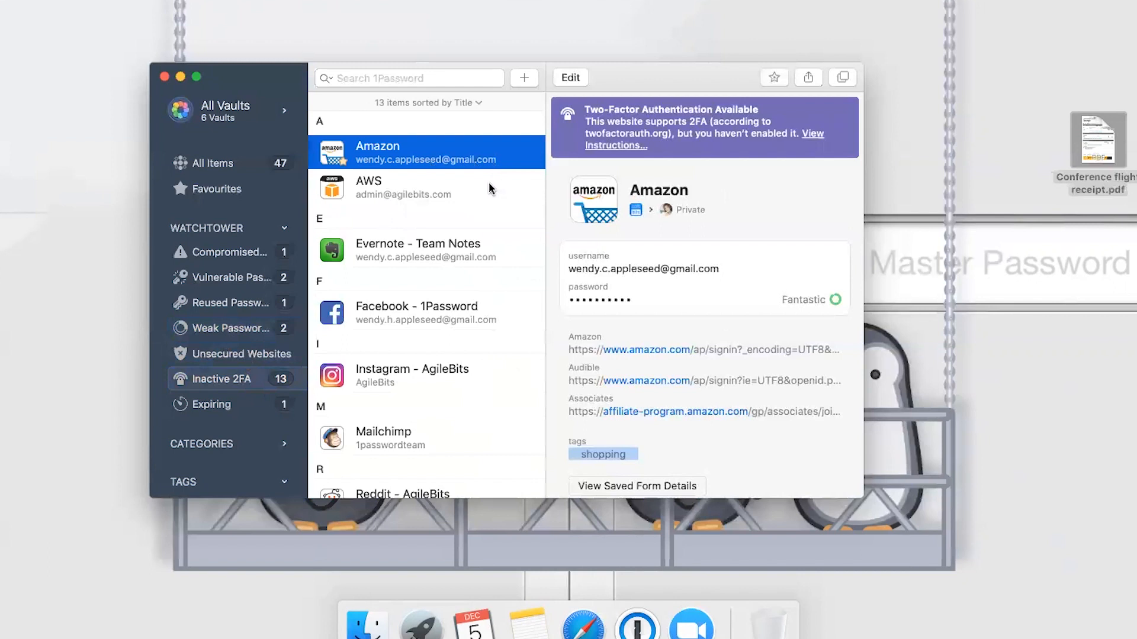
click(426, 250)
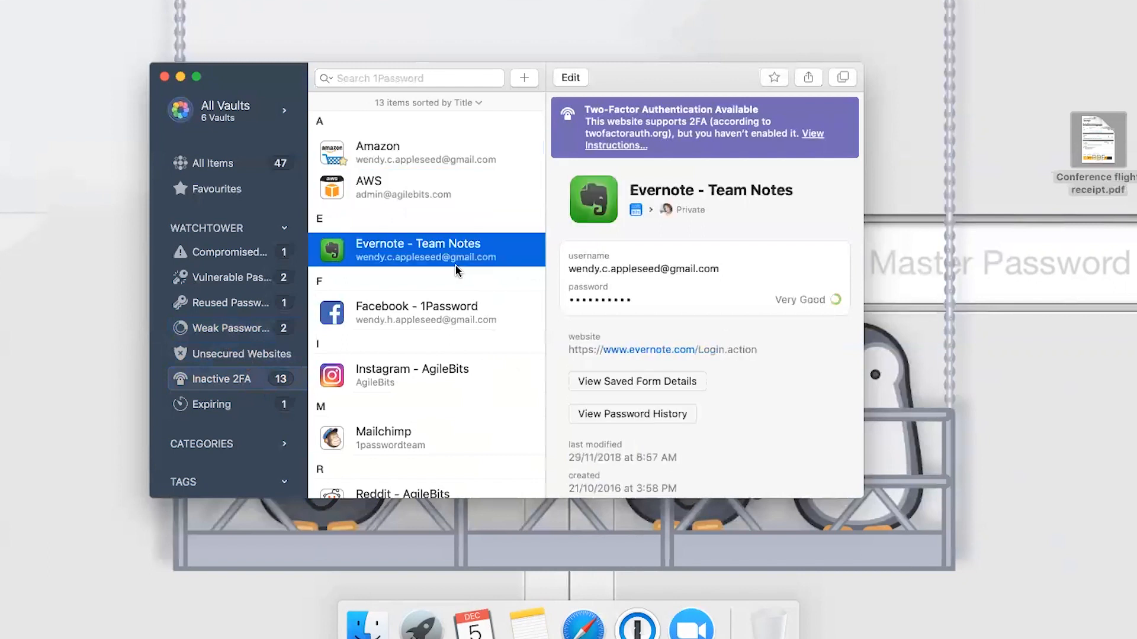
mouse_move(432, 362)
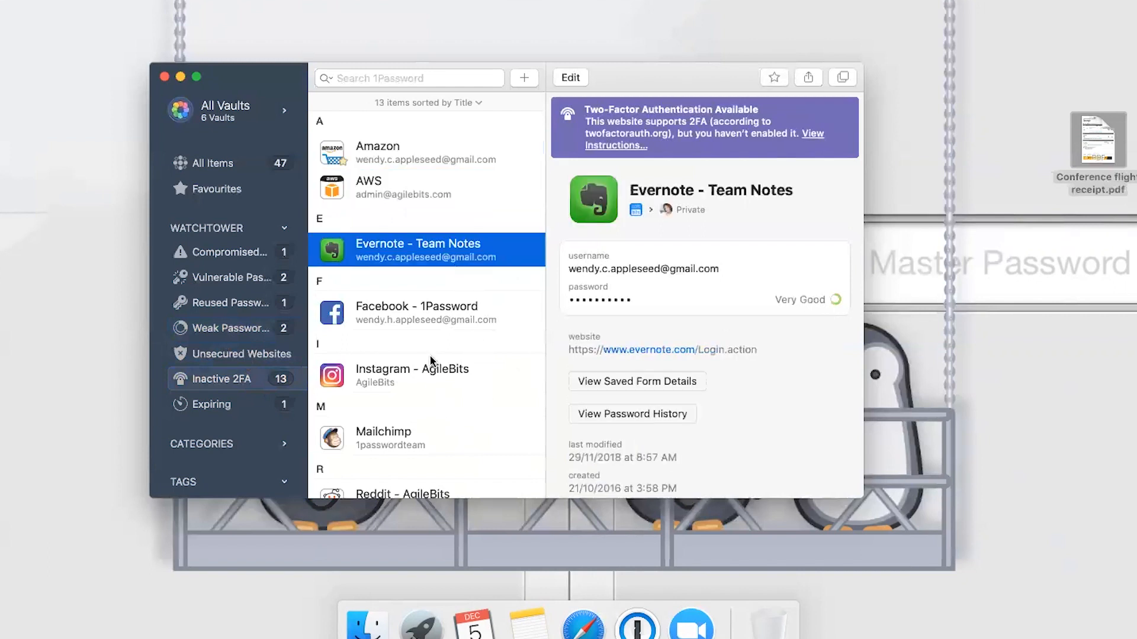
scroll(down, 3)
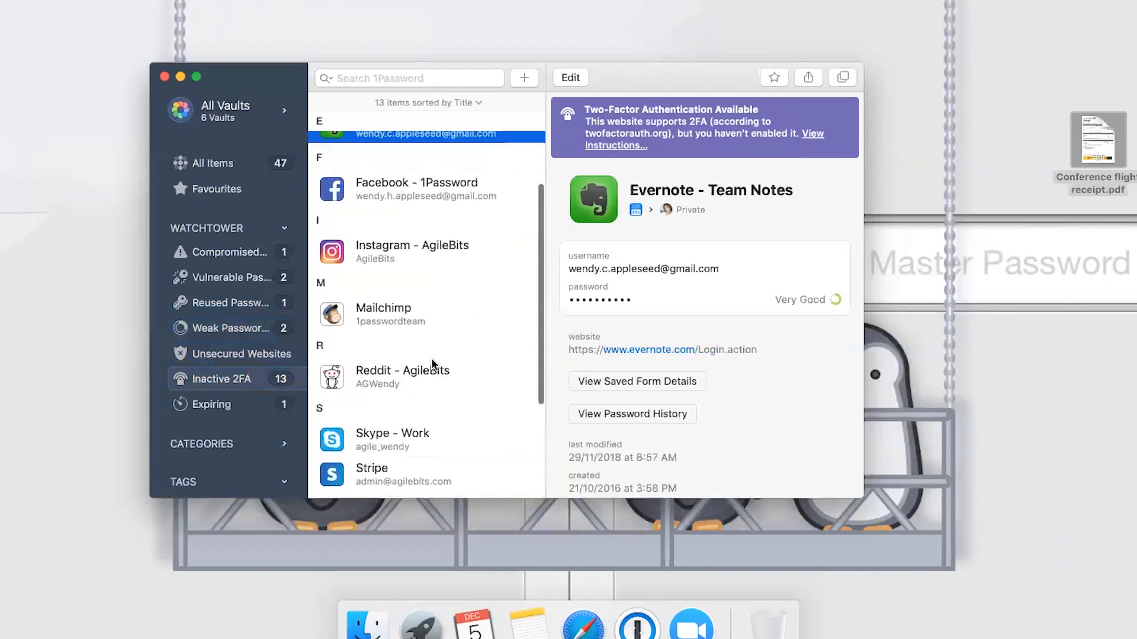
scroll(up, 3)
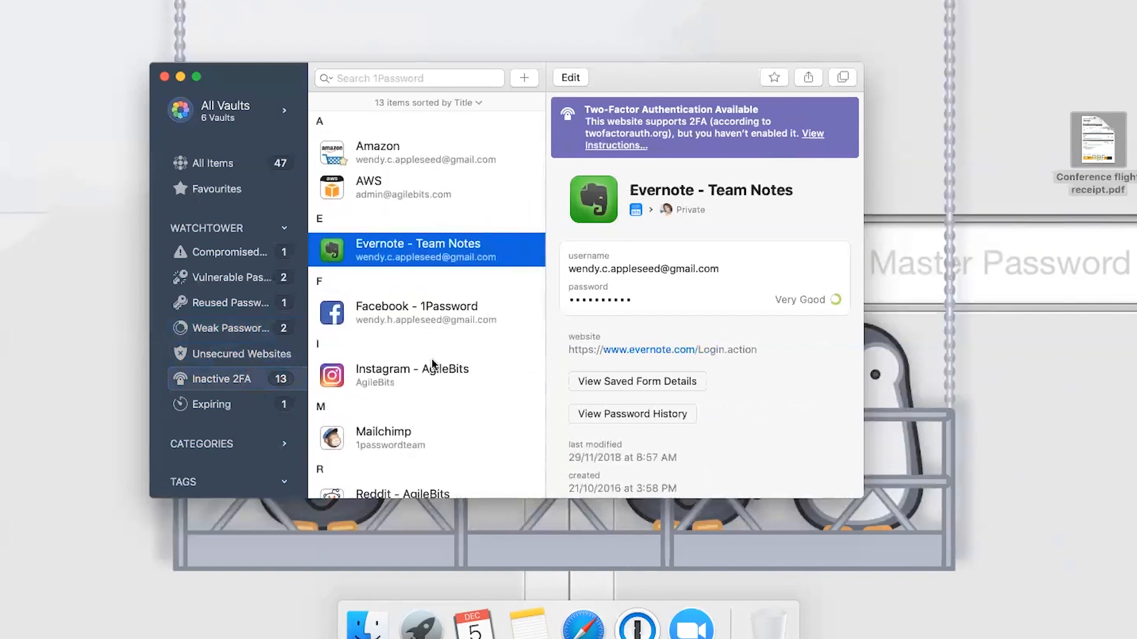
click(210, 403)
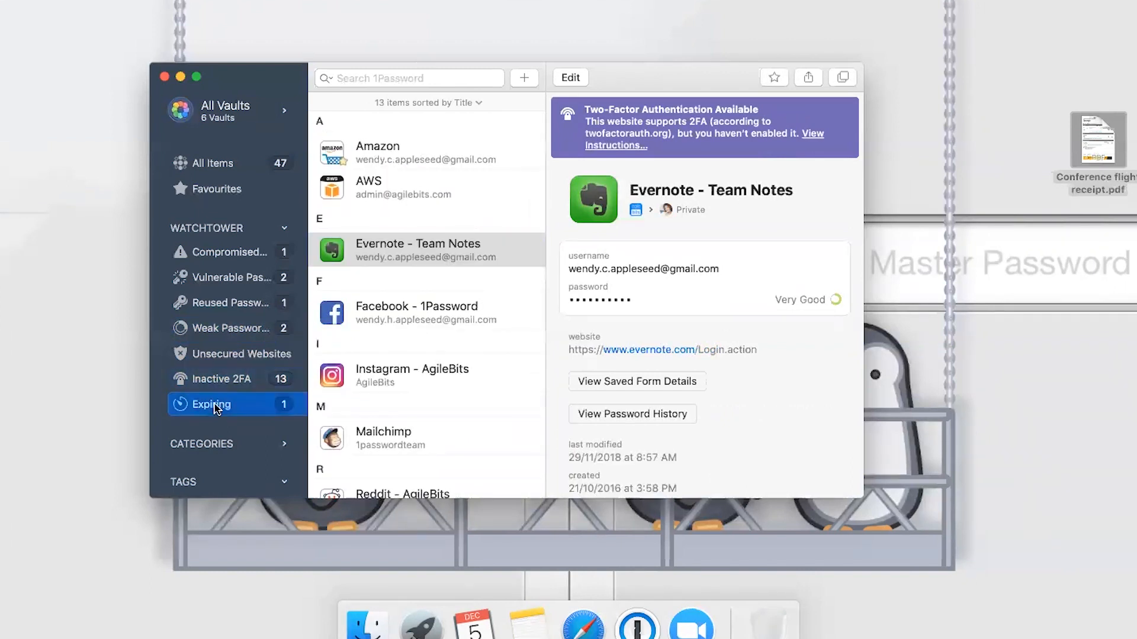
click(211, 404)
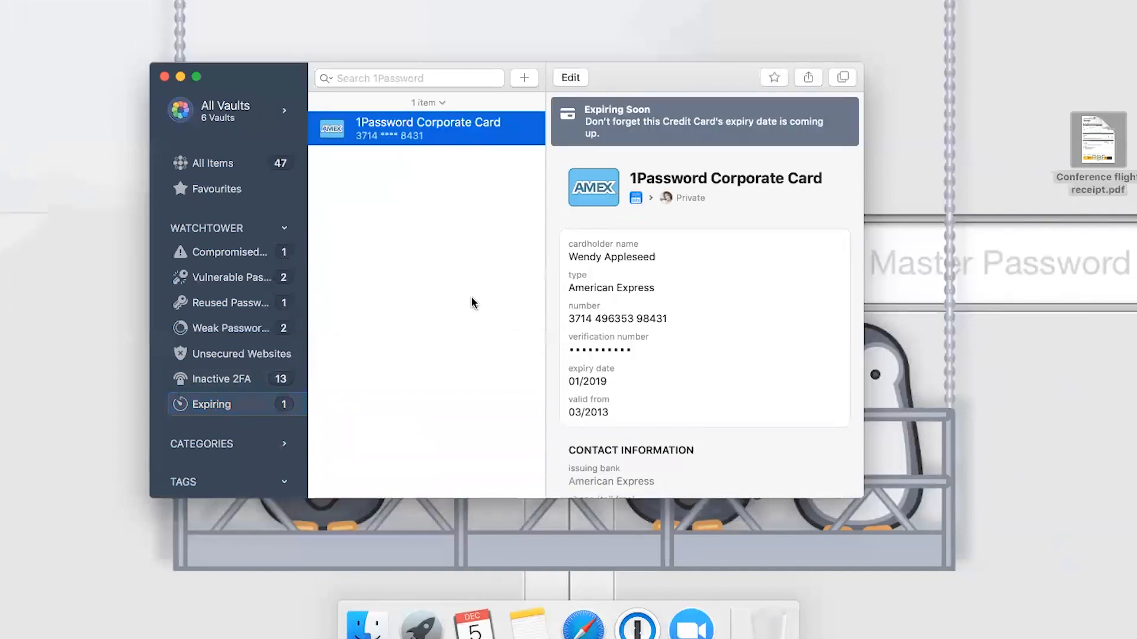